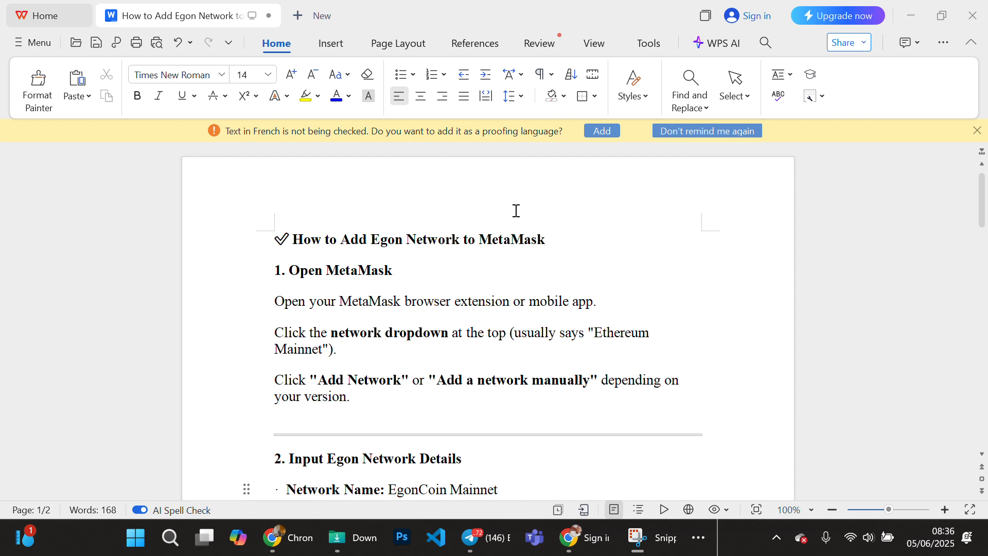
mouse_move(588, 276)
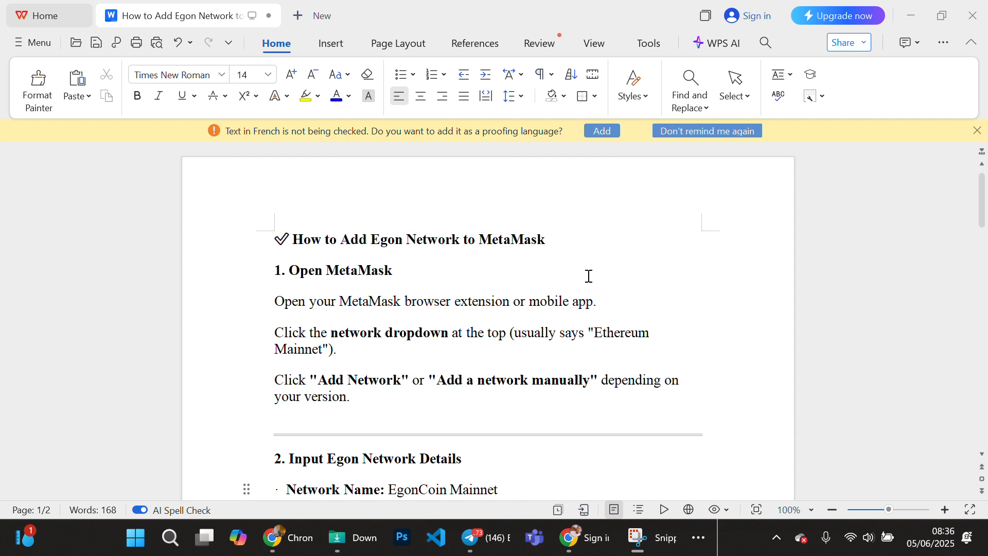
mouse_move(670, 229)
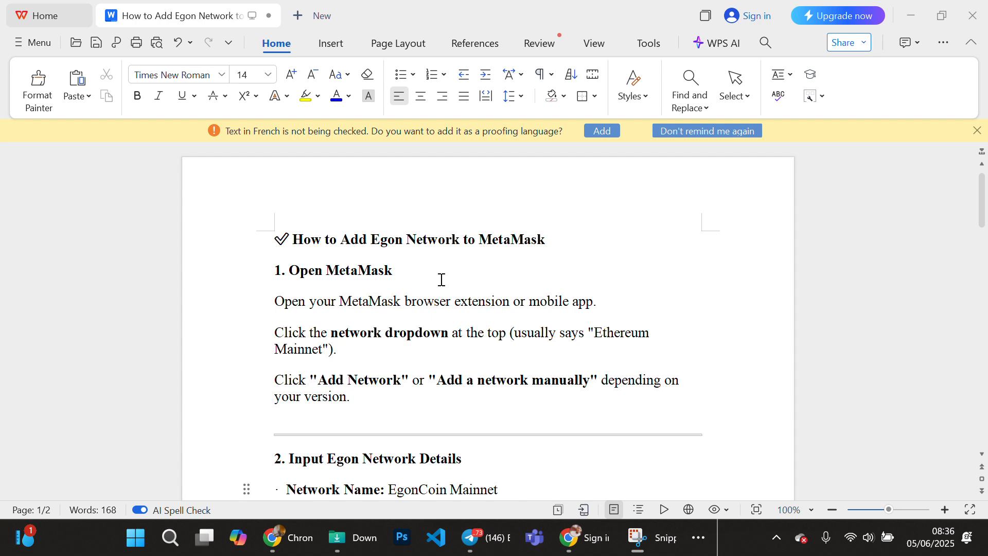
Step: Scroll through the Egon Network guide, then bring the Chrome Web Store window to the front
scroll("down", 3)
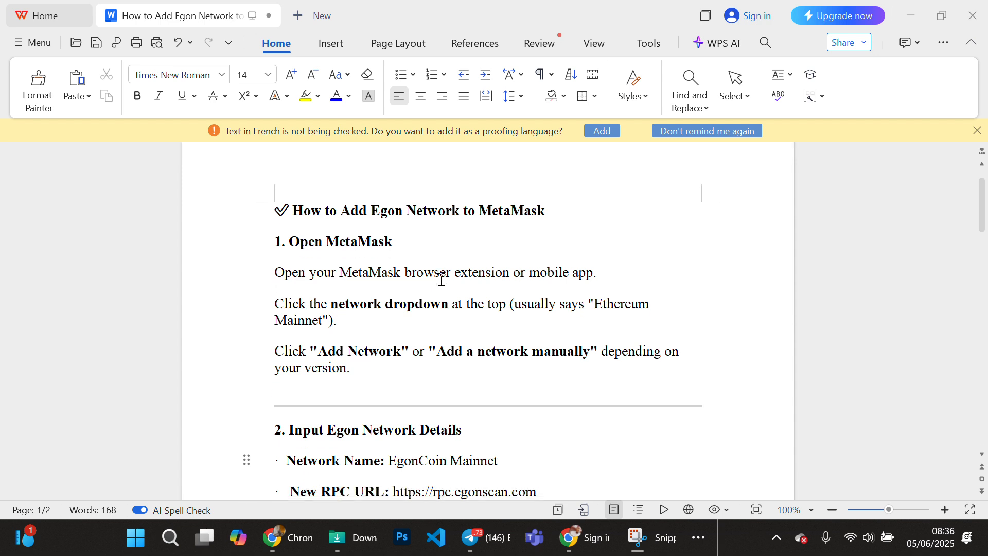
scroll("down", 3)
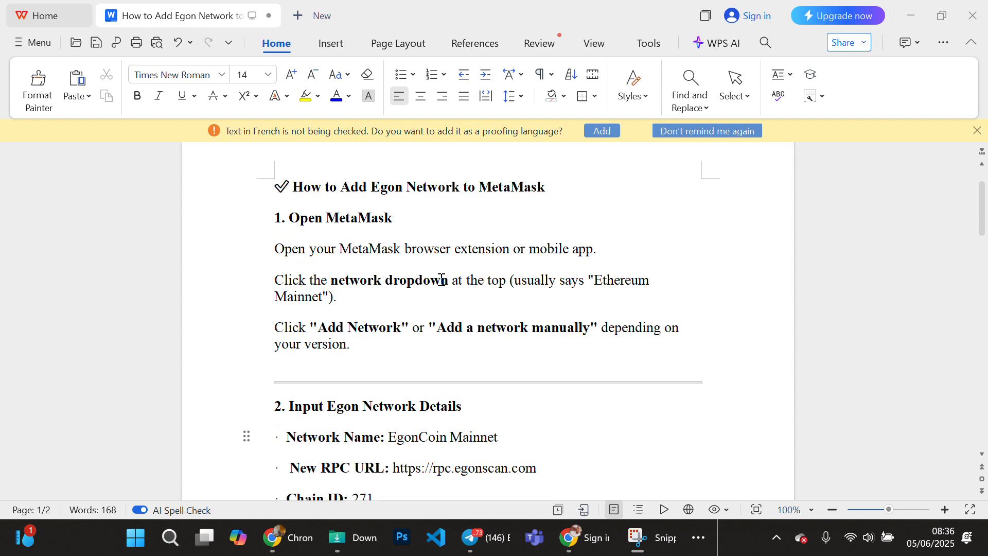
scroll("down", 3)
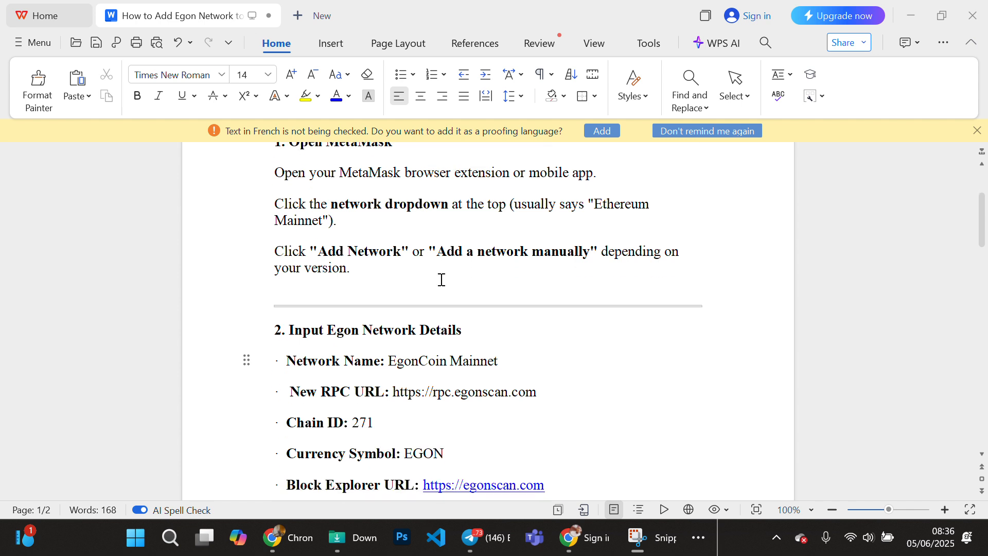
scroll("down", 3)
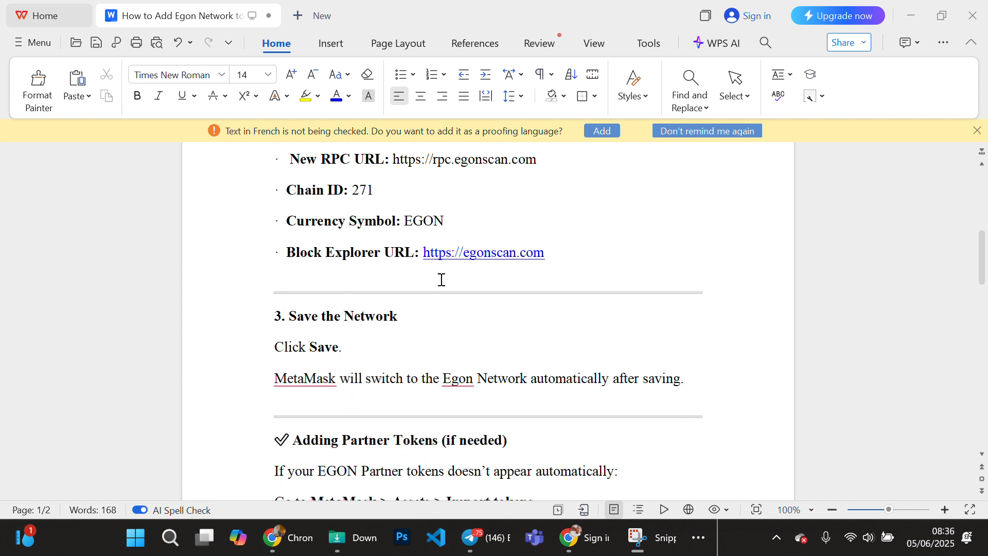
scroll("down", 3)
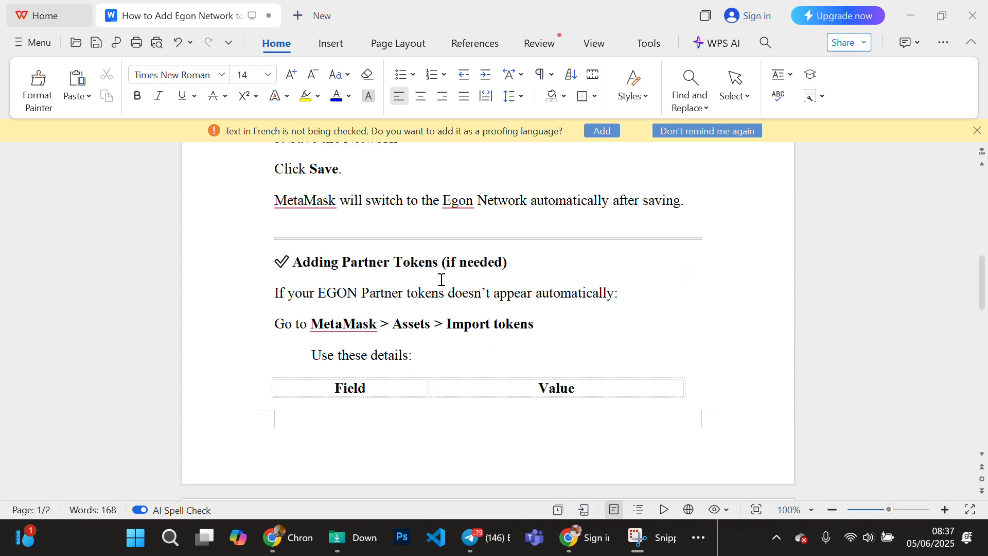
scroll("up", 3)
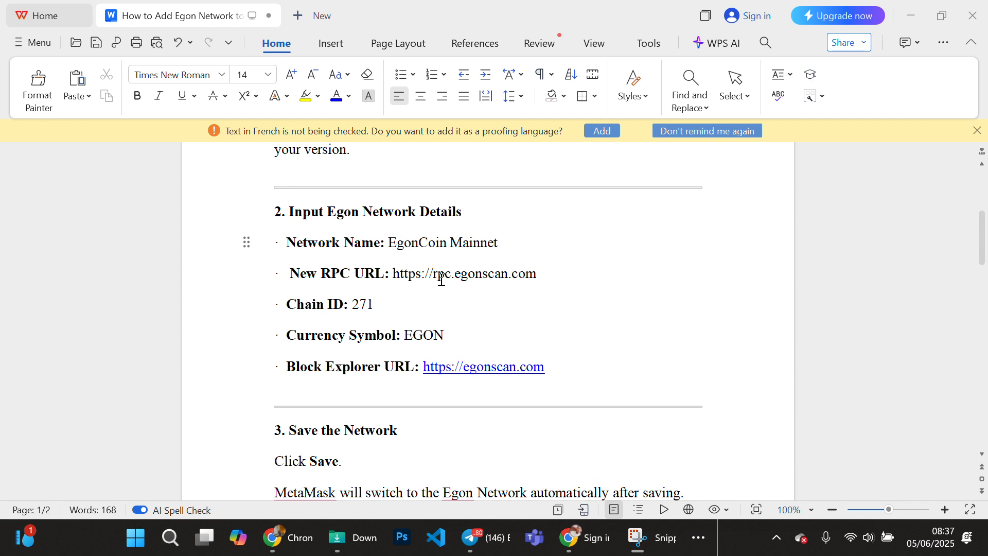
scroll("down", 3)
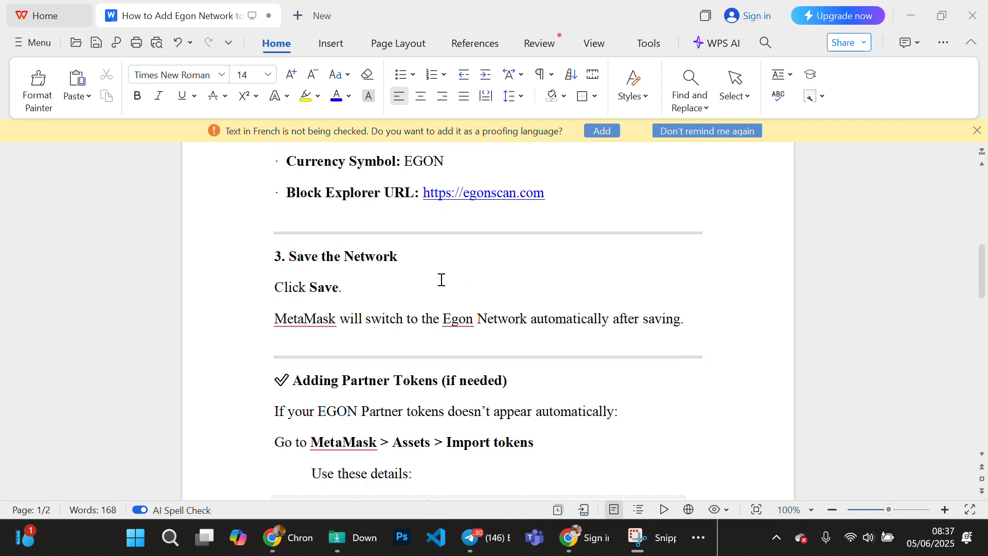
scroll("down", 3)
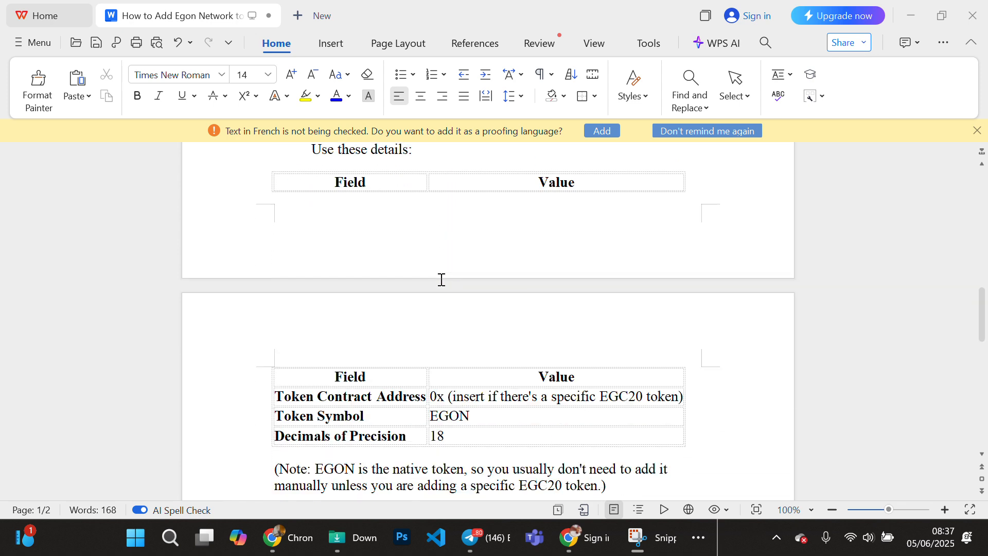
scroll("down", 3)
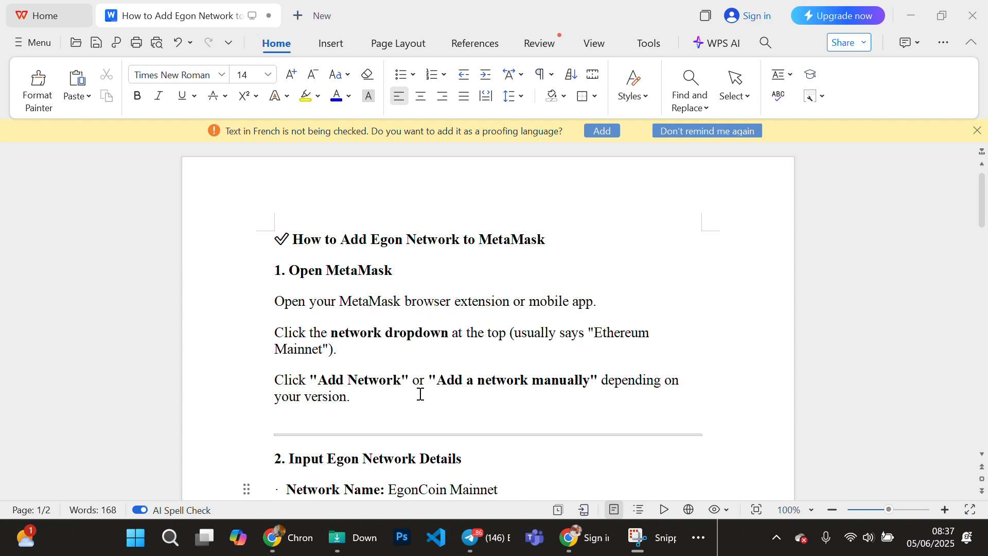
mouse_move(272, 538)
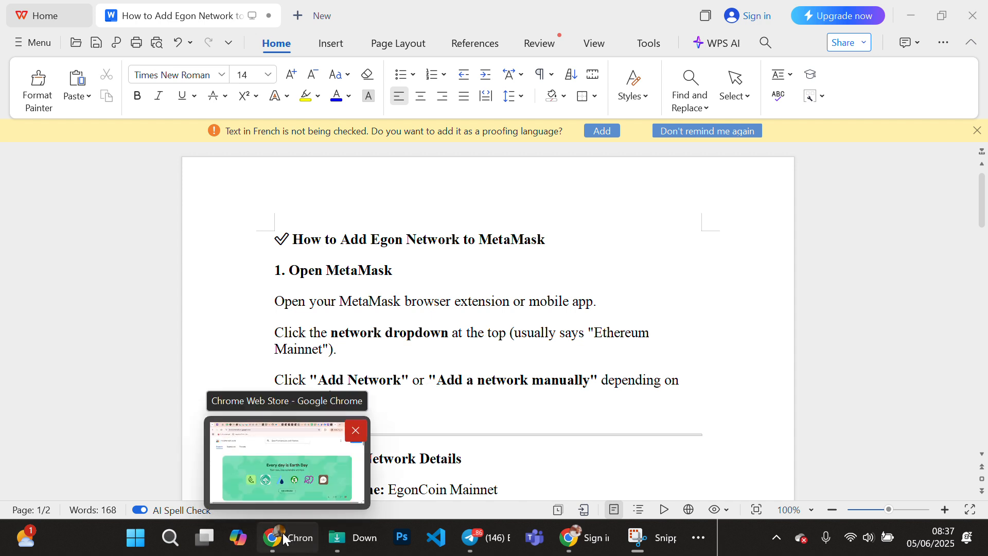
left_click(287, 537)
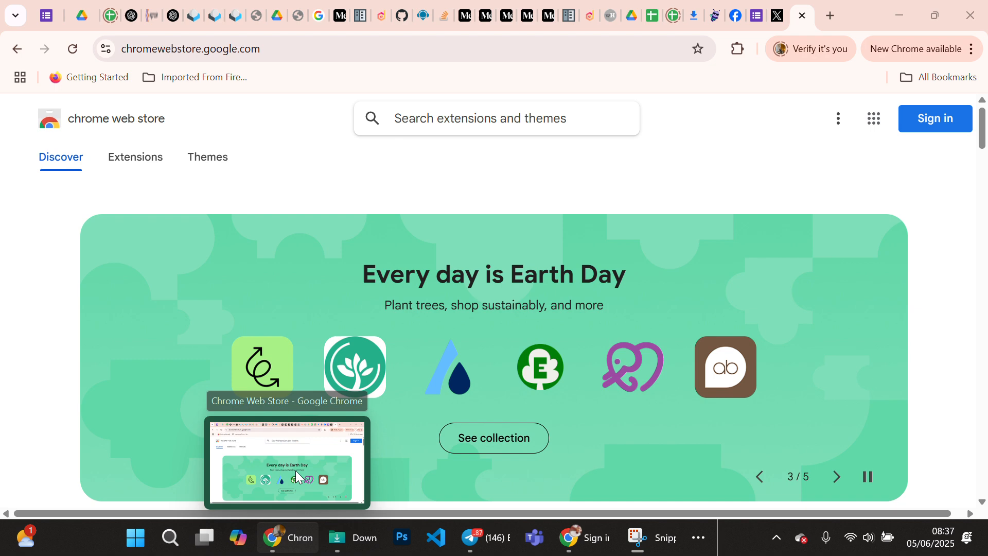
mouse_move(429, 96)
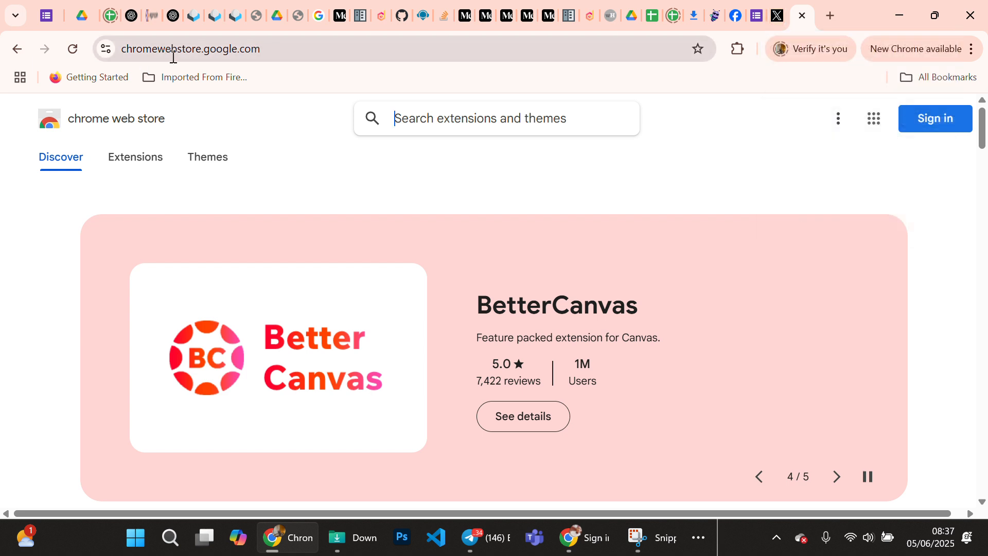
mouse_move(307, 47)
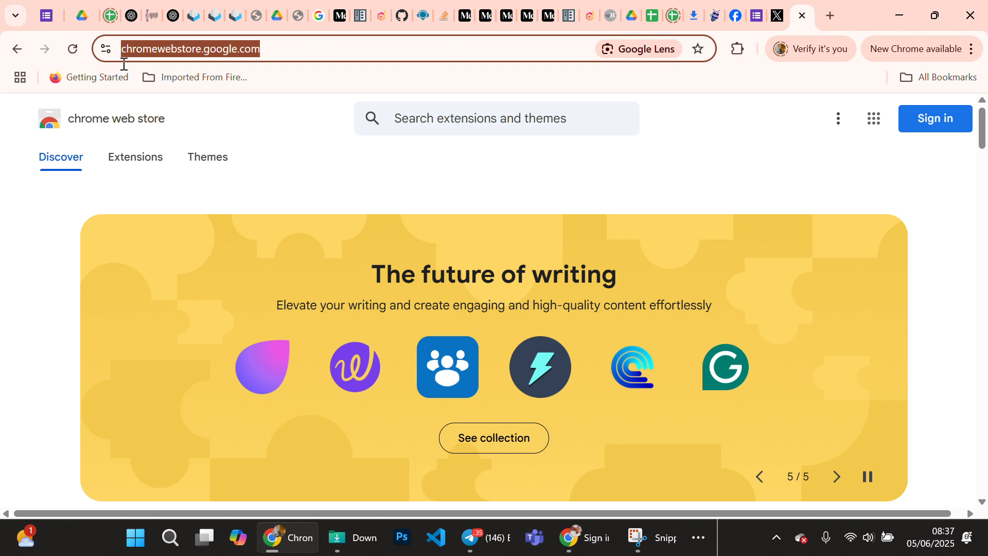
mouse_move(297, 51)
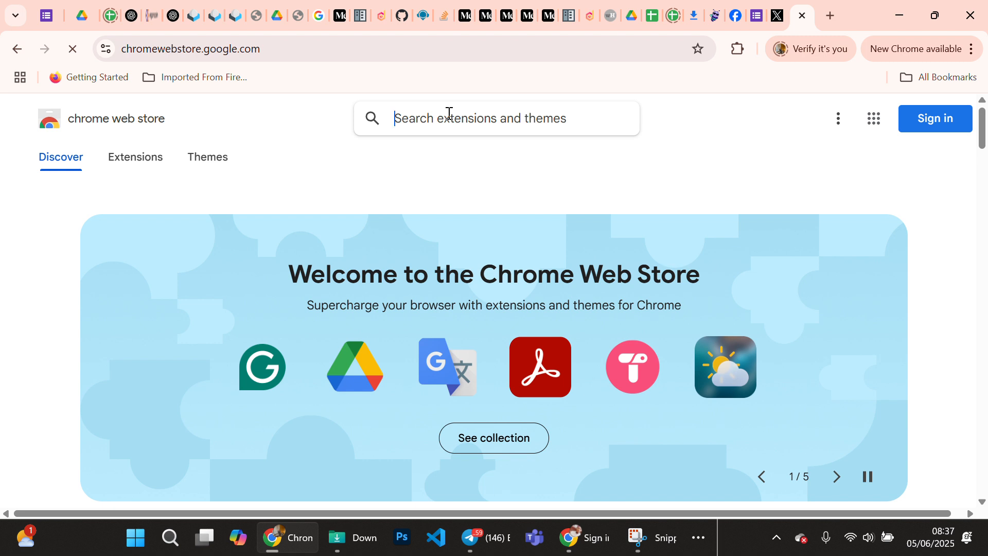
mouse_move(414, 114)
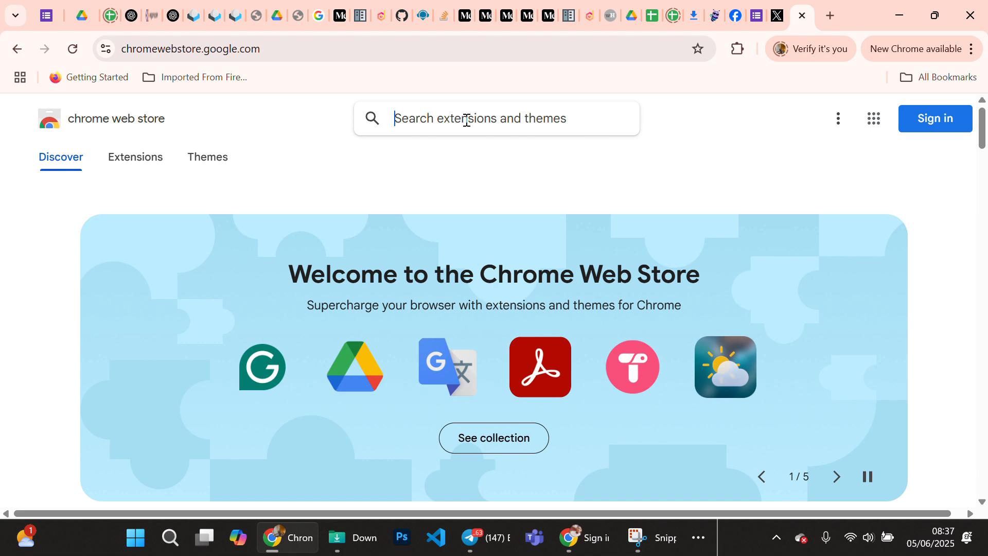
Step: Search the Web Store for MetaMask and land on its extension page
type("metamas")
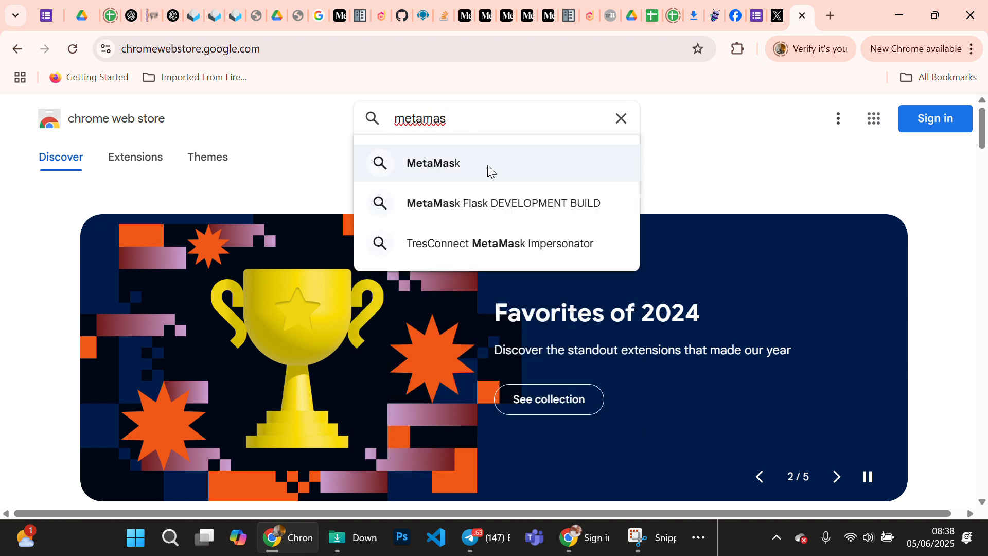
left_click(432, 163)
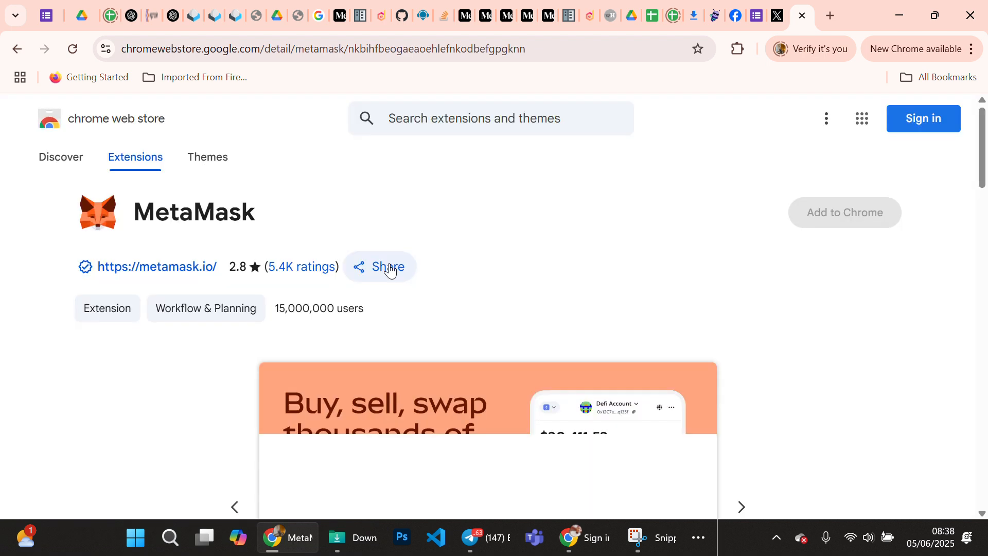
mouse_move(576, 173)
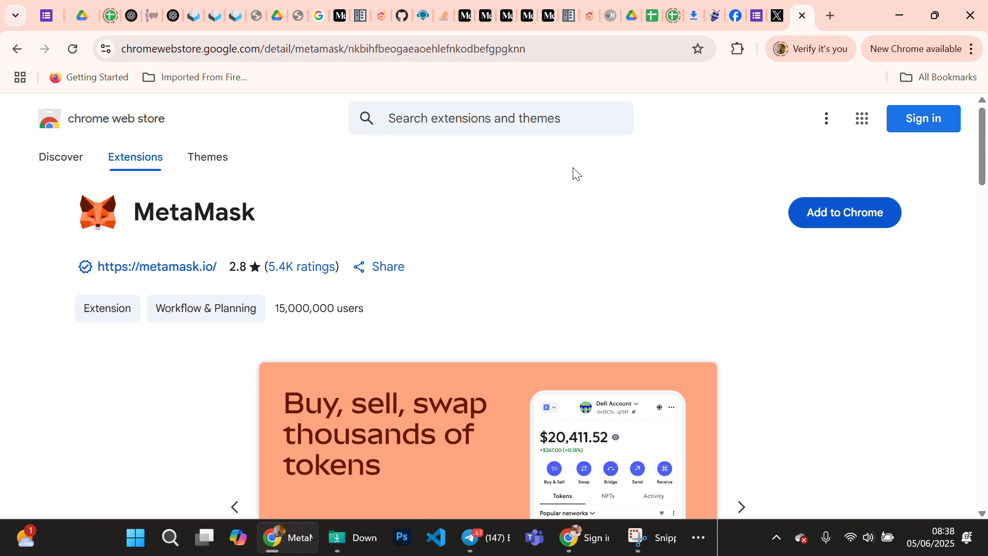
mouse_move(818, 206)
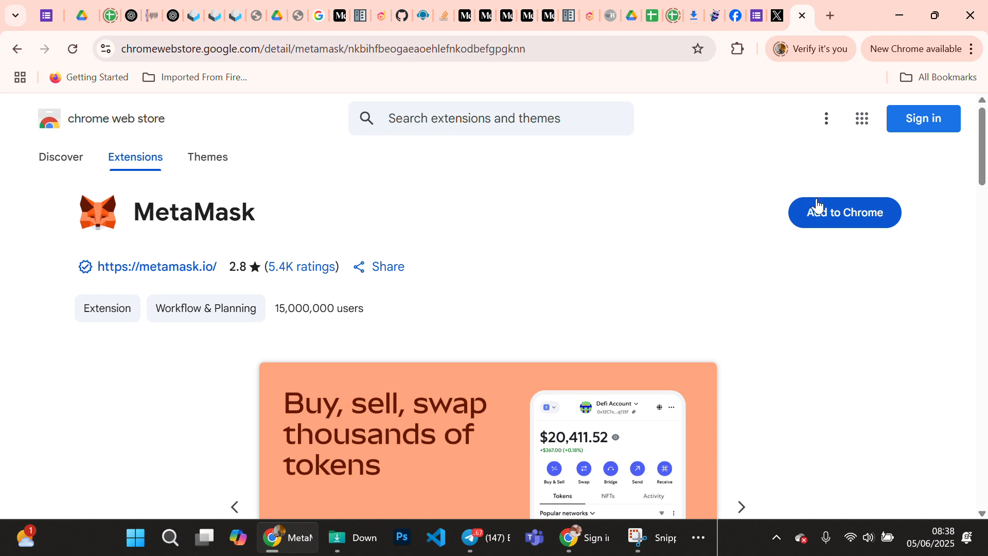
Step: Add the MetaMask extension to Chrome and confirm 'Add extension' so it starts installing
left_click(844, 213)
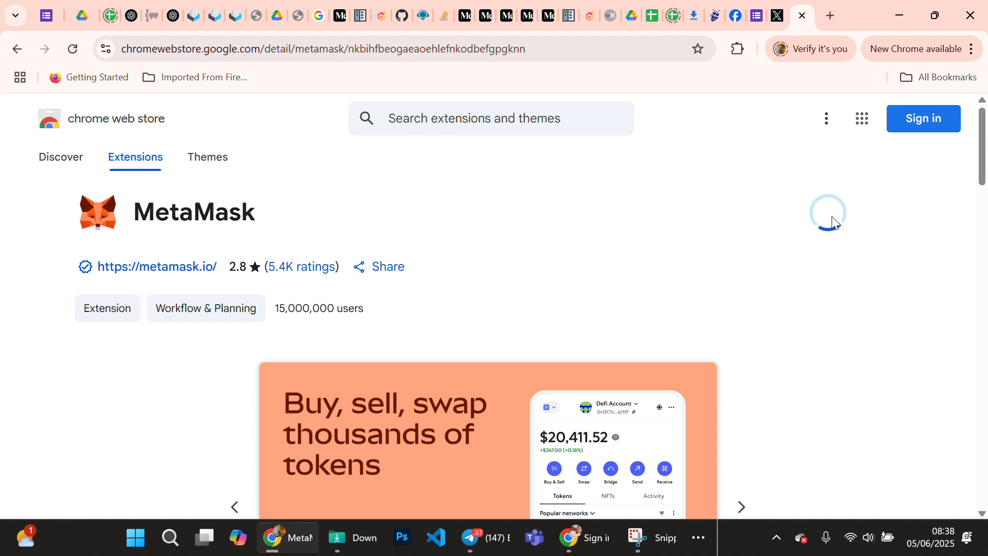
left_click(828, 212)
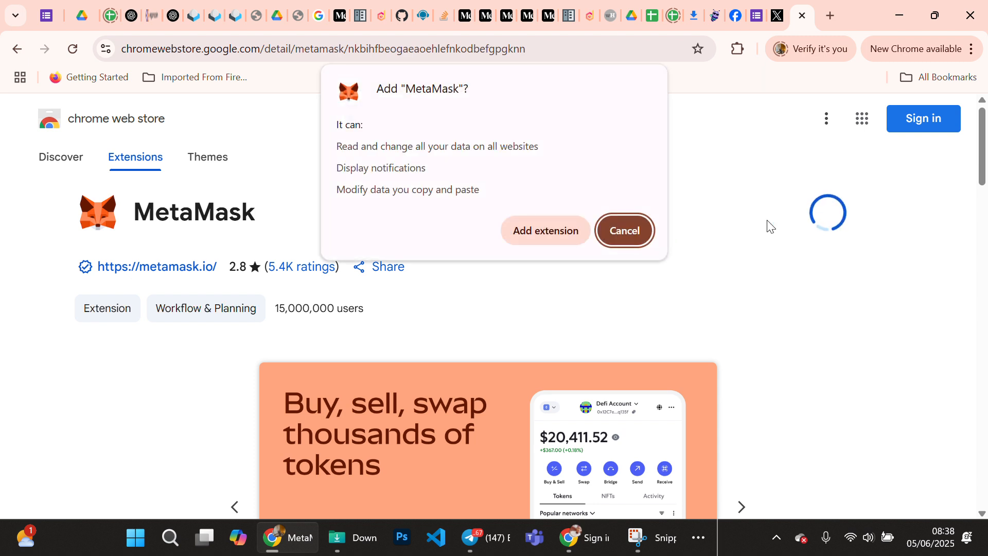
left_click(546, 230)
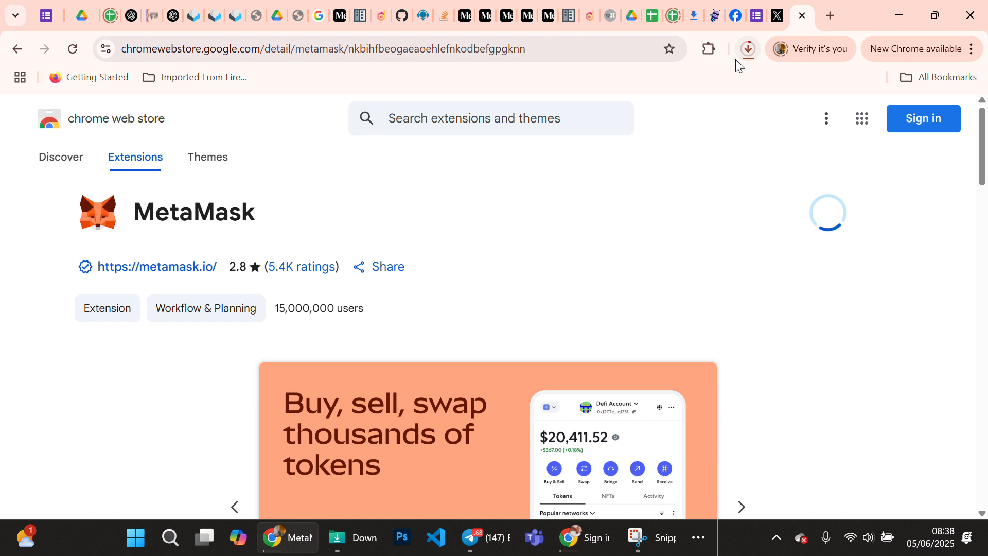
mouse_move(761, 66)
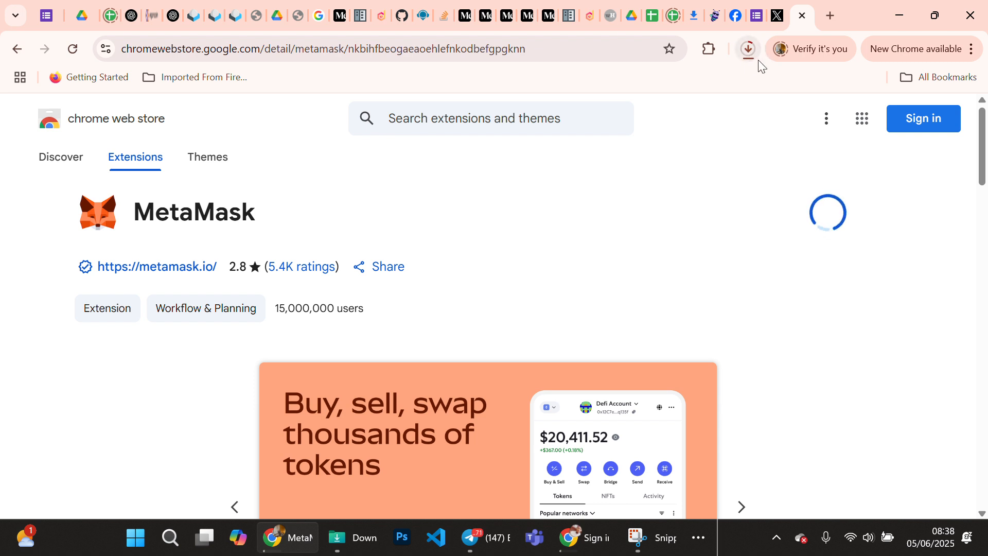
mouse_move(413, 16)
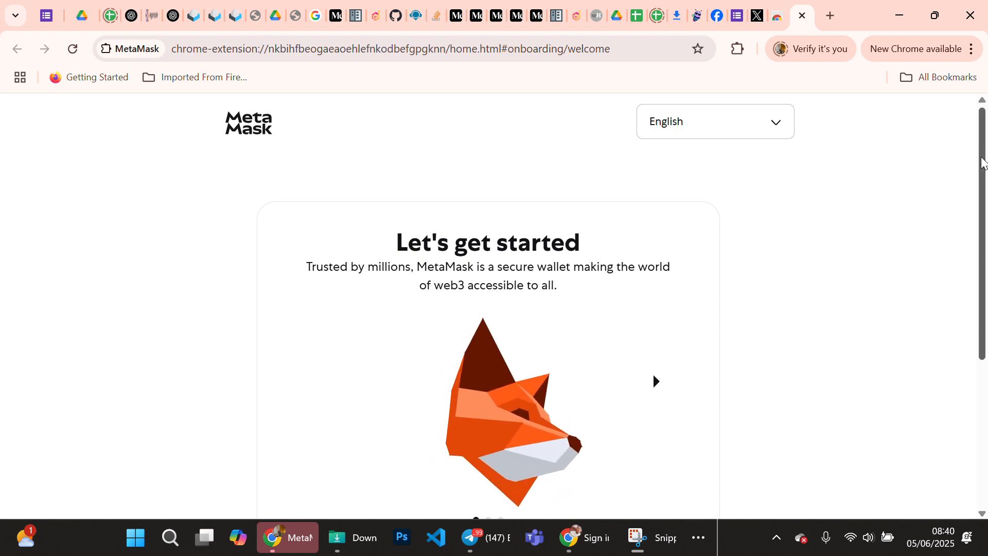
Step: Accept MetaMask's terms of use and choose 'Create a new wallet', reaching the metrics consent page
scroll("down", 3)
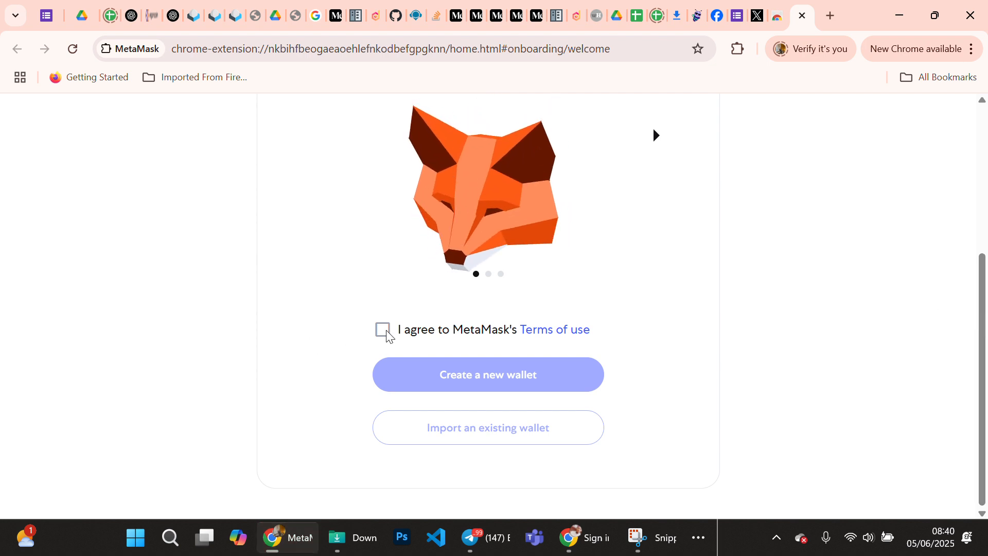
left_click(383, 329)
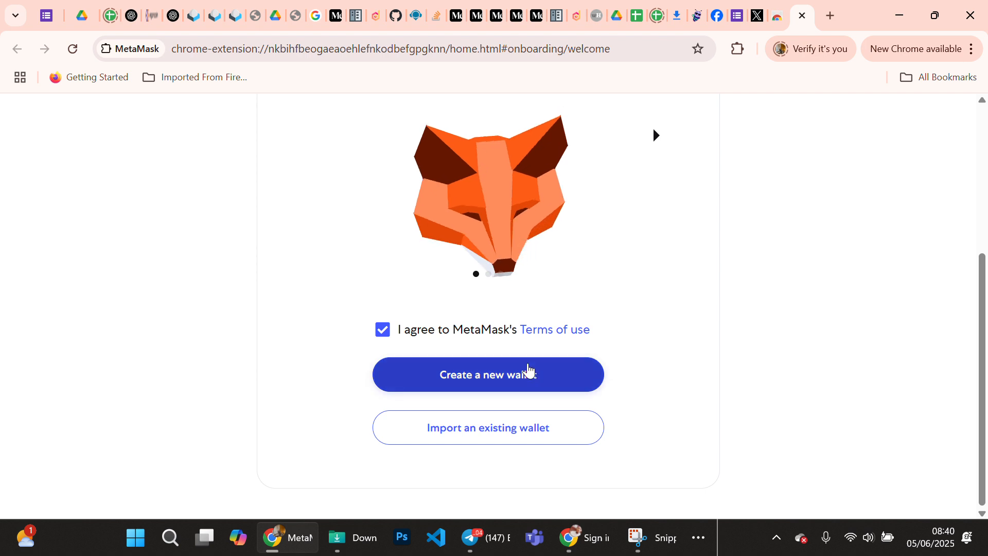
left_click(486, 374)
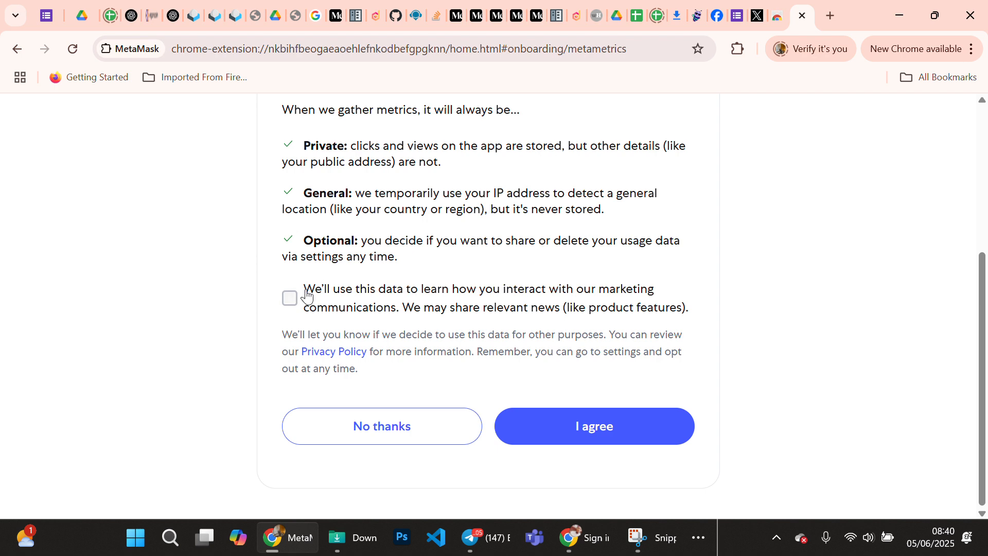
mouse_move(315, 300)
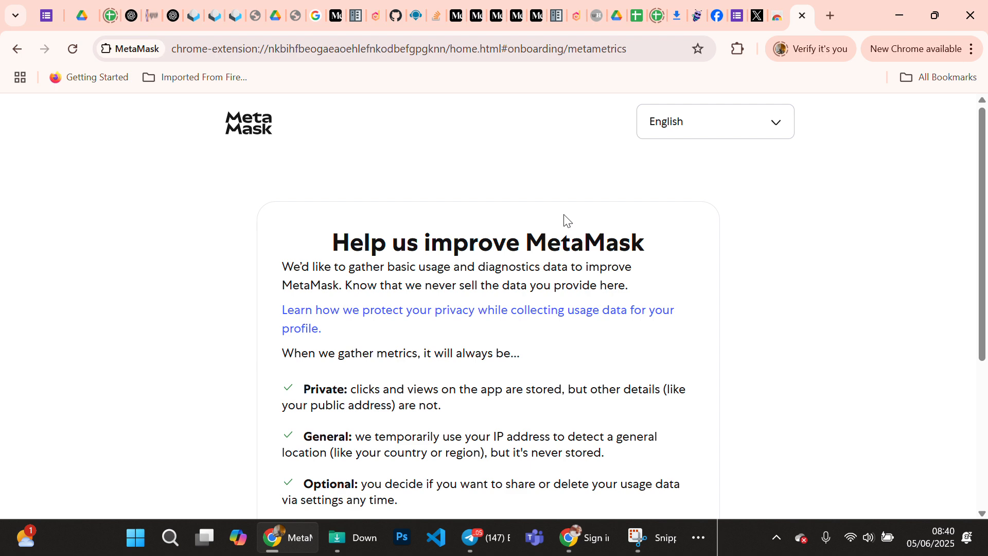
scroll("down", 3)
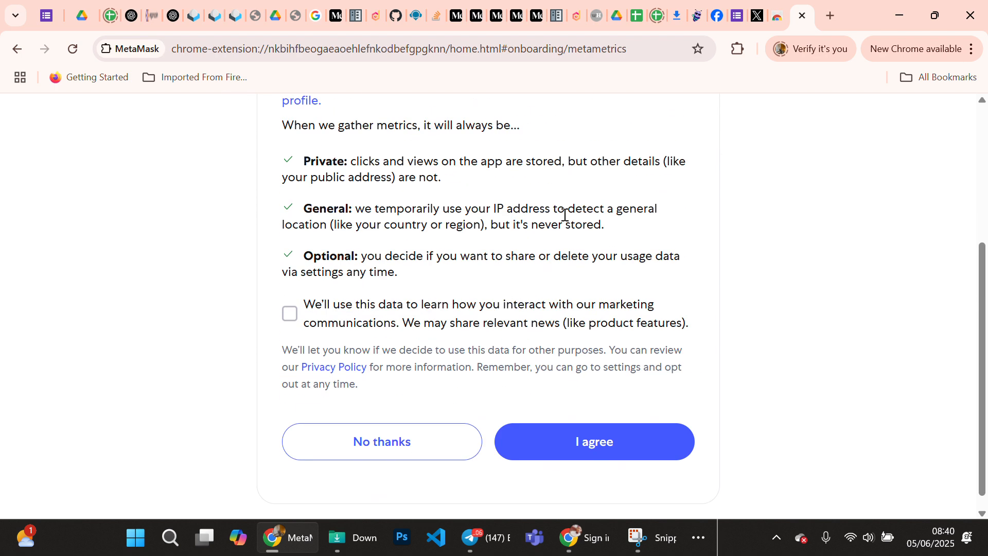
scroll("down", 3)
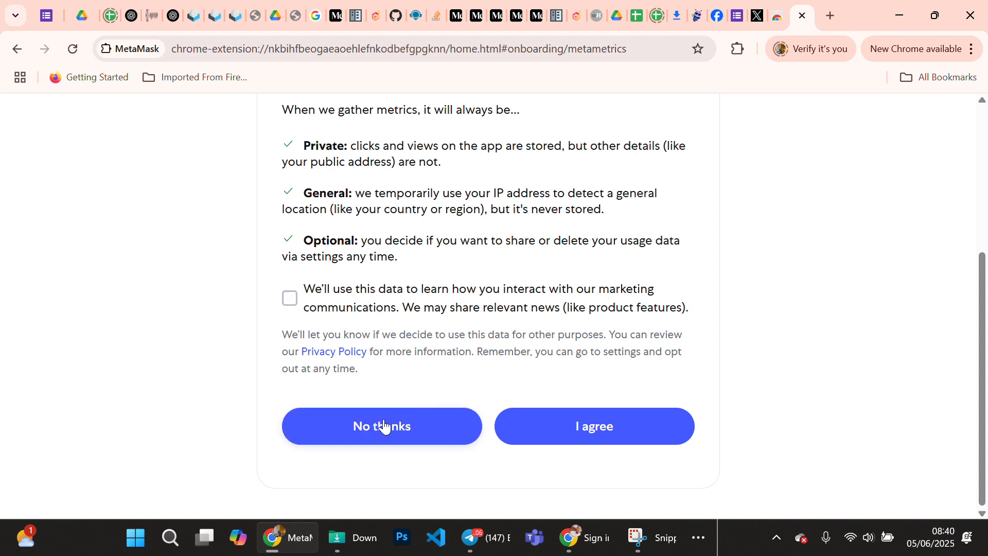
Step: Decline usage-data sharing, set and confirm the wallet password, acknowledge it can't be recovered, and create the wallet
left_click(381, 426)
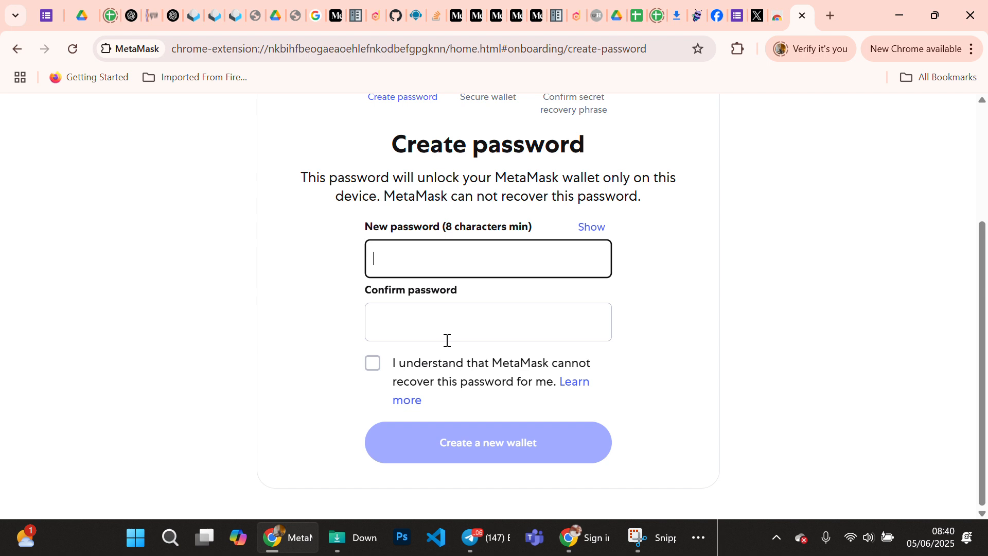
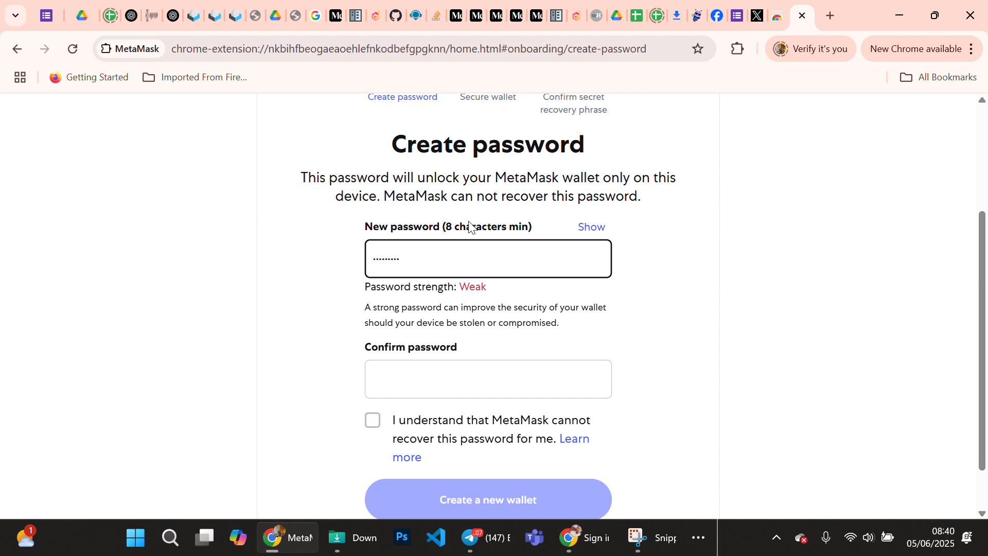
mouse_move(434, 328)
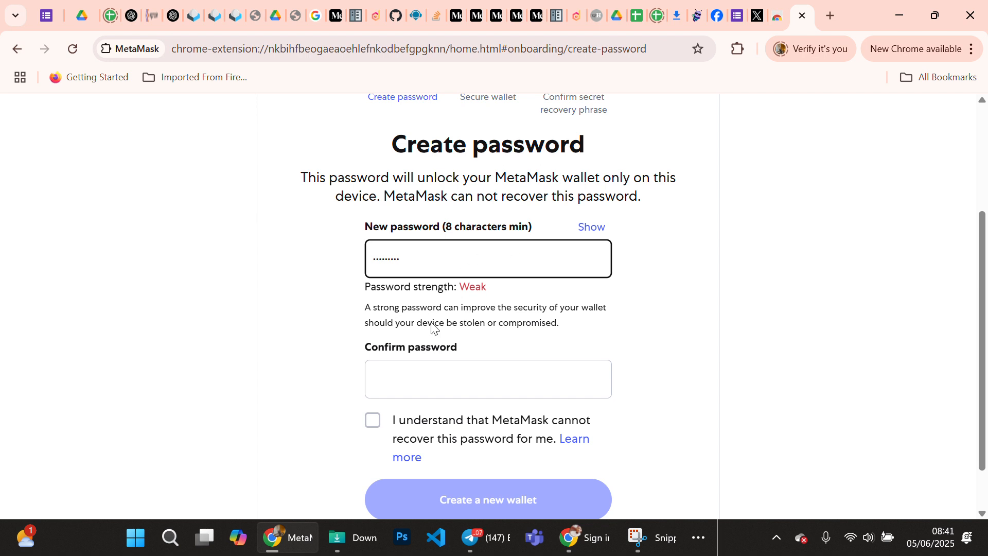
left_click(487, 379)
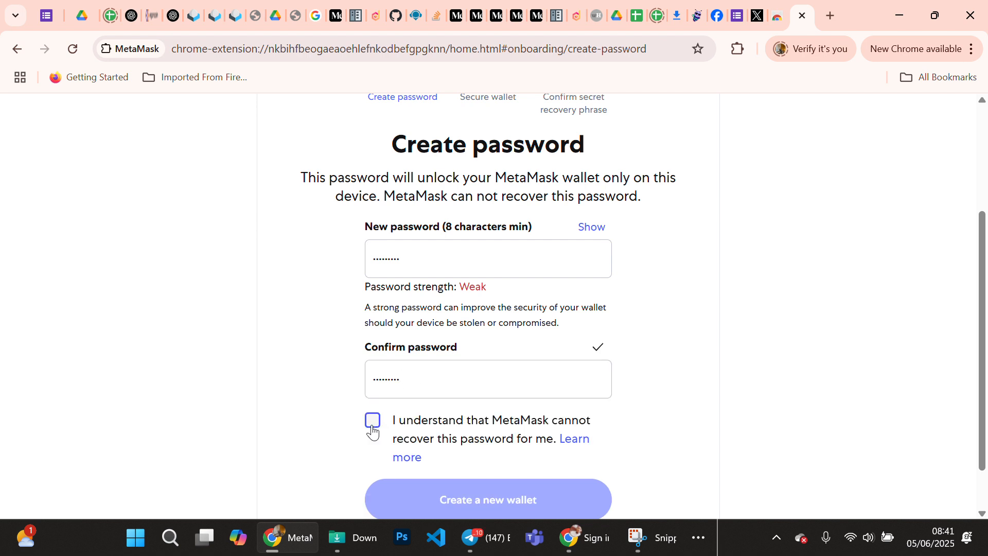
left_click(372, 420)
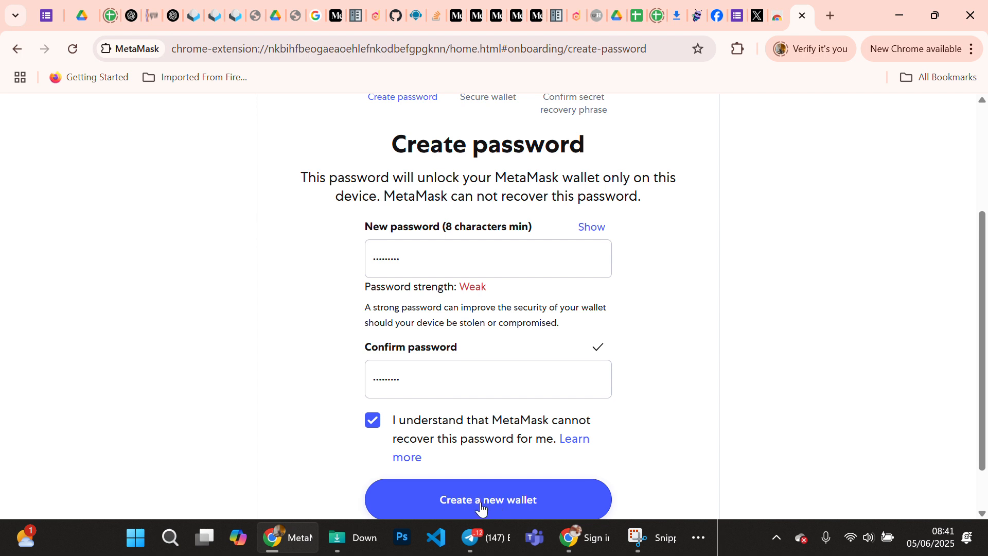
left_click(487, 499)
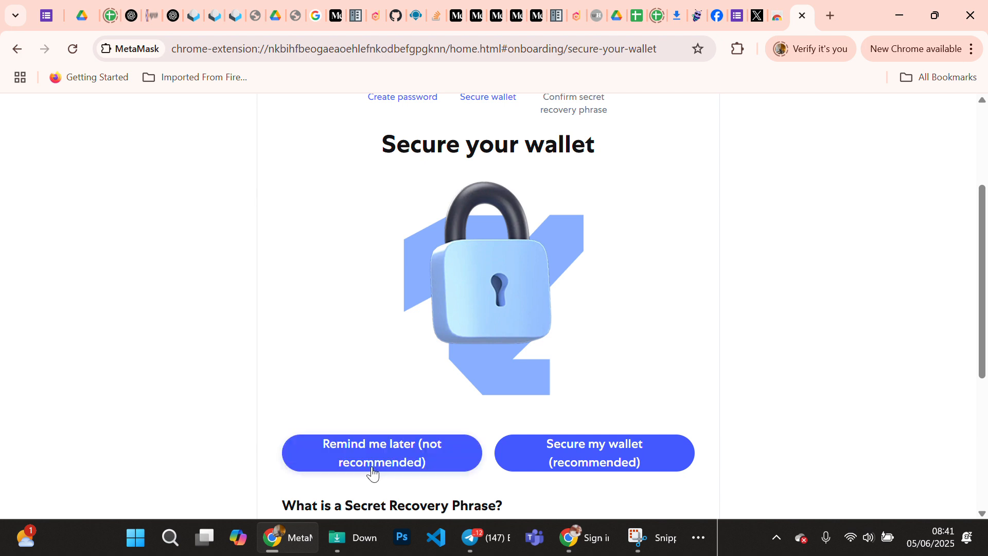
mouse_move(449, 439)
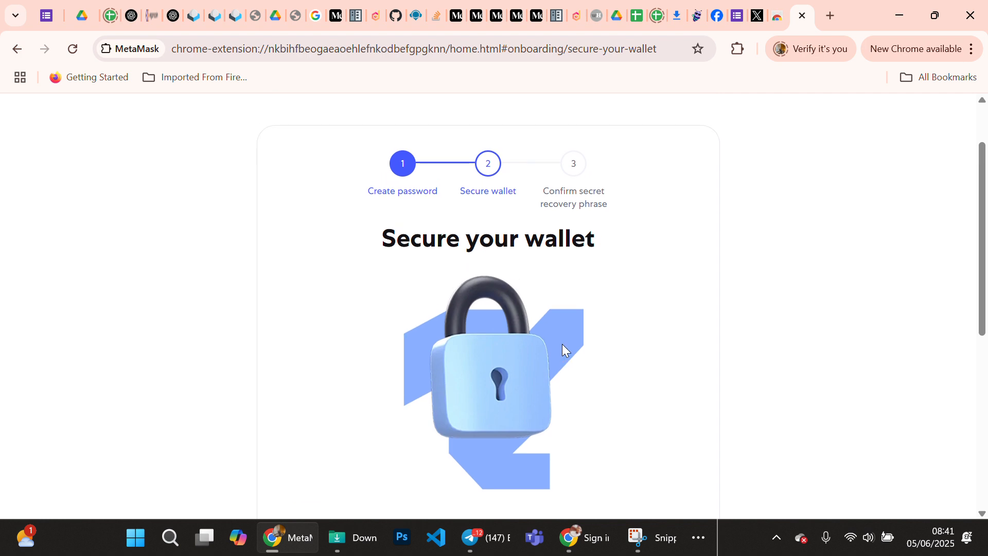
Step: Choose 'Remind me later' for the recovery phrase, acknowledge the skip risk, finish setup and pass the pin-extension page
scroll("down", 3)
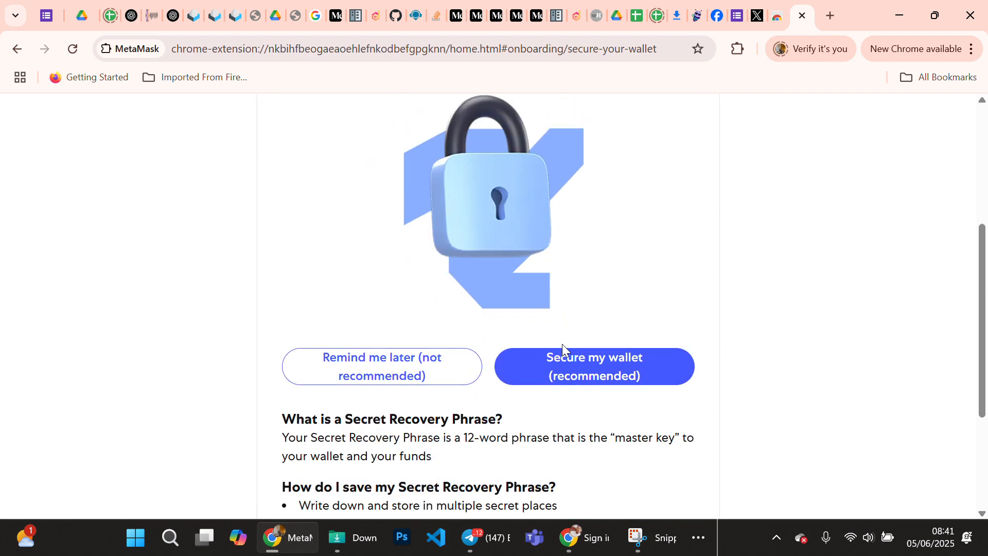
scroll("down", 3)
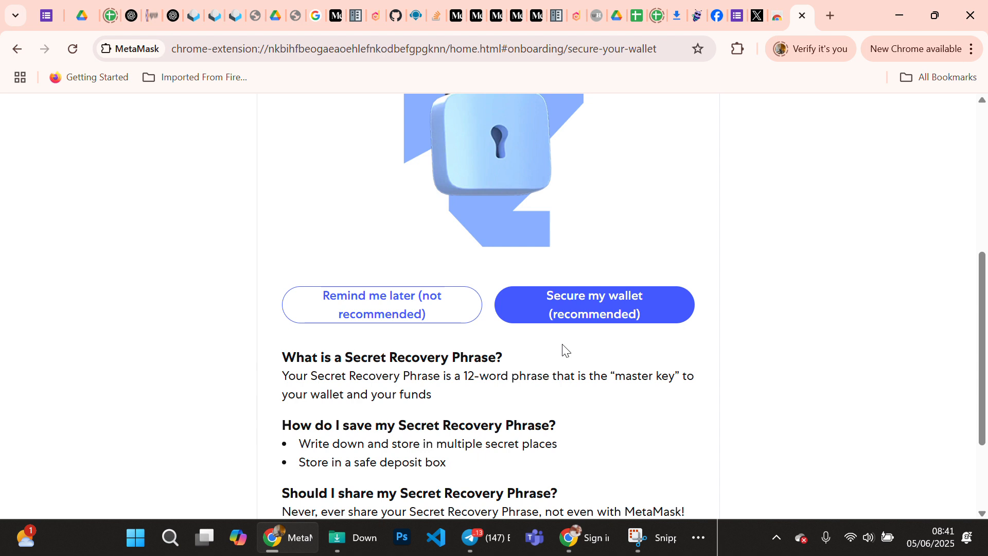
mouse_move(381, 305)
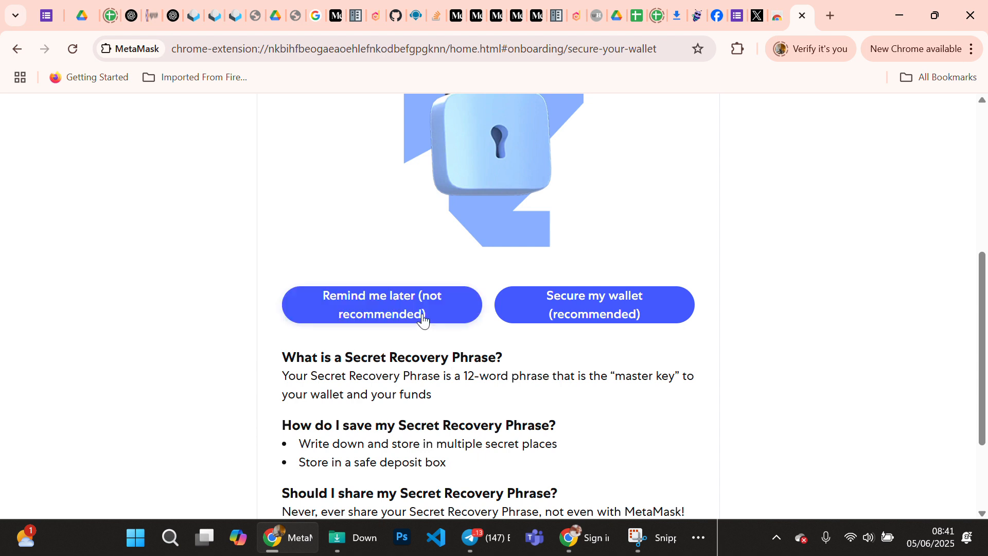
left_click(382, 304)
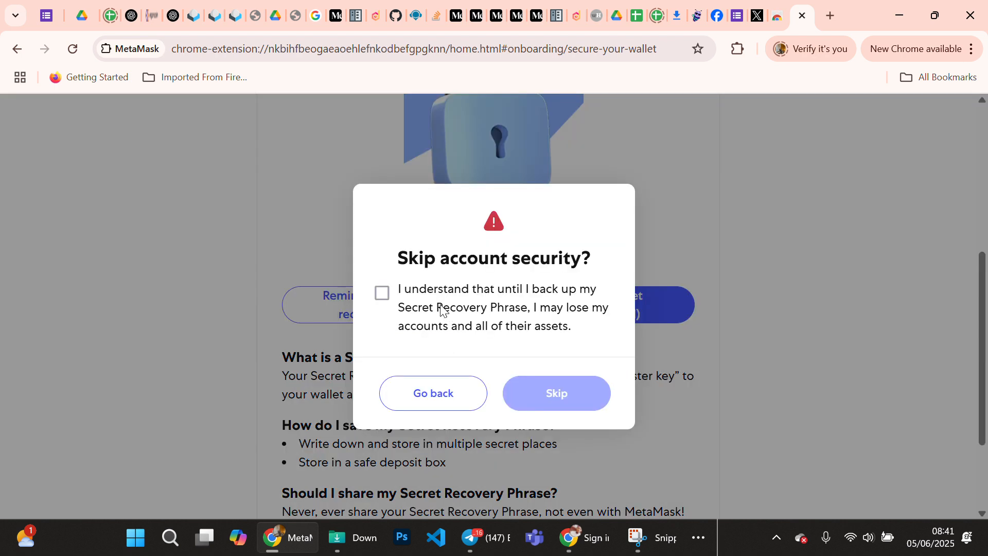
left_click(556, 392)
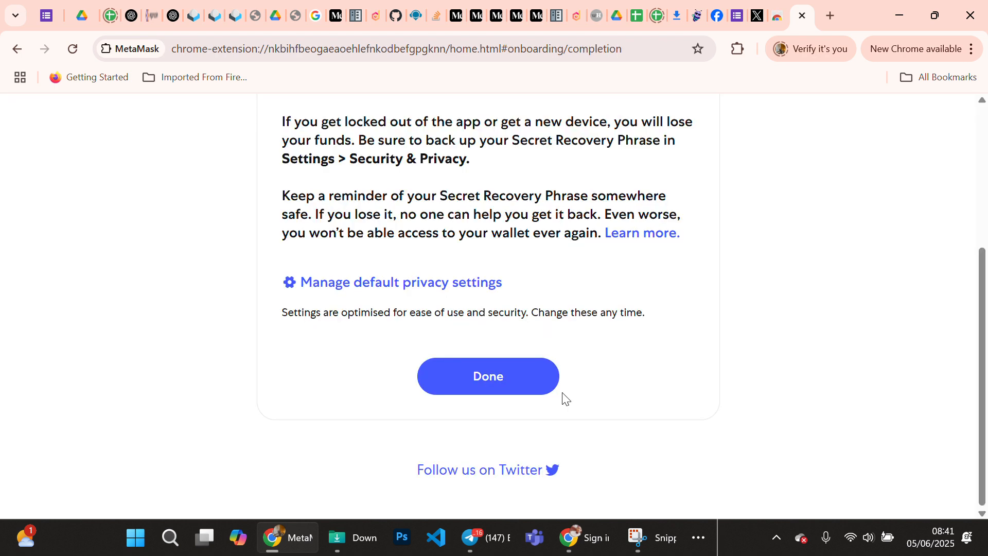
left_click(487, 376)
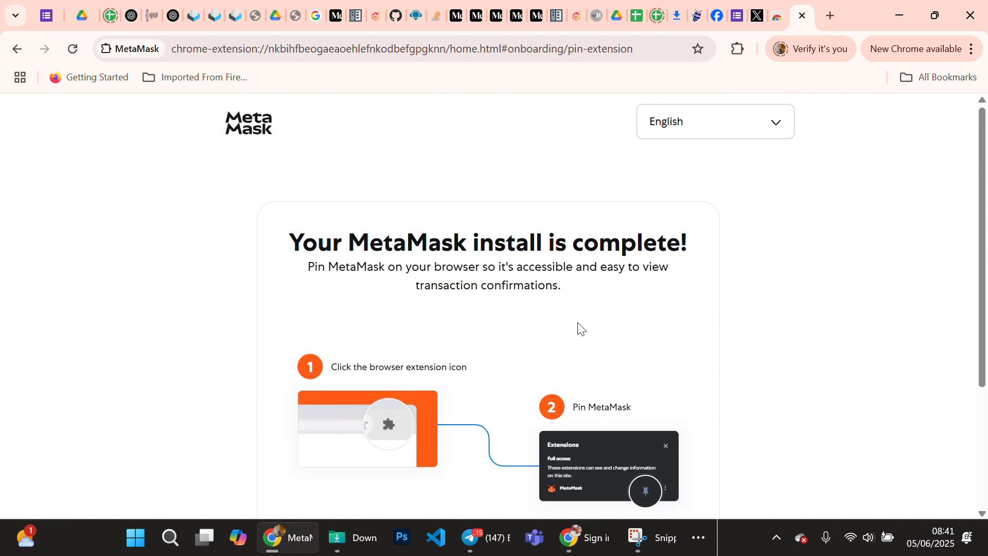
scroll("down", 3)
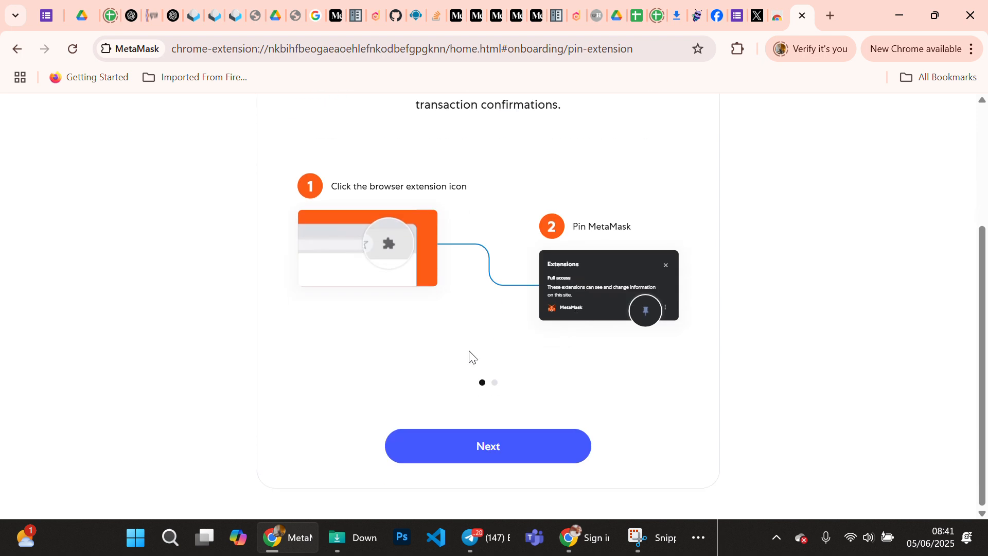
left_click(487, 446)
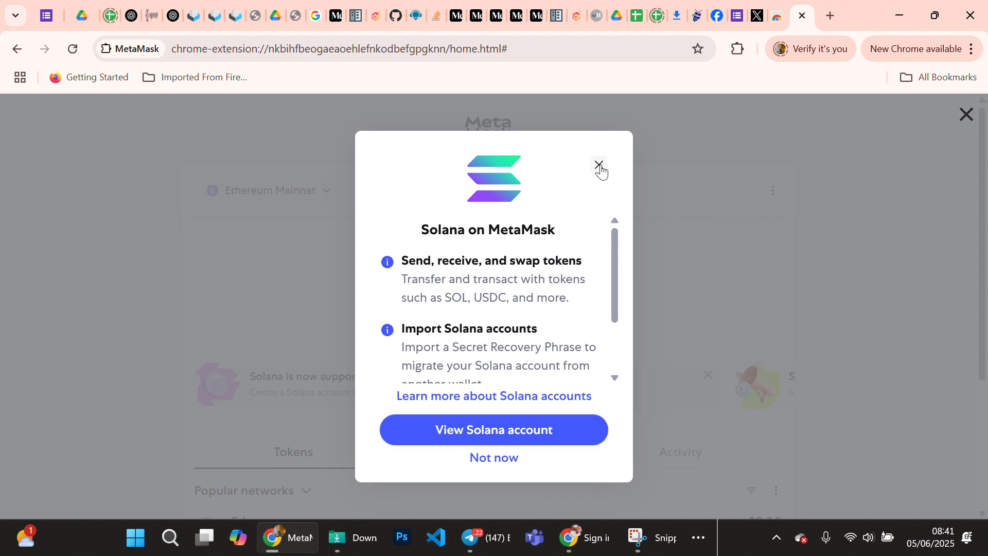
Step: Dismiss the Solana announcement and retry the Ethereum Mainnet connection
left_click(599, 165)
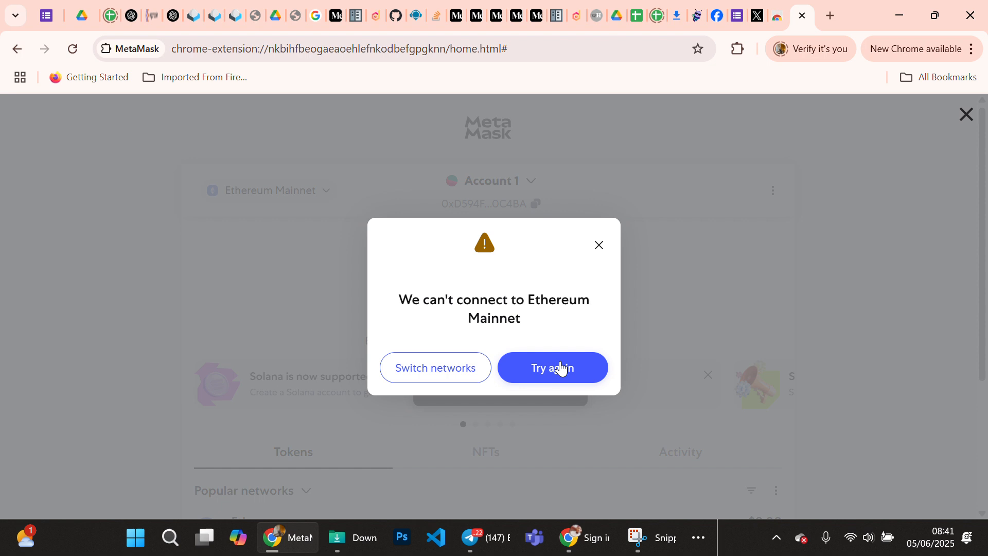
left_click(551, 368)
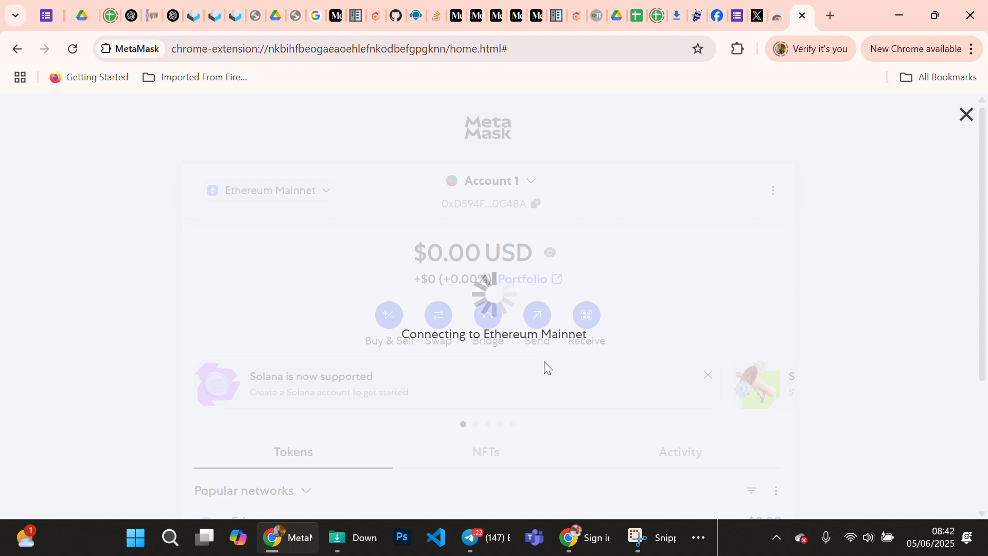
mouse_move(463, 102)
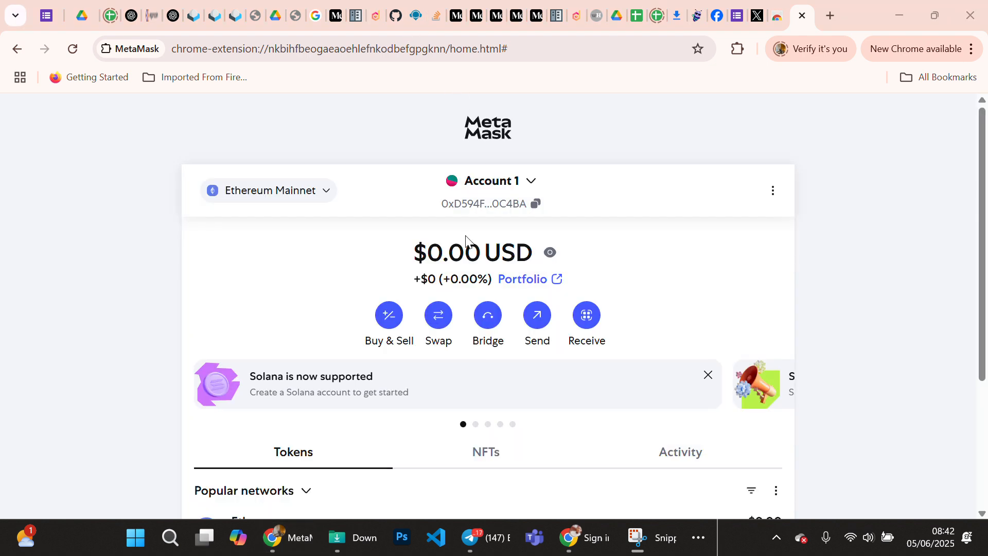
mouse_move(639, 292)
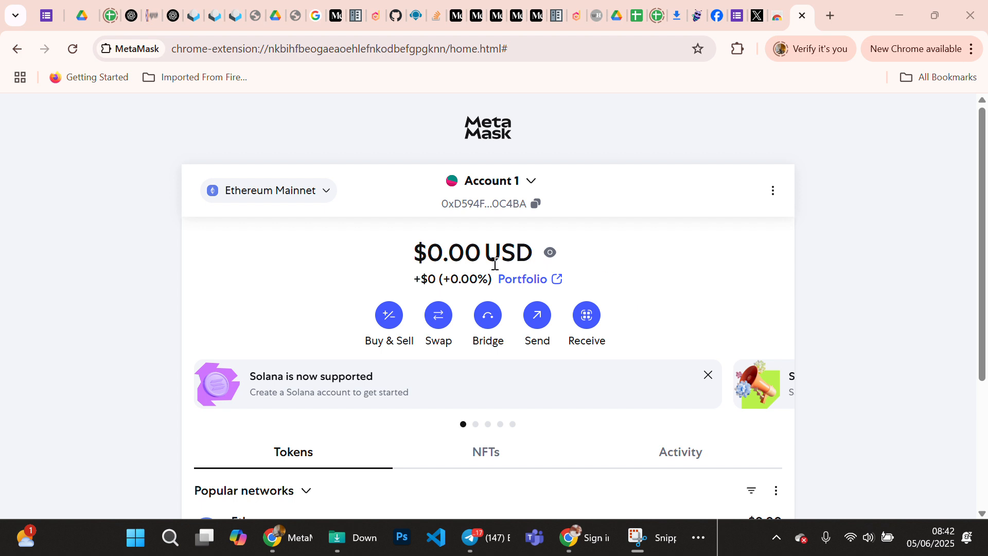
mouse_move(316, 203)
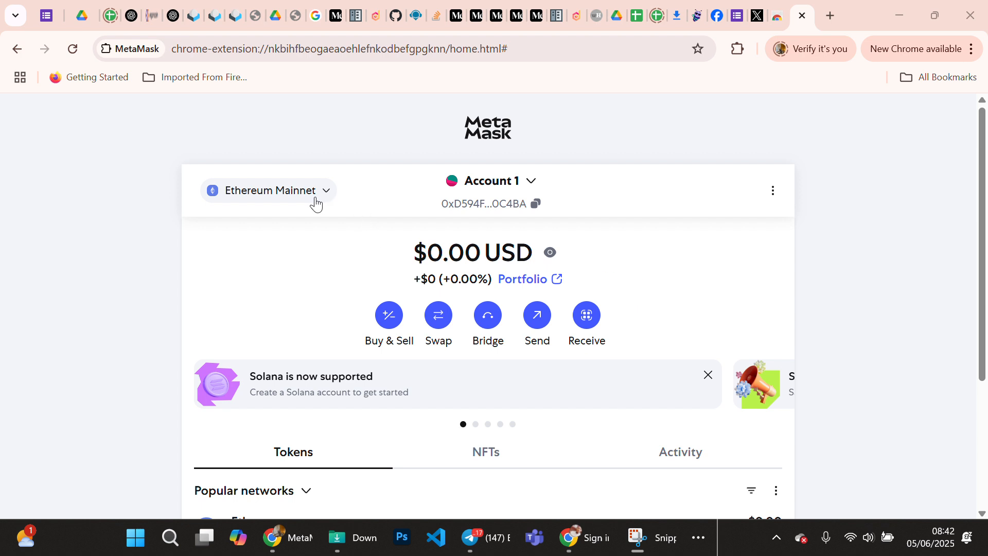
mouse_move(343, 199)
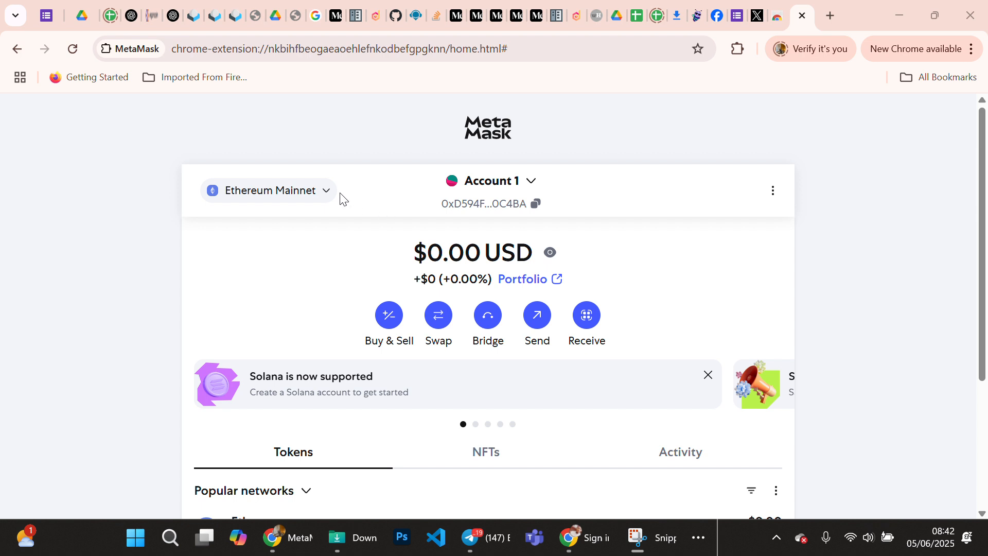
mouse_move(333, 153)
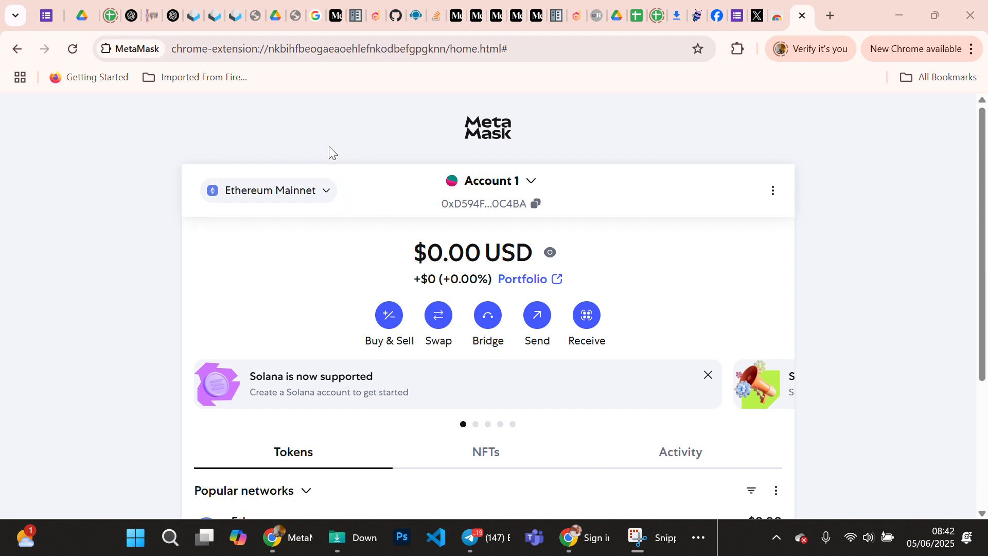
mouse_move(252, 203)
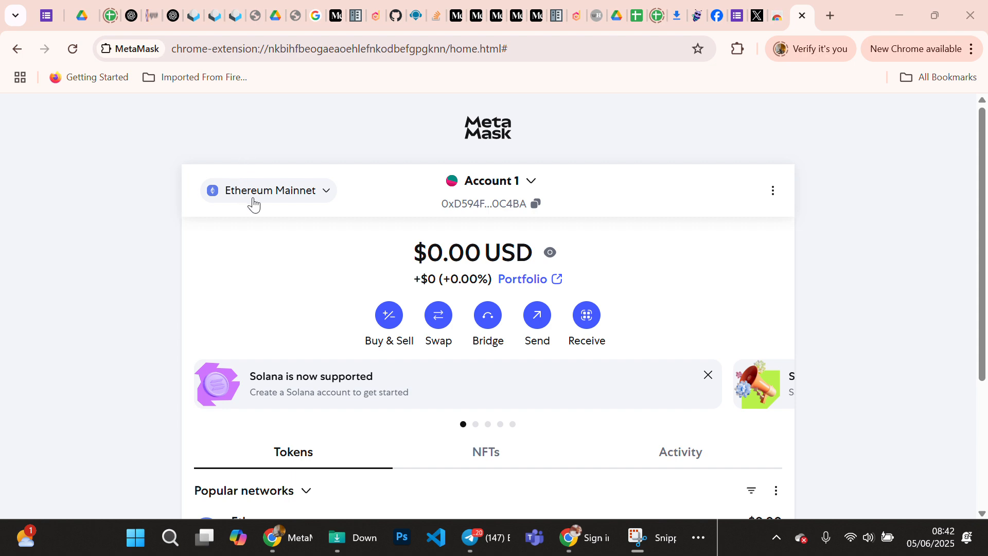
mouse_move(314, 195)
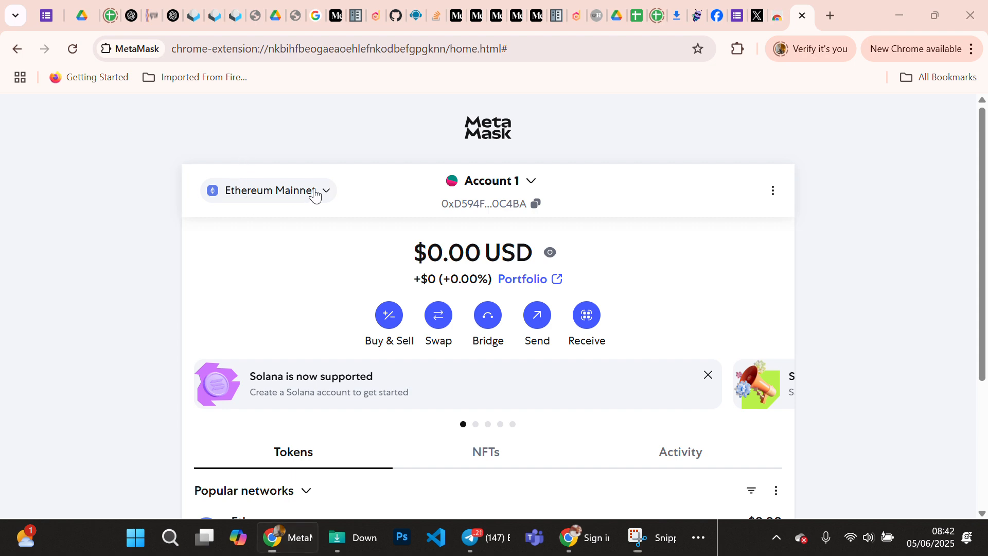
Step: From the network selector, start adding a custom network with an empty form
left_click(271, 190)
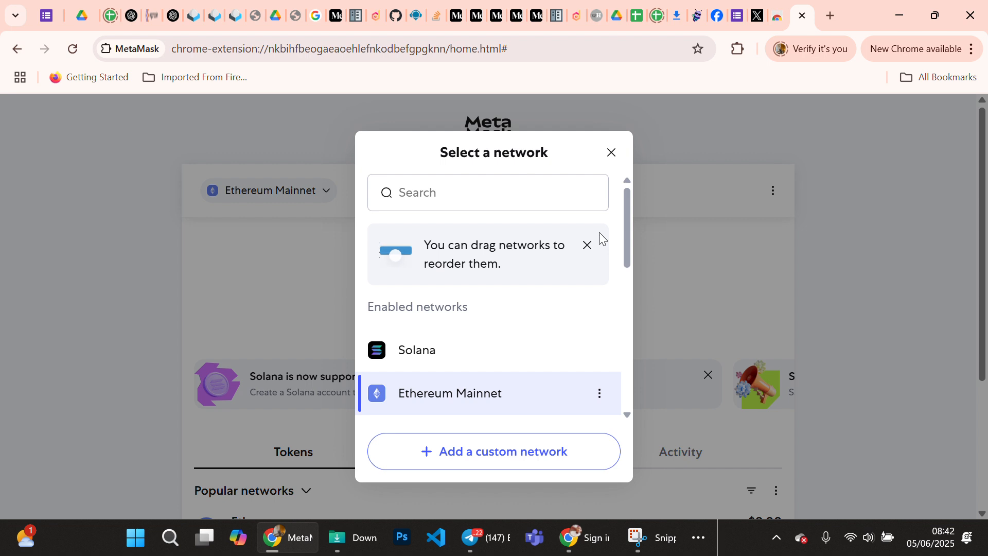
scroll("down", 3)
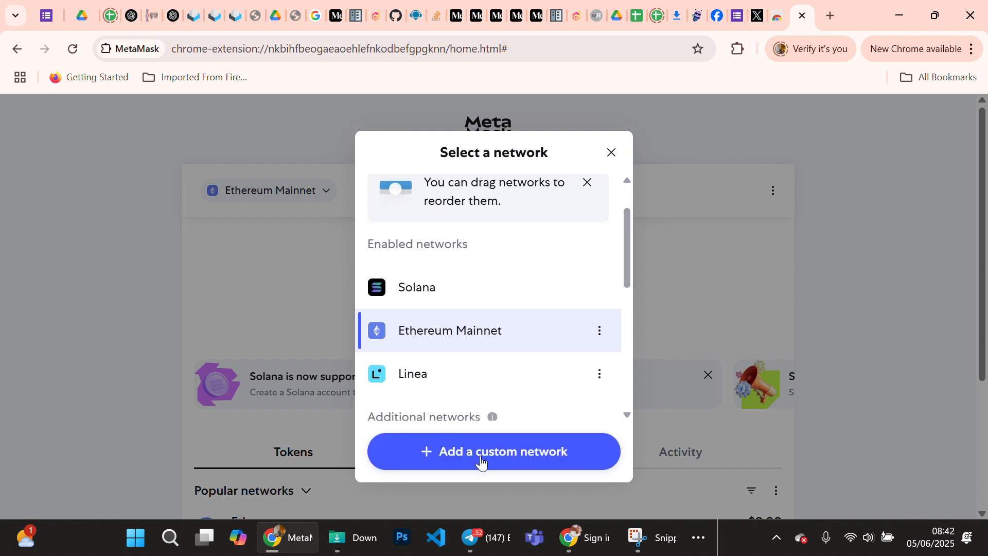
left_click(493, 451)
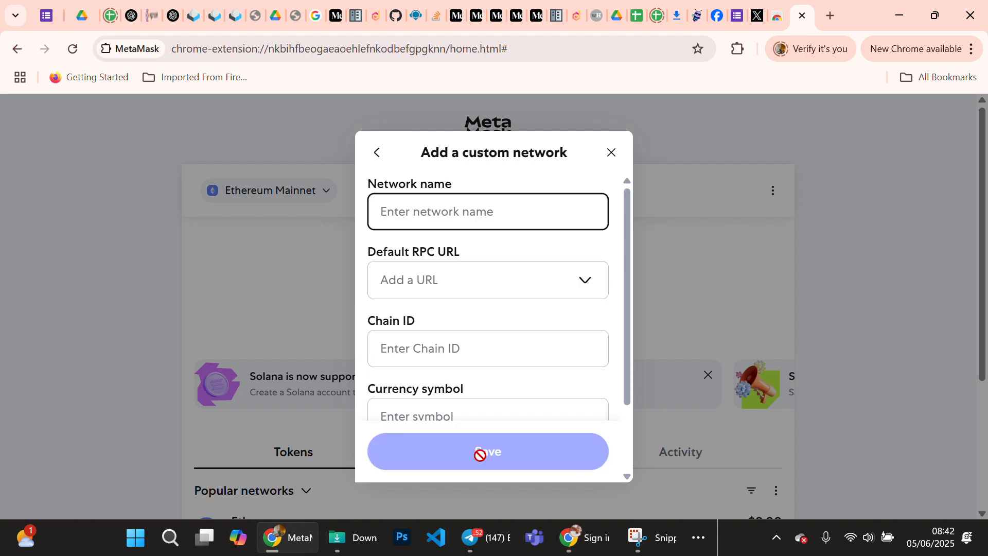
mouse_move(535, 468)
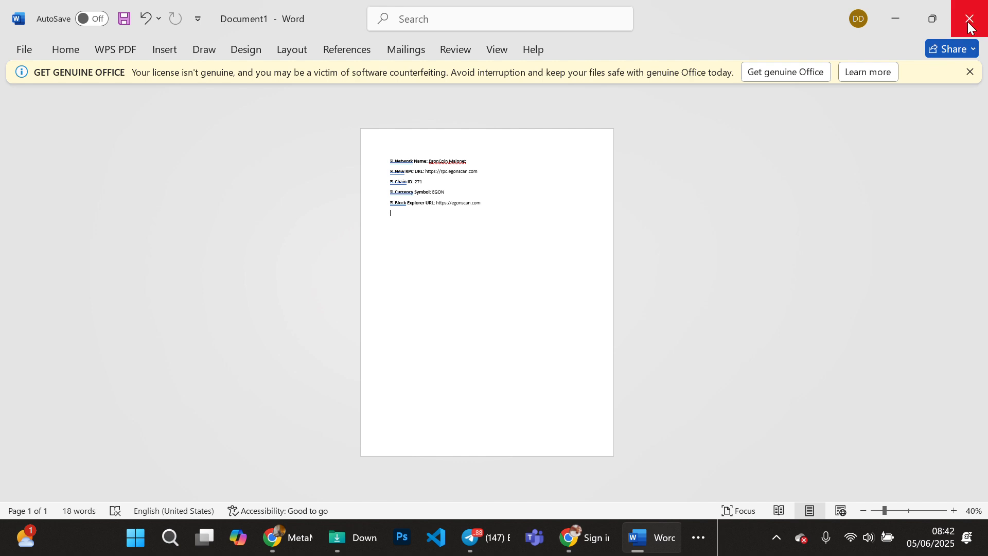
Step: Close the Word notes without saving and consult the WPS guide's EgonCoin Mainnet details alongside the network form
left_click(970, 19)
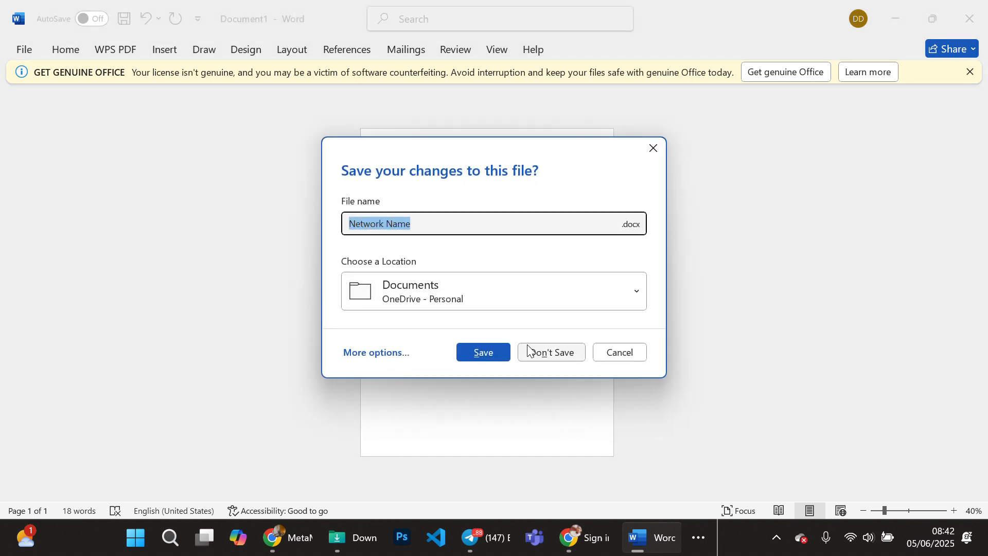
left_click(272, 538)
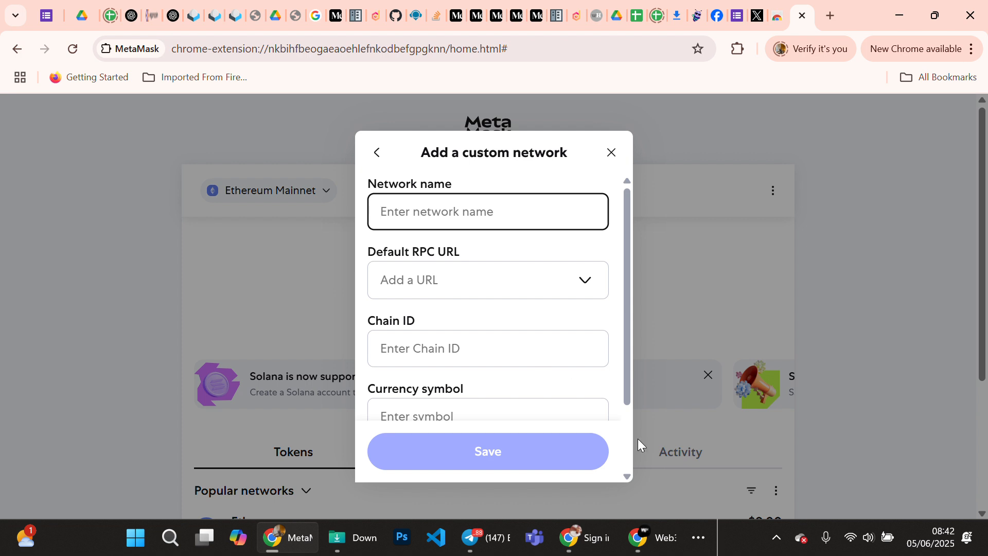
left_click(698, 537)
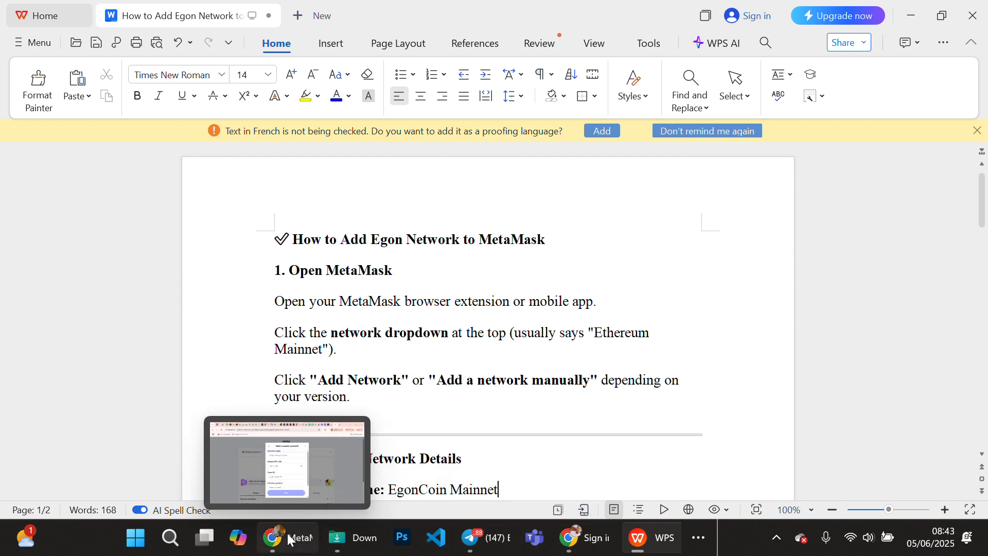
left_click(272, 538)
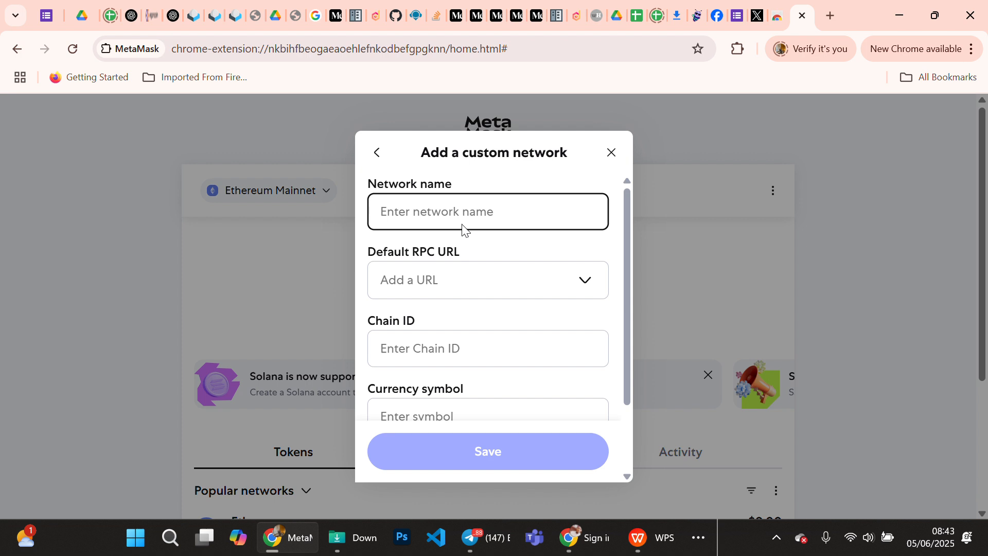
left_click(487, 211)
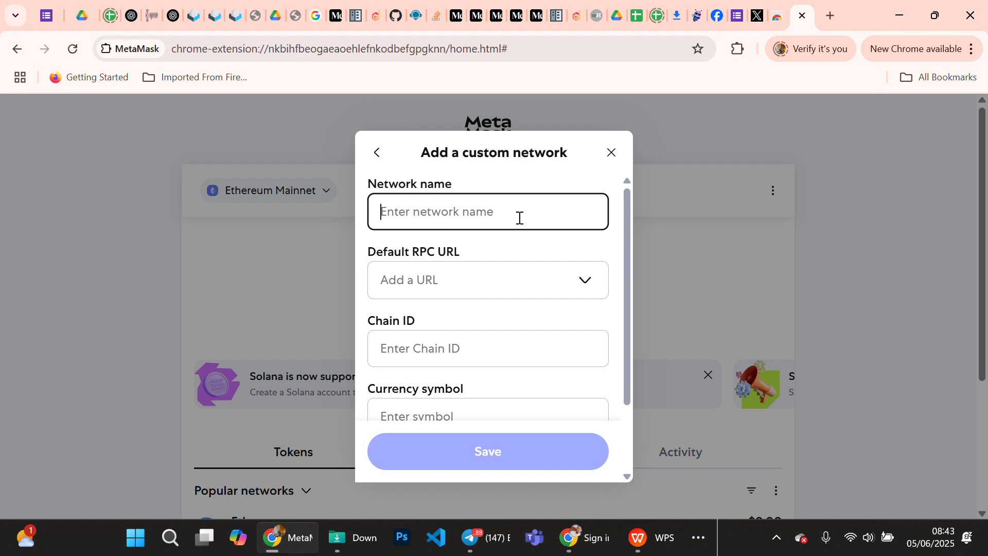
mouse_move(638, 537)
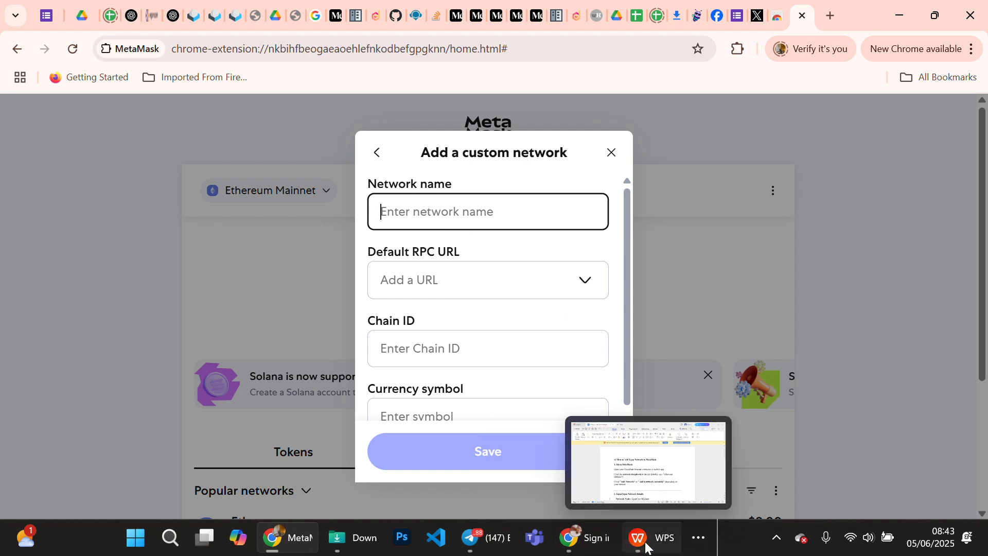
left_click(650, 537)
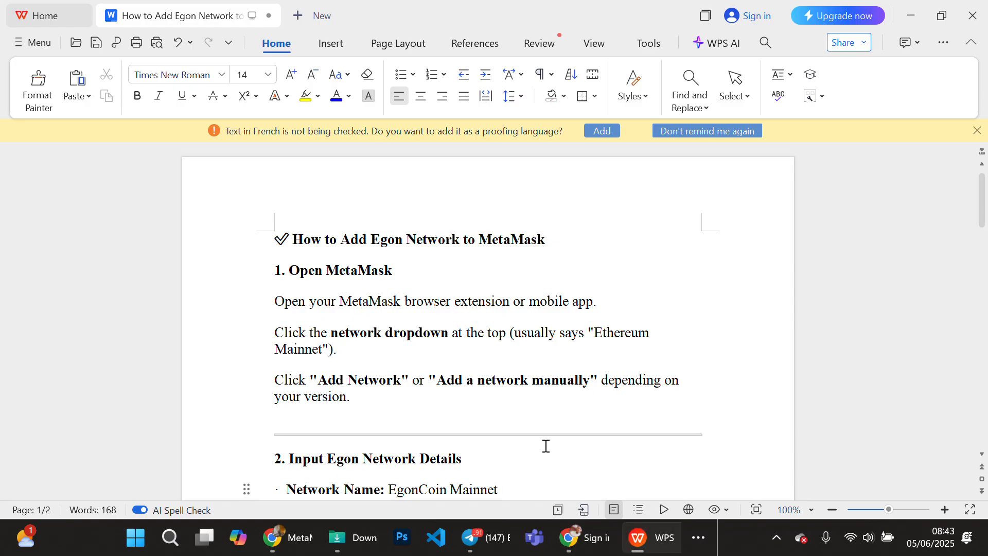
scroll("down", 3)
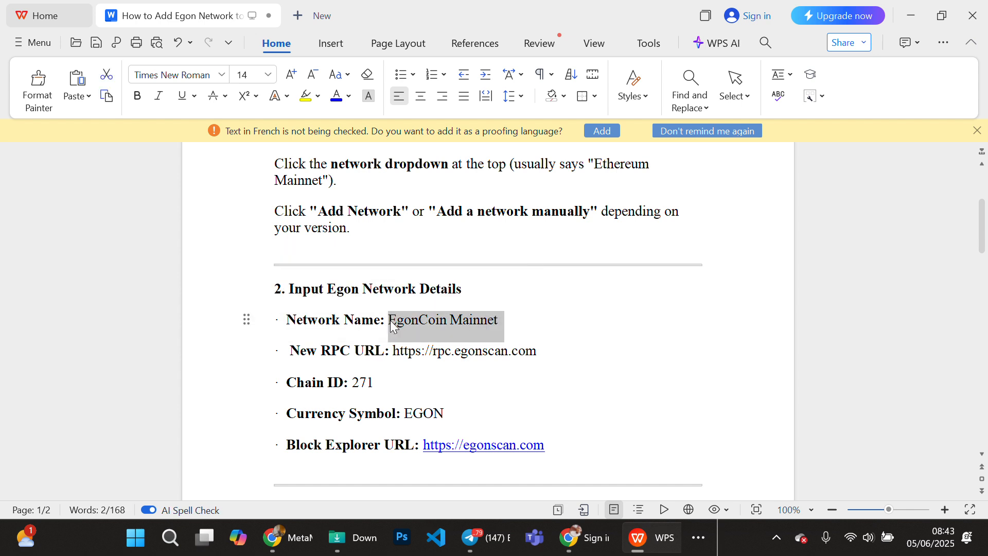
mouse_move(463, 472)
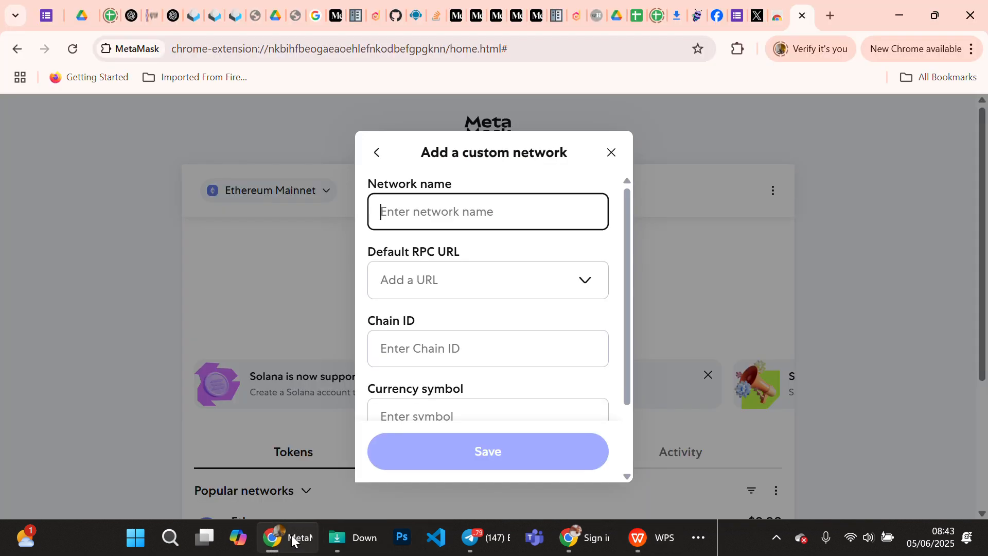
Step: Name the network 'EgonCoin Mainnet' and bring up the Add RPC URL form ready for the guide's URL
type("EgonCoin Mainnet")
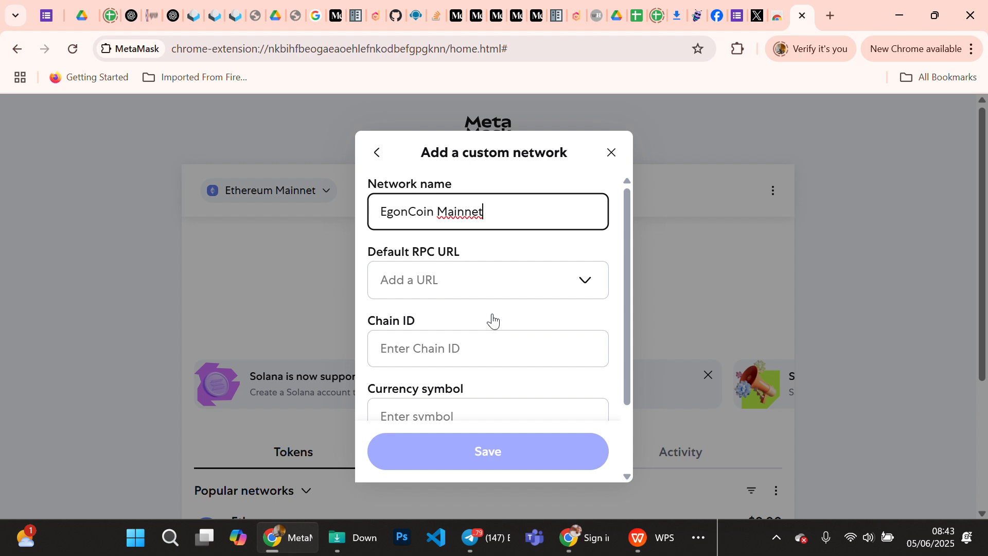
left_click(487, 280)
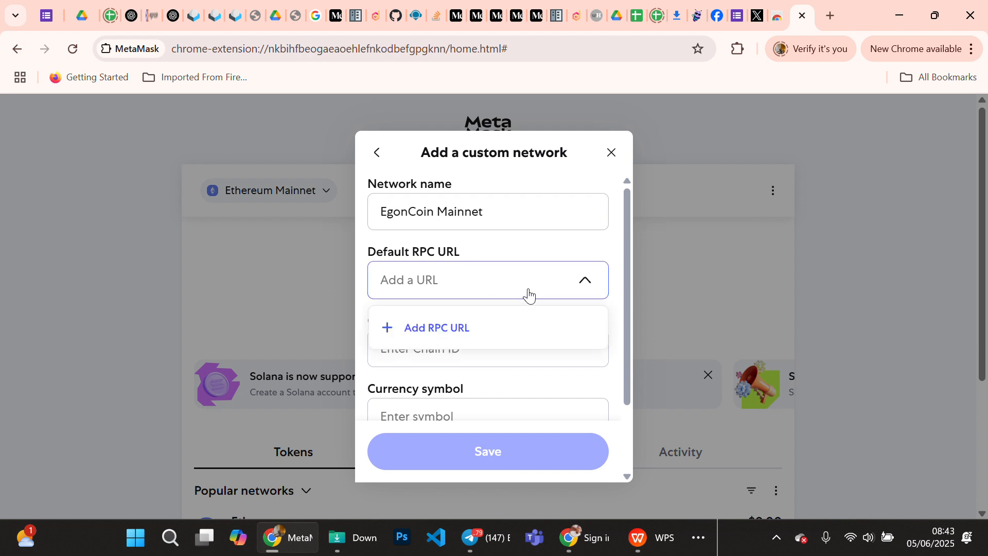
mouse_move(536, 292)
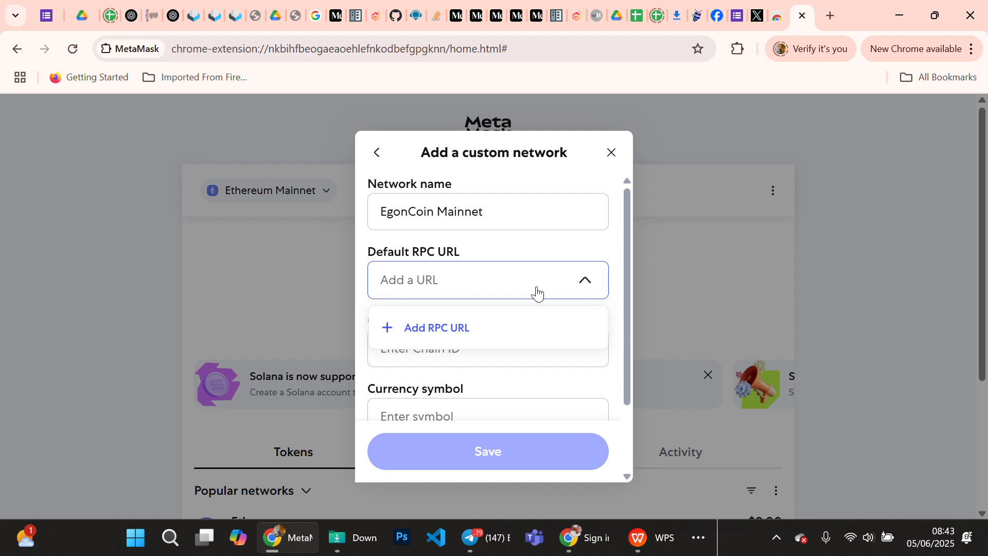
mouse_move(447, 327)
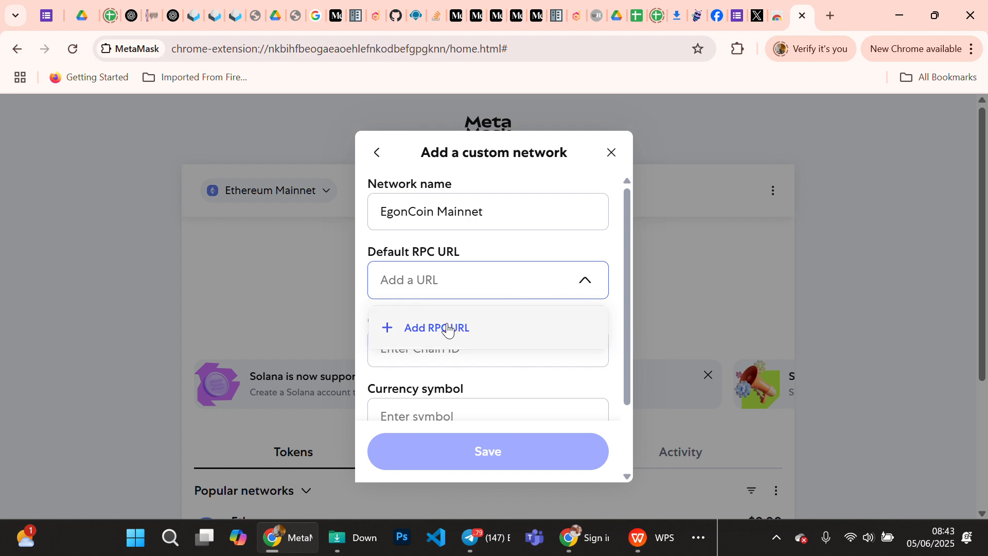
left_click(436, 328)
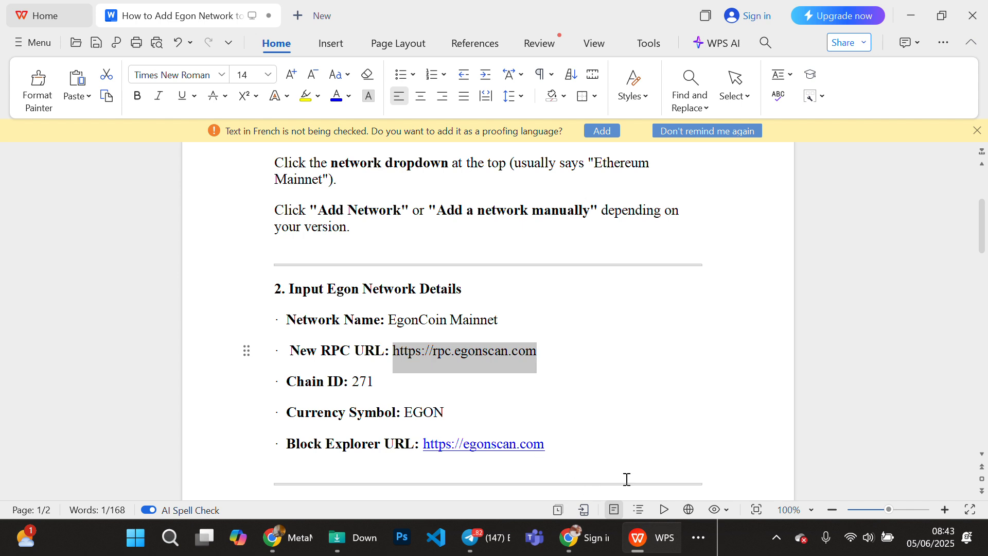
mouse_move(638, 537)
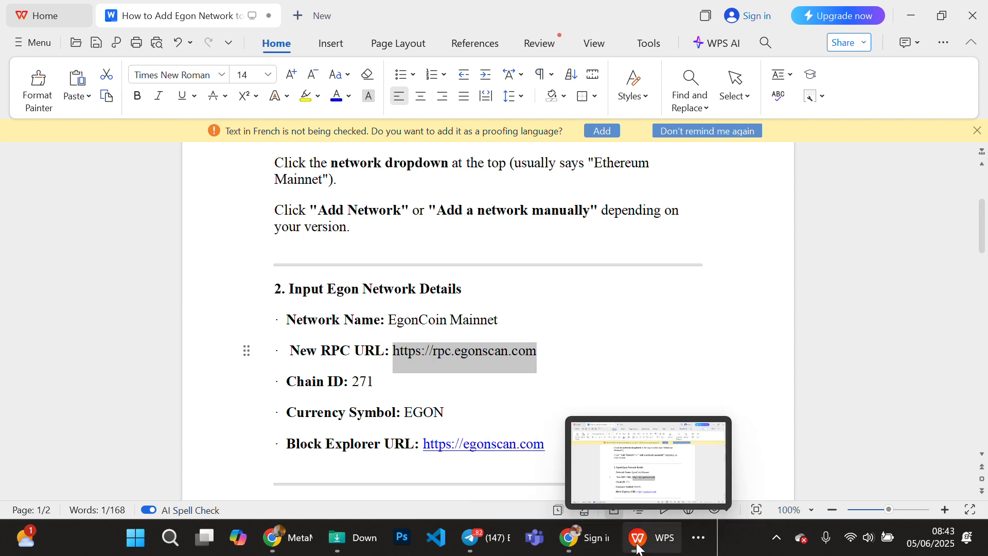
mouse_move(352, 537)
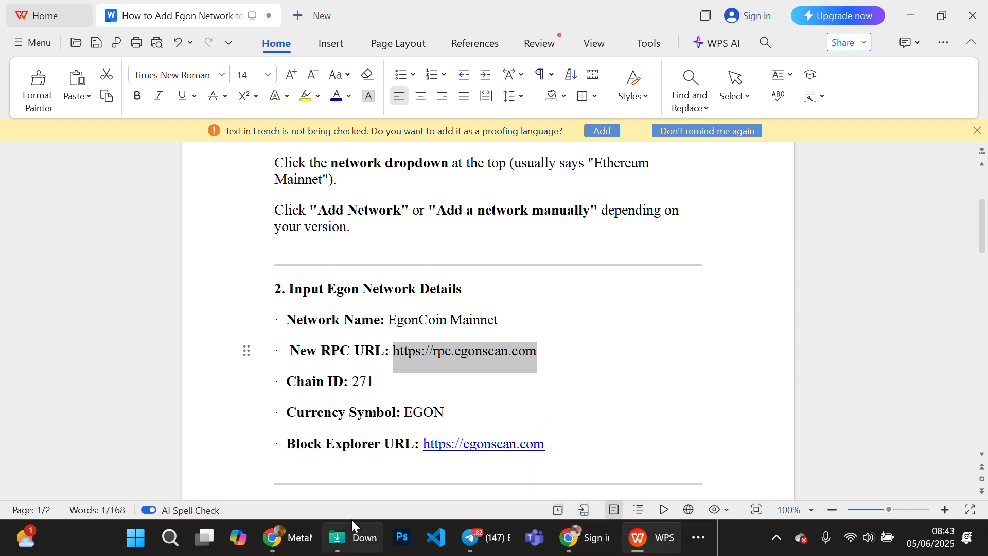
left_click(287, 538)
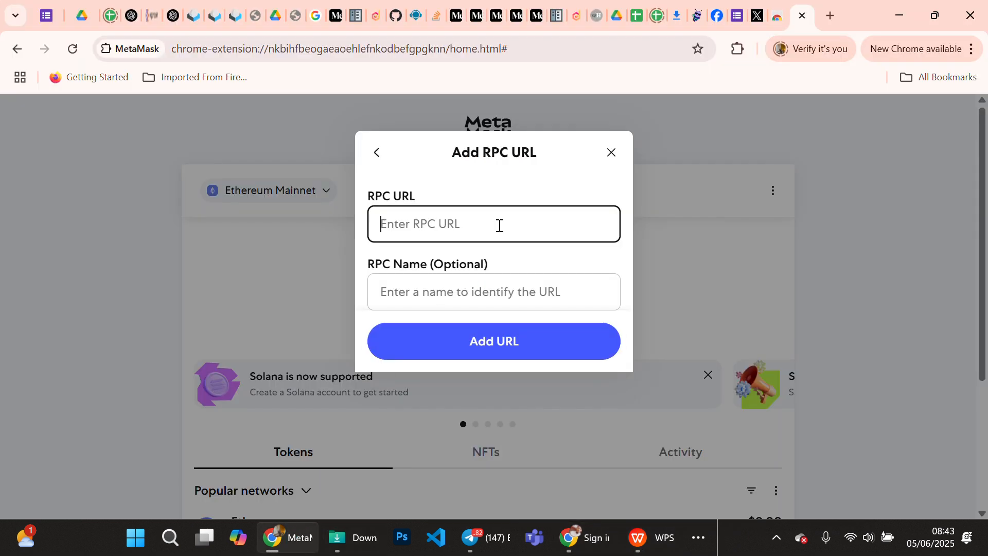
type("https://rpc.egonscan.com")
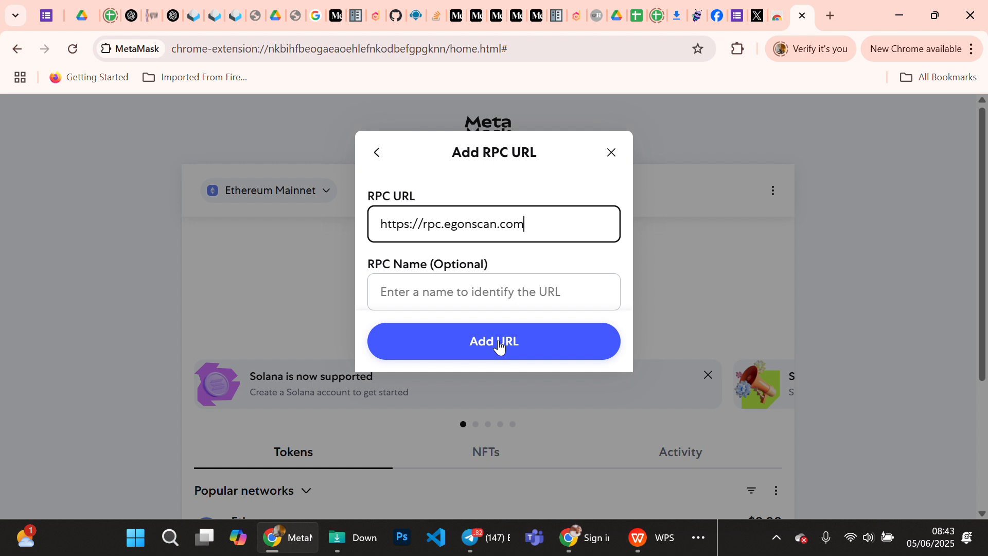
left_click(493, 341)
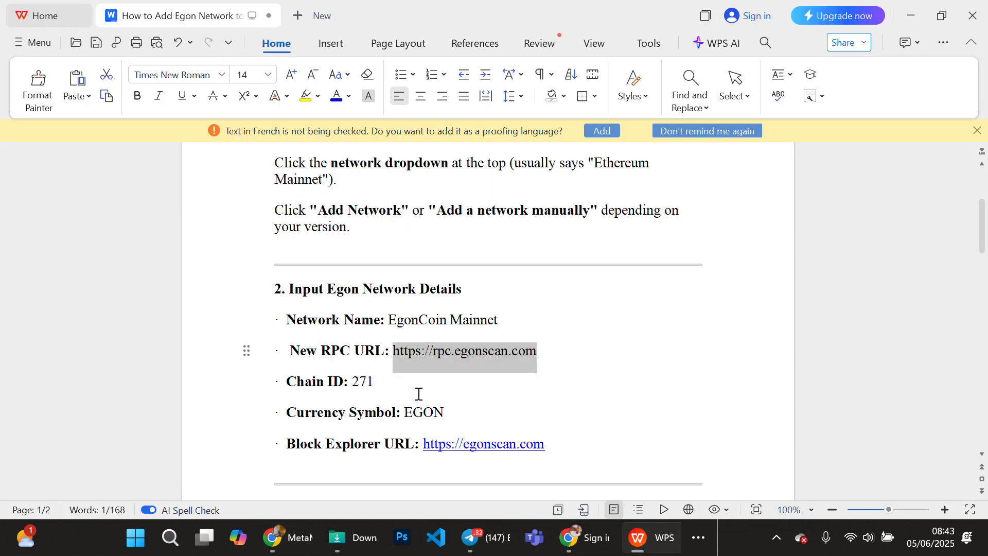
mouse_move(403, 426)
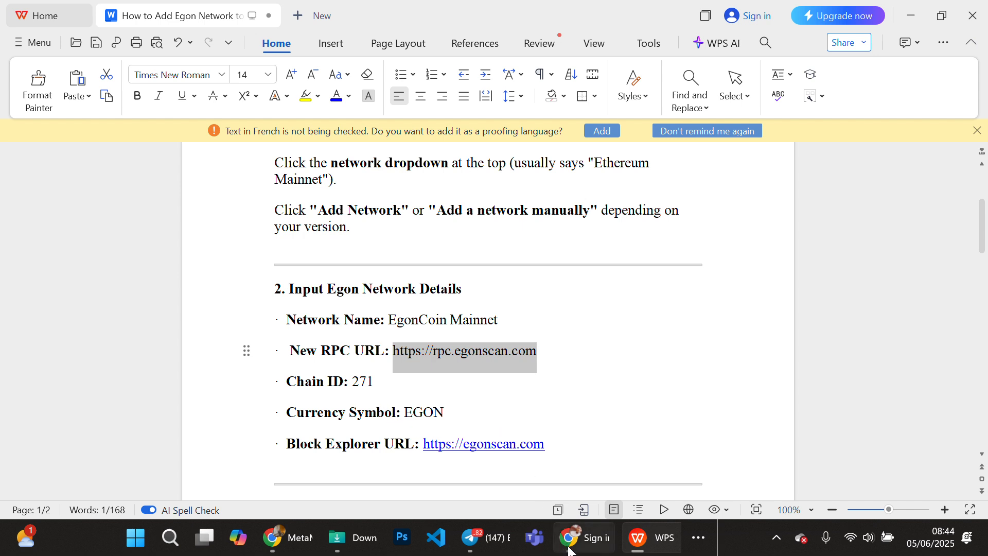
mouse_move(302, 537)
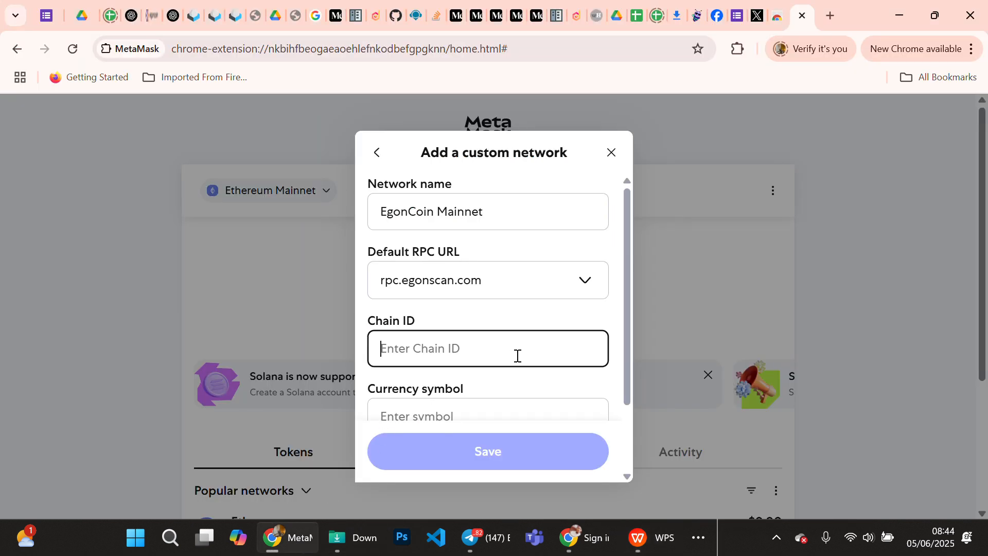
Step: Give the network chain ID 271 and currency symbol EGON, checking the guide document
type("271")
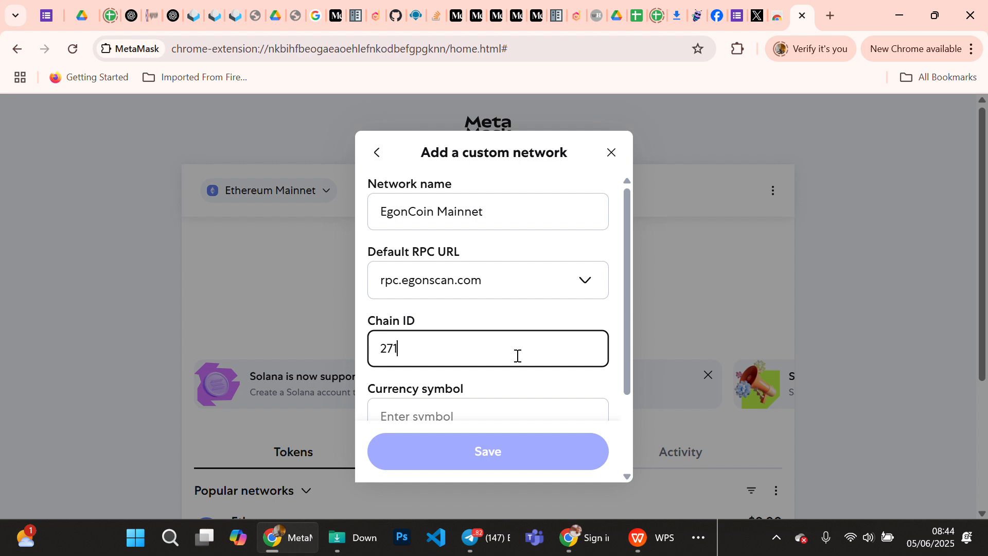
scroll("down", 3)
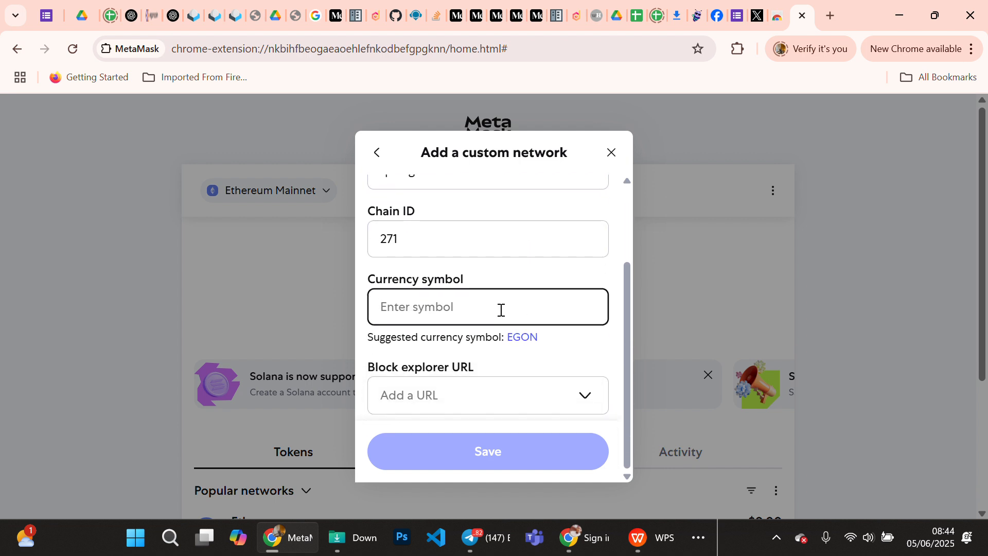
type("EGO")
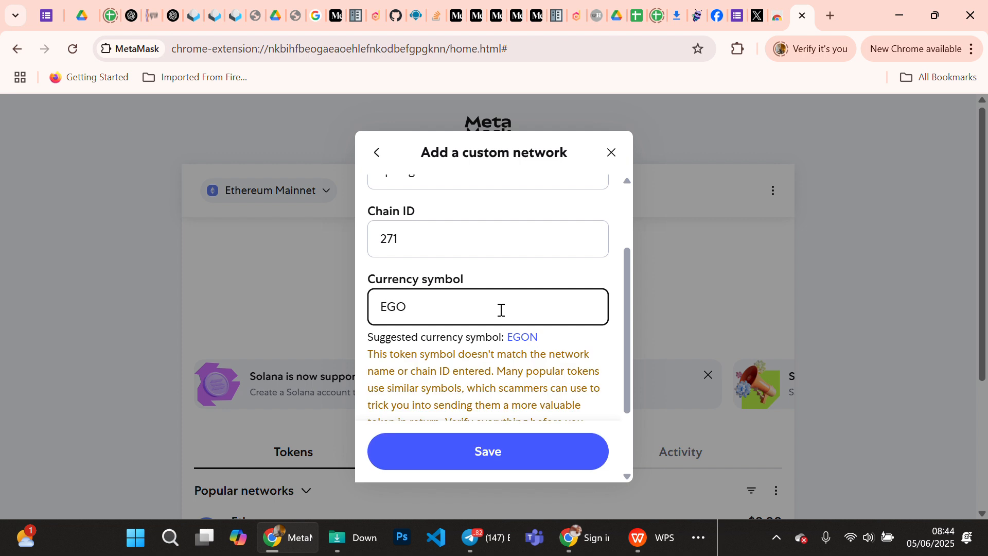
left_click(521, 337)
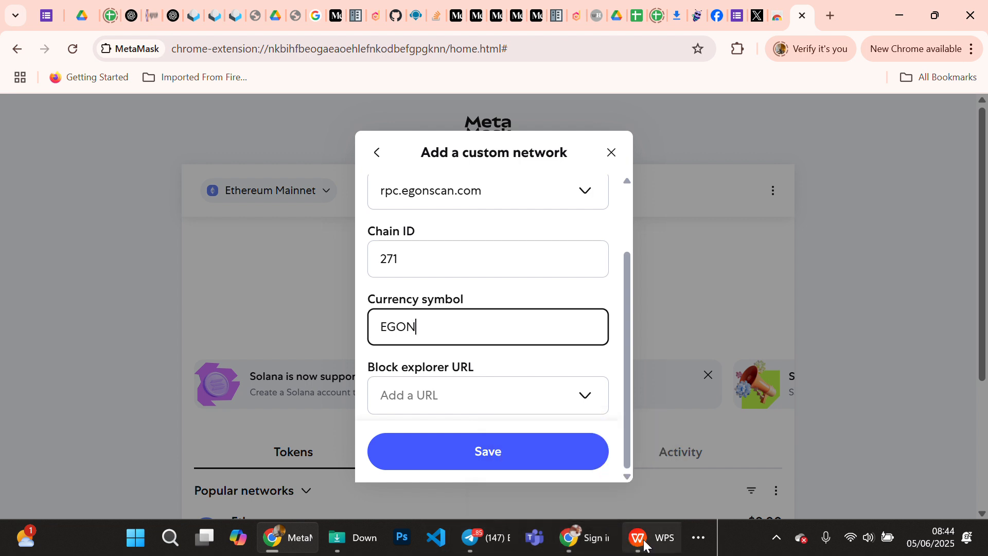
left_click(650, 537)
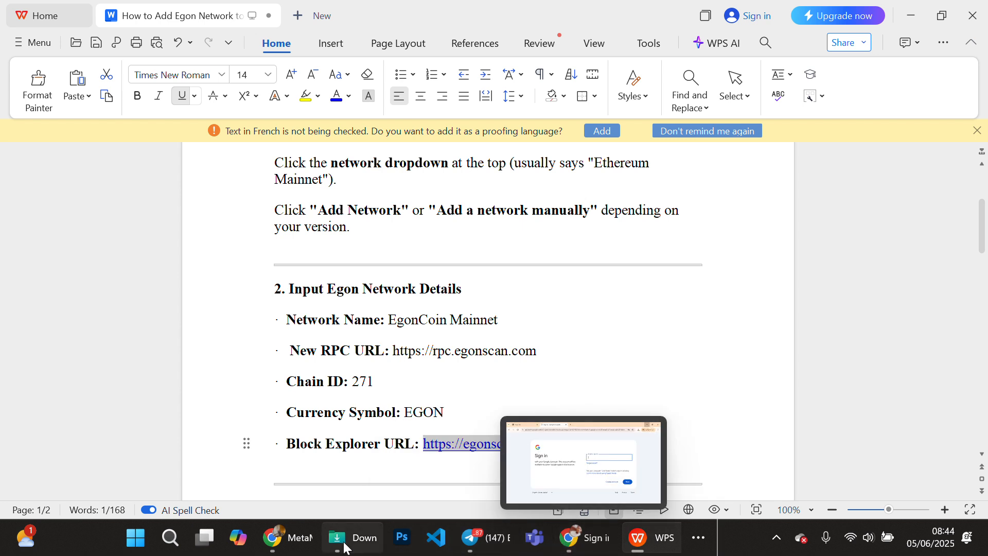
left_click(287, 537)
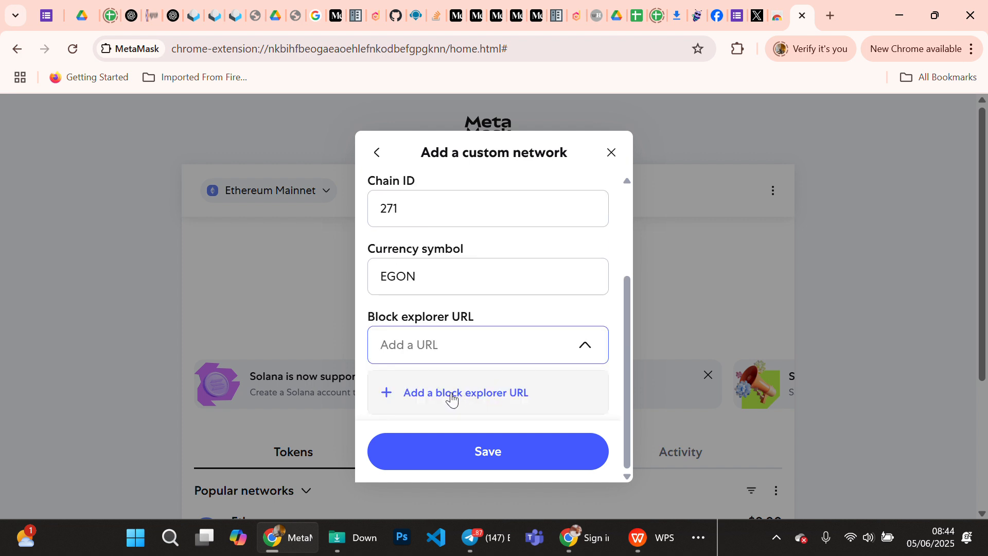
left_click(465, 392)
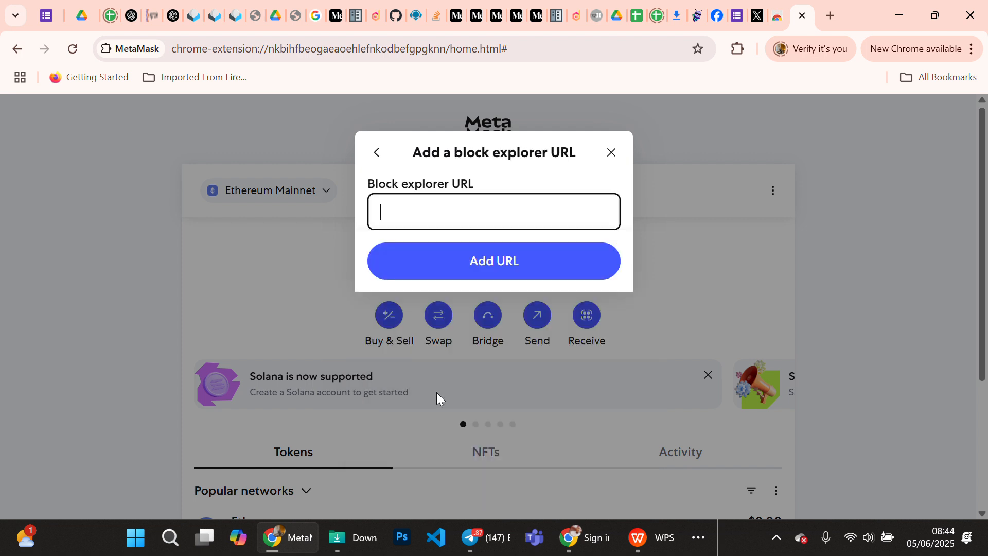
type("https://egonscan.com")
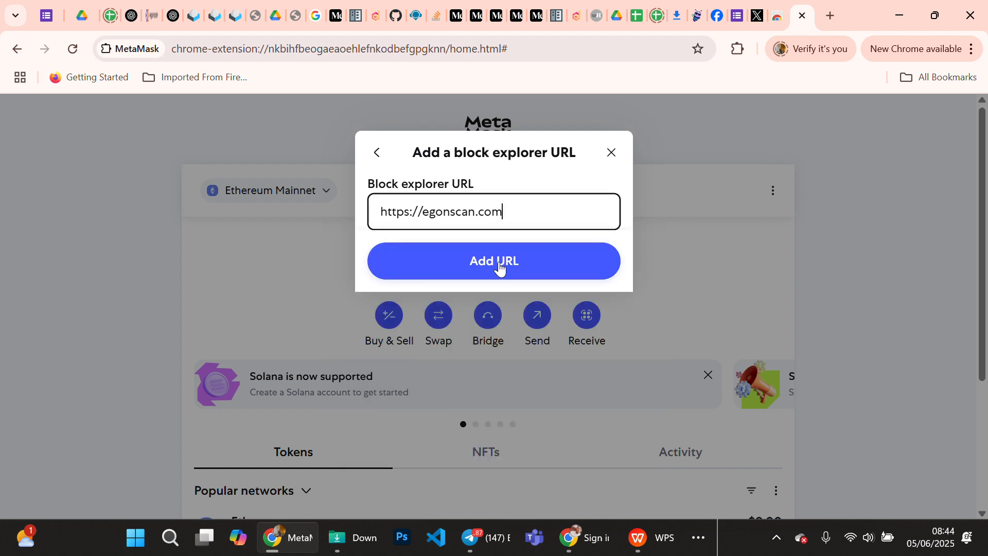
left_click(493, 261)
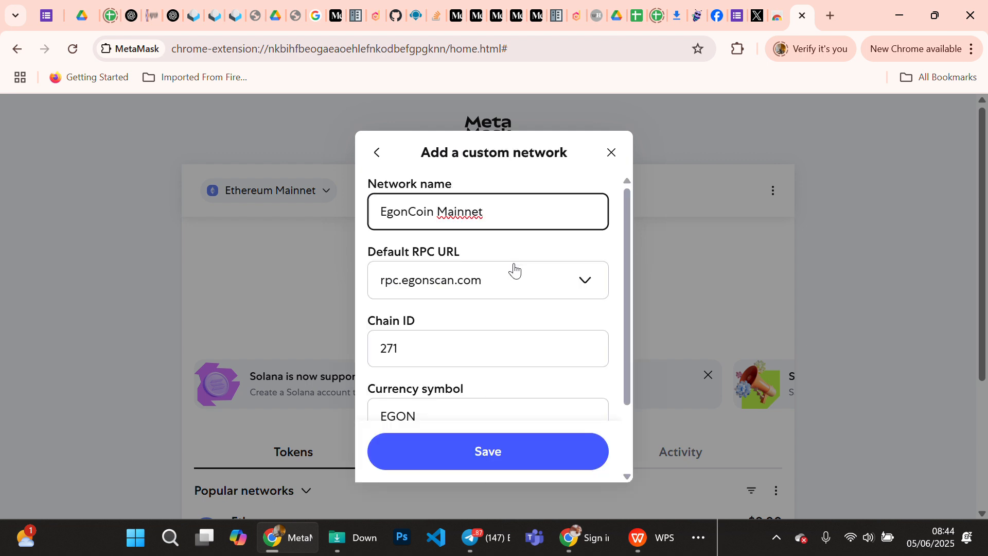
scroll("down", 3)
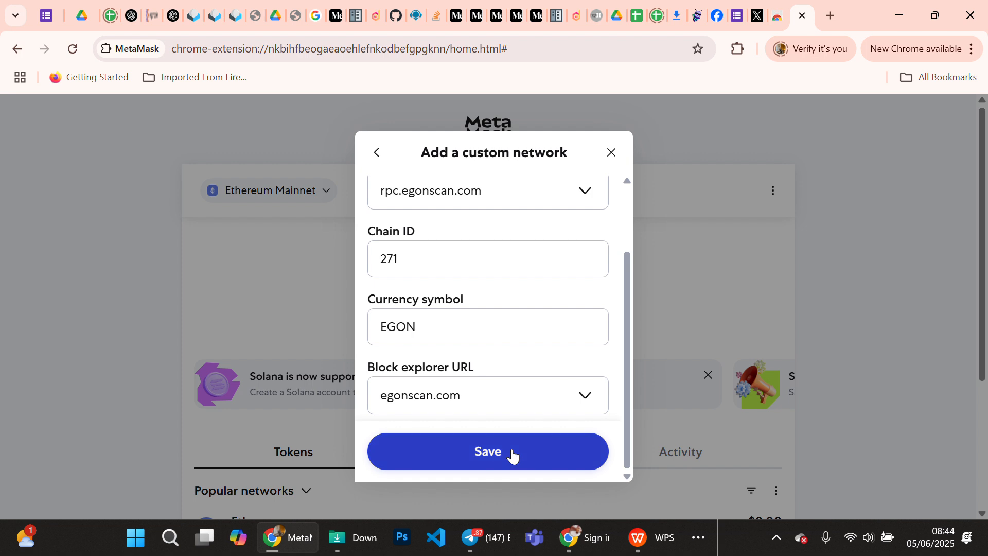
left_click(487, 451)
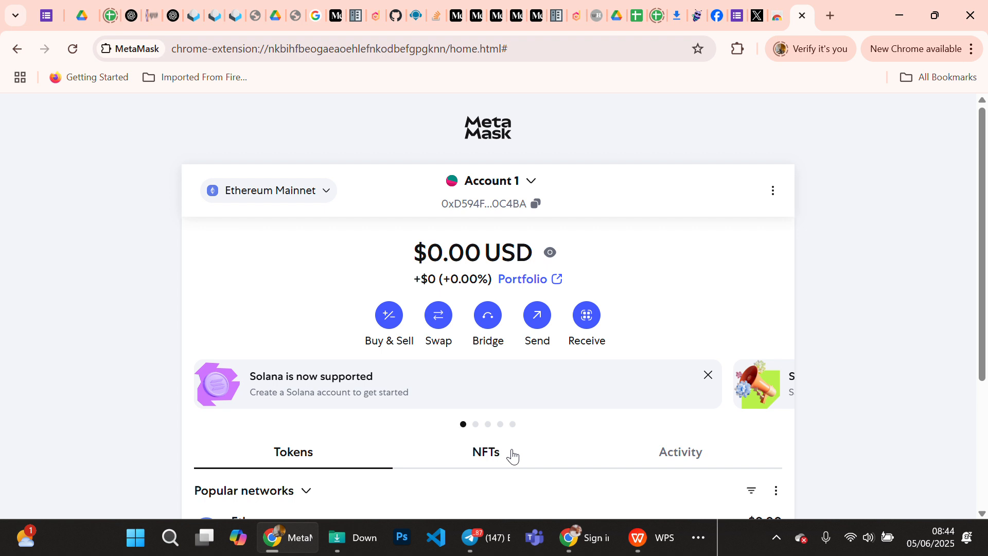
mouse_move(328, 196)
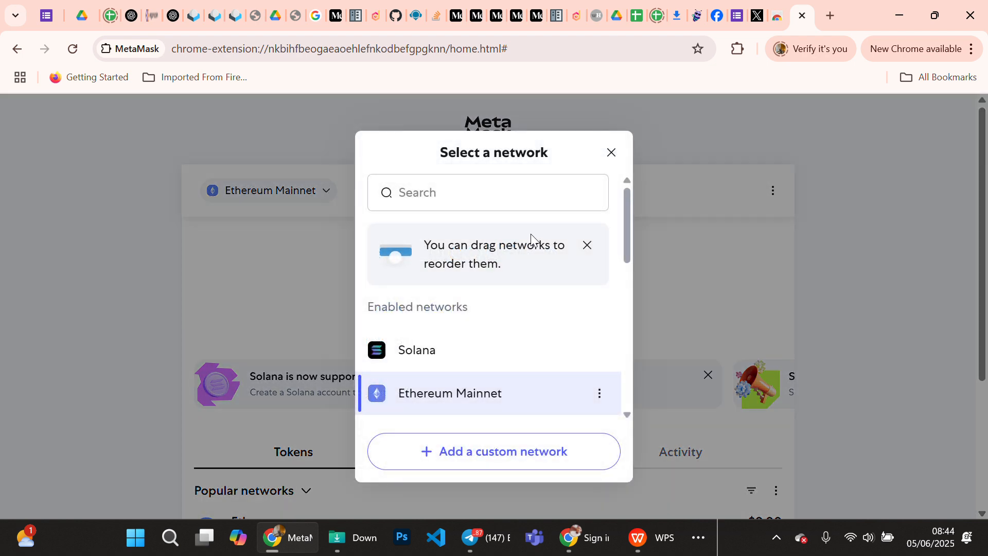
Step: Switch the wallet to EgonCoin Mainnet from the Select a network list
scroll("down", 3)
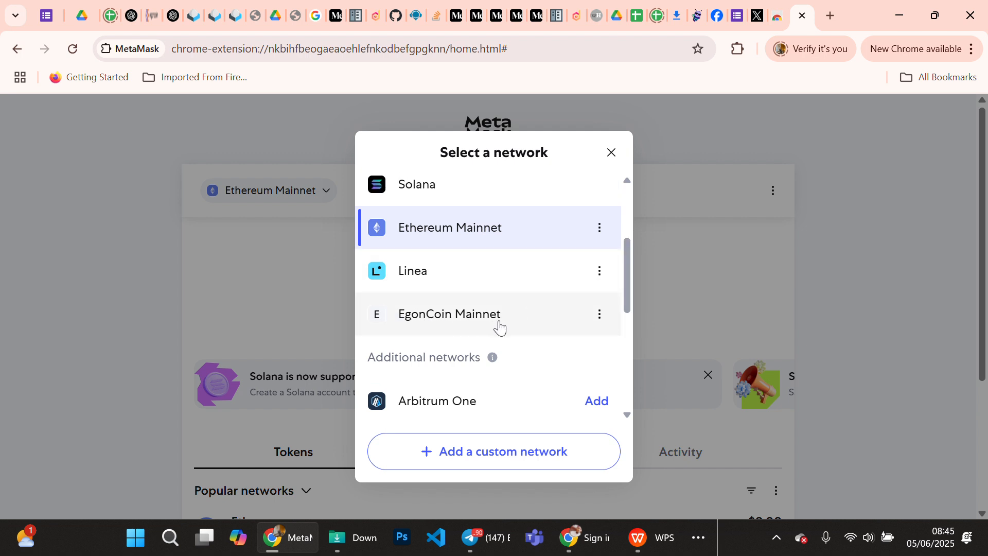
left_click(610, 153)
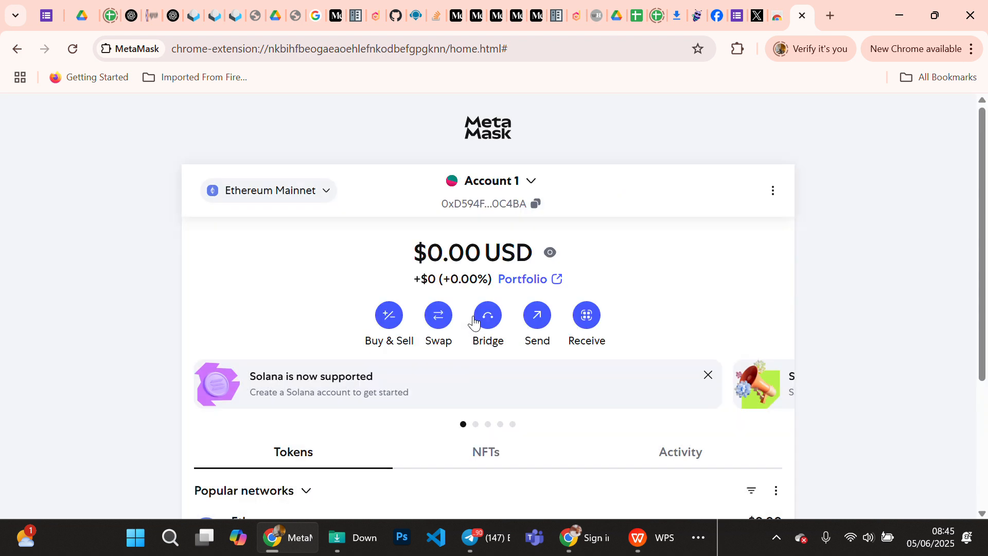
left_click(267, 190)
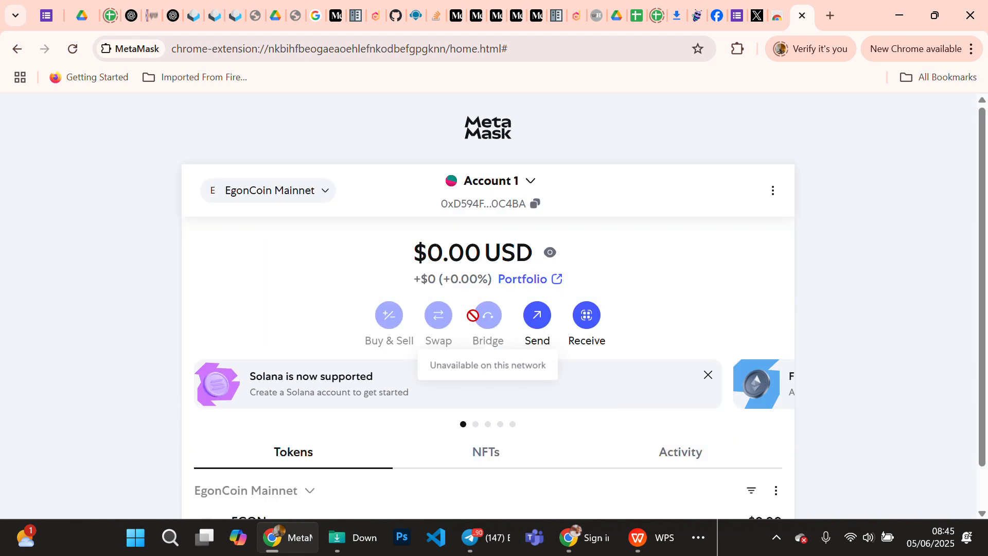
mouse_move(309, 235)
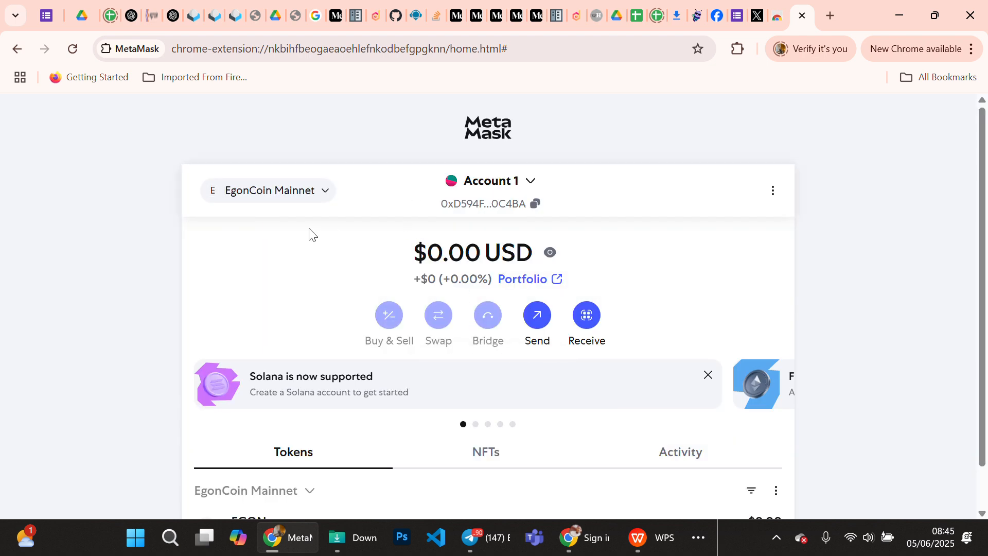
mouse_move(449, 276)
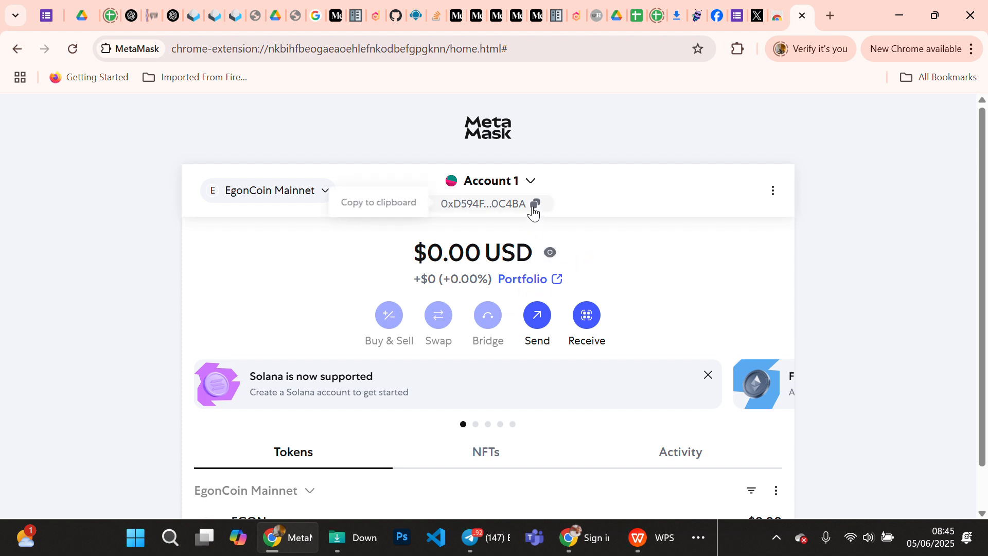
Step: Copy the account address and view the other wallet's EGON tokens in its MetaMask popup
left_click(534, 204)
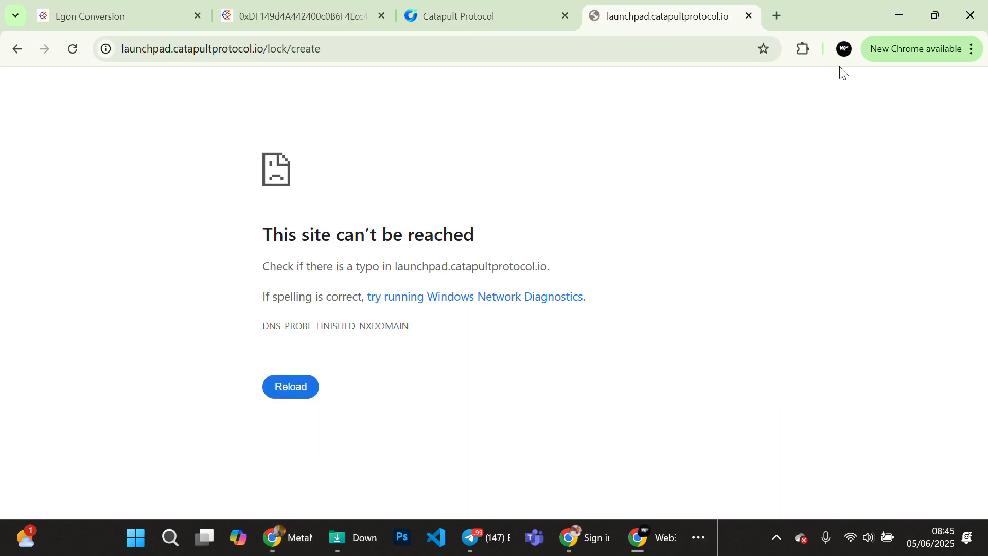
left_click(802, 48)
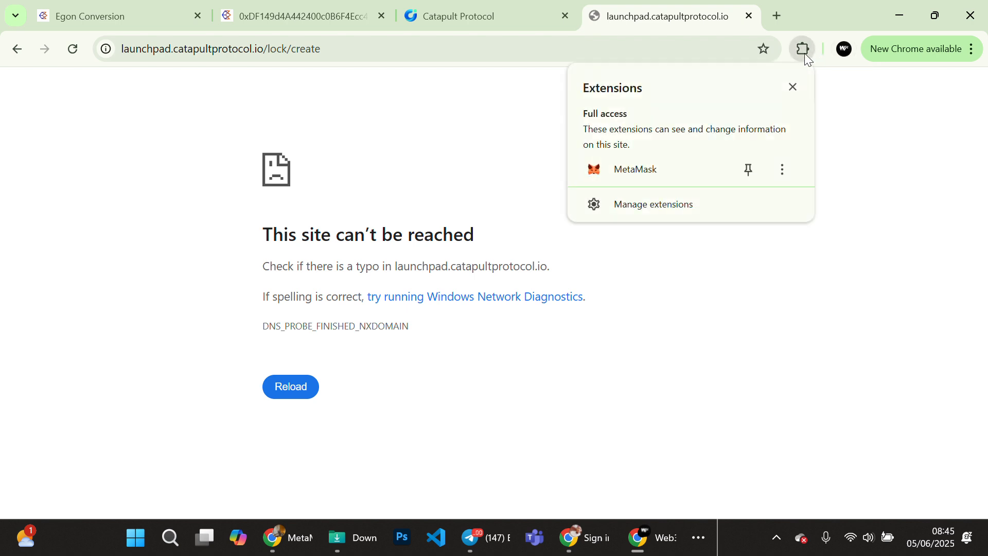
left_click(635, 169)
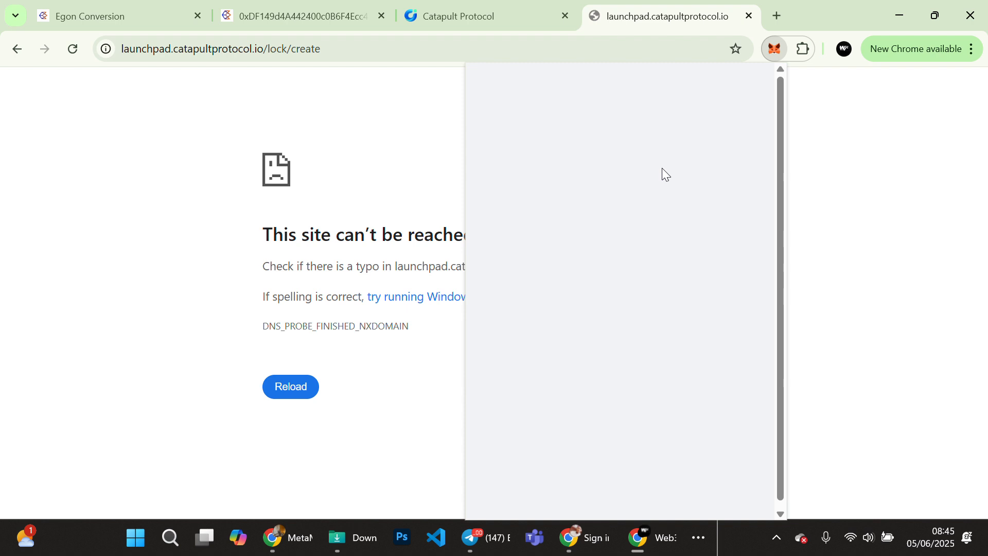
left_click(774, 48)
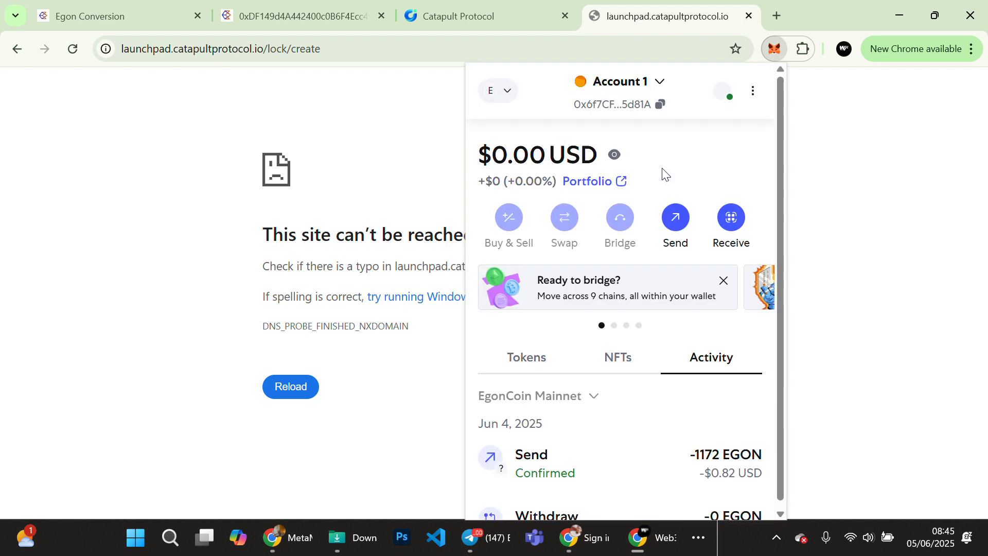
left_click(526, 357)
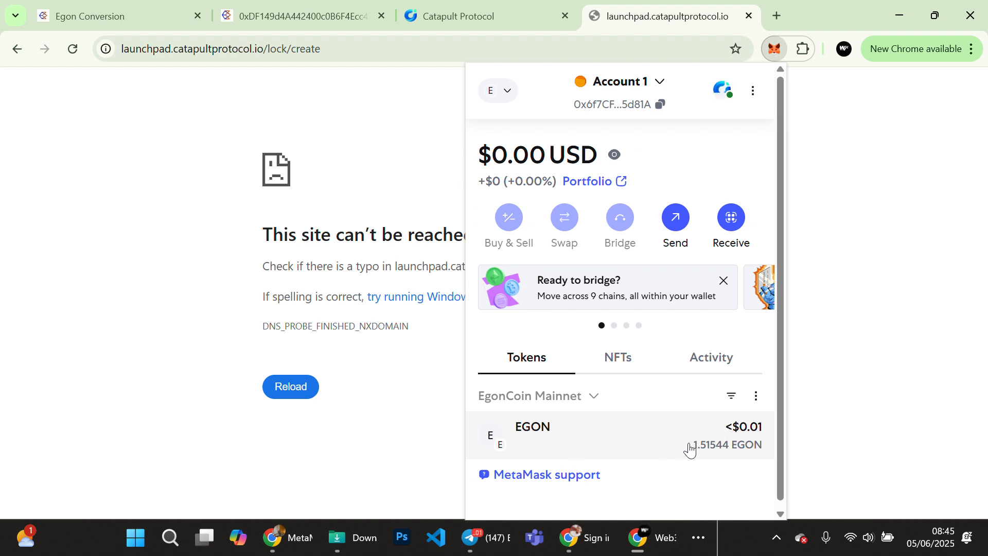
mouse_move(651, 446)
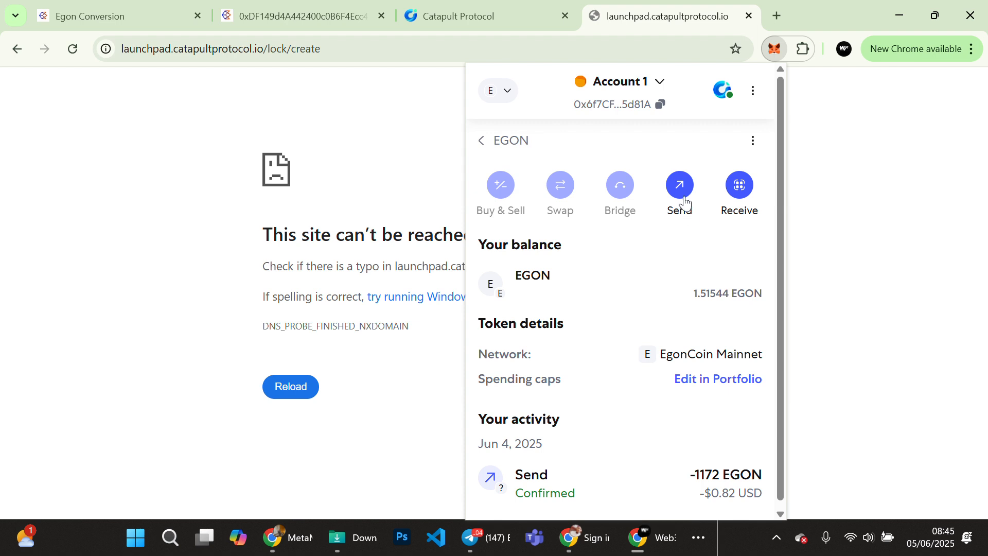
Step: Send 0.1 EGON from Account 1 to the copied address ending 0C4BA and confirm it
left_click(679, 185)
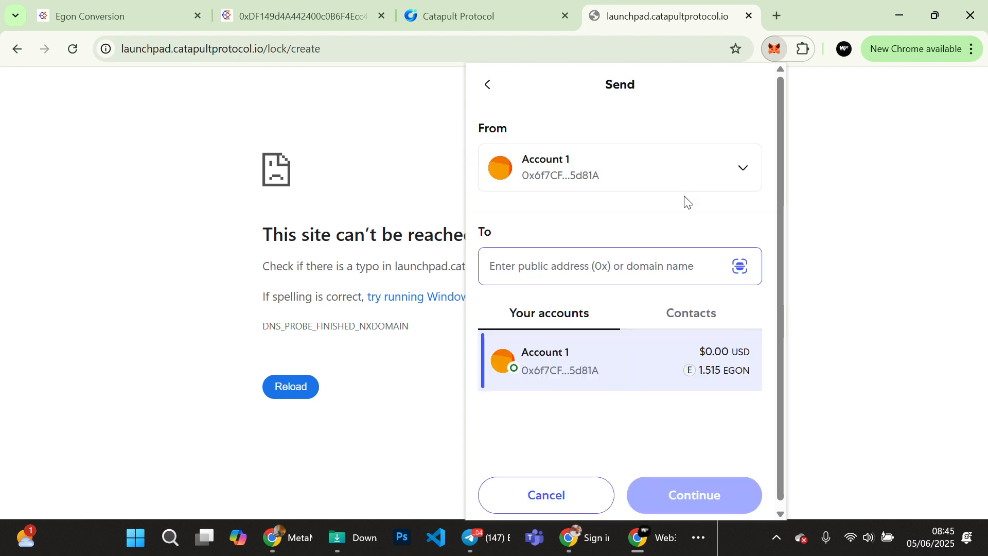
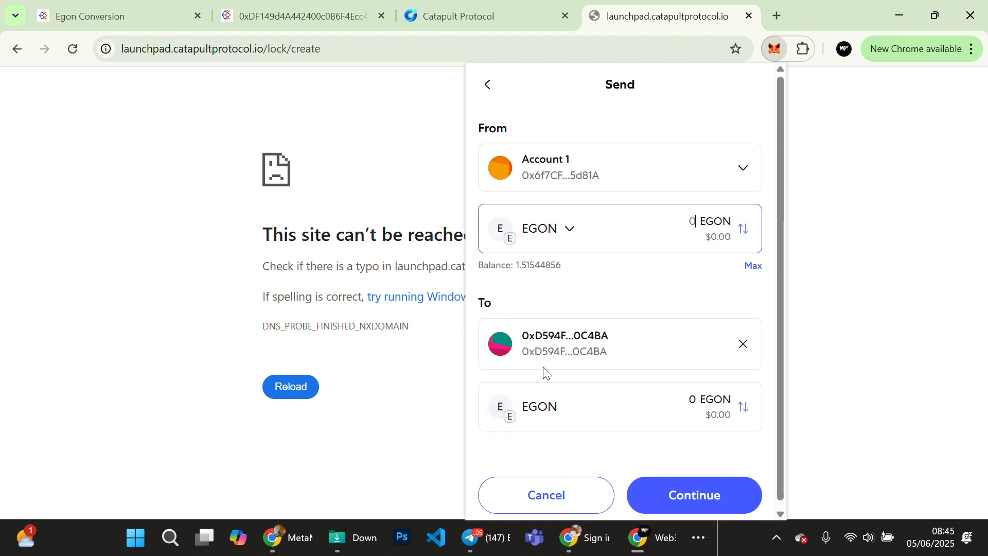
mouse_move(667, 395)
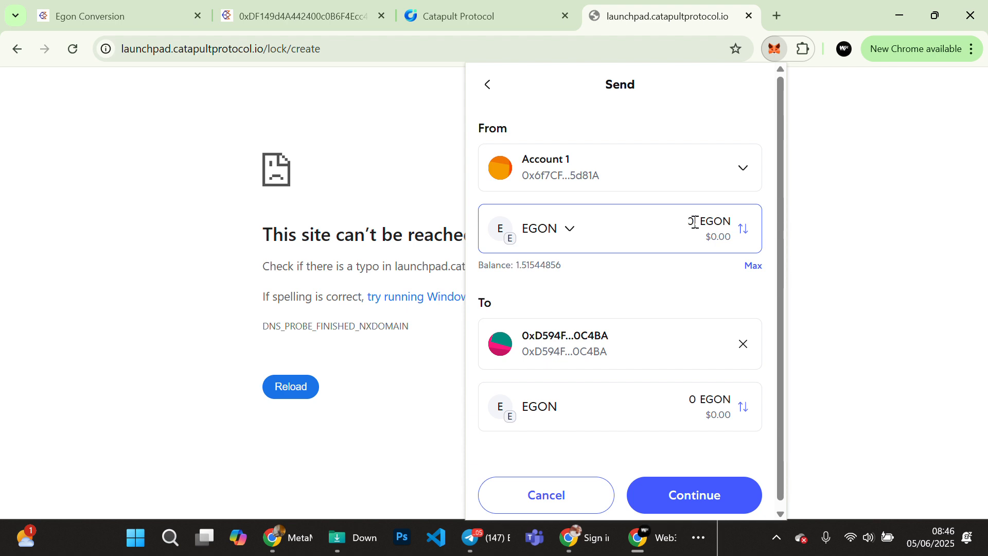
type("0.1")
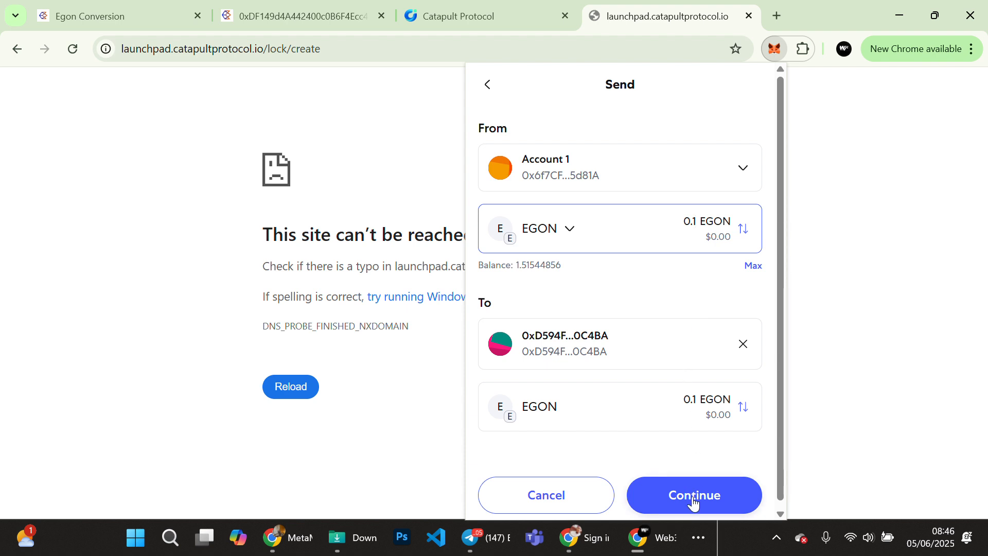
left_click(693, 495)
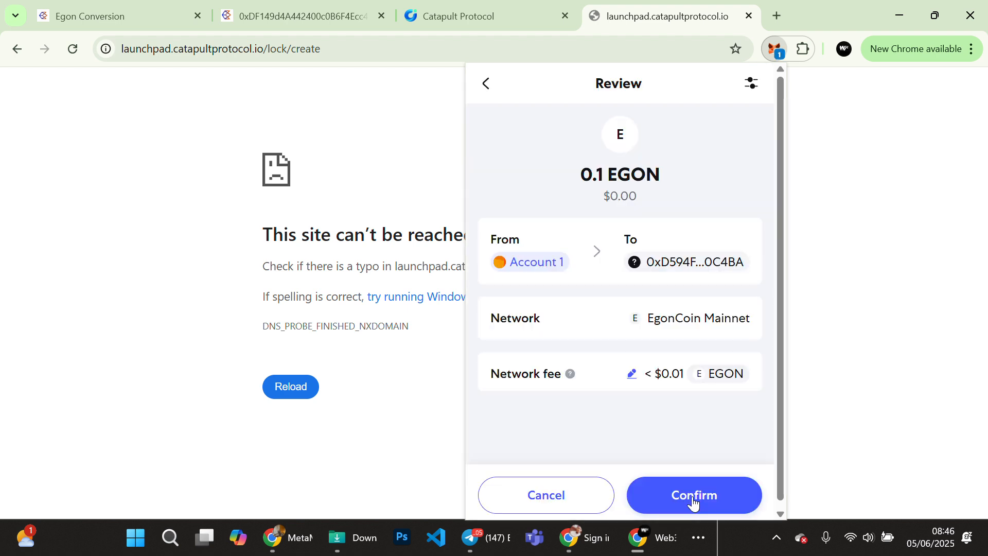
left_click(693, 496)
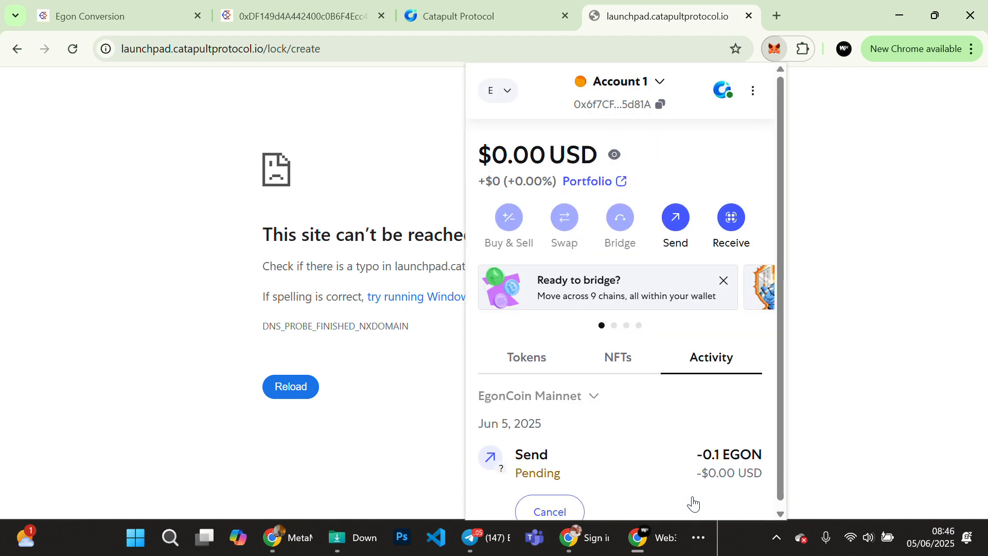
scroll("down", 3)
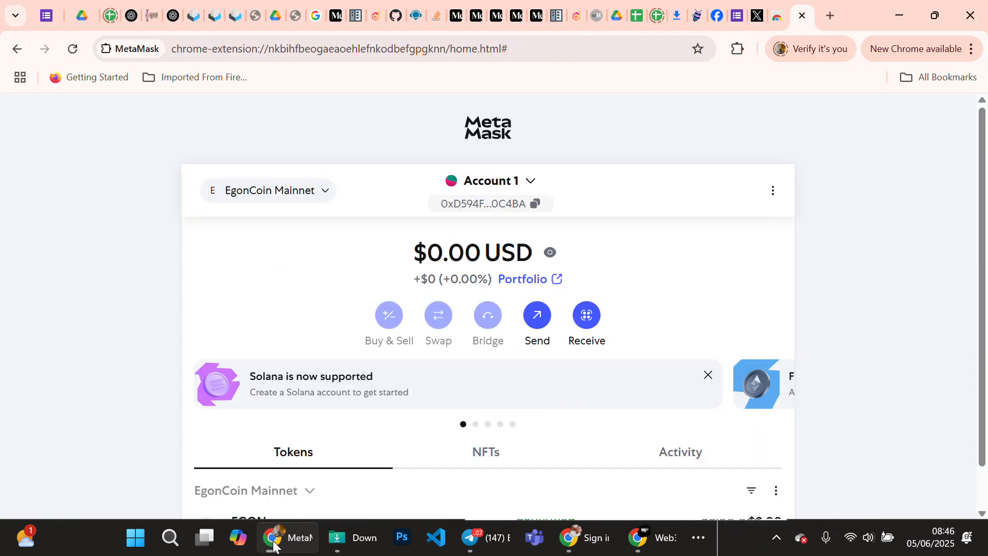
scroll("down", 3)
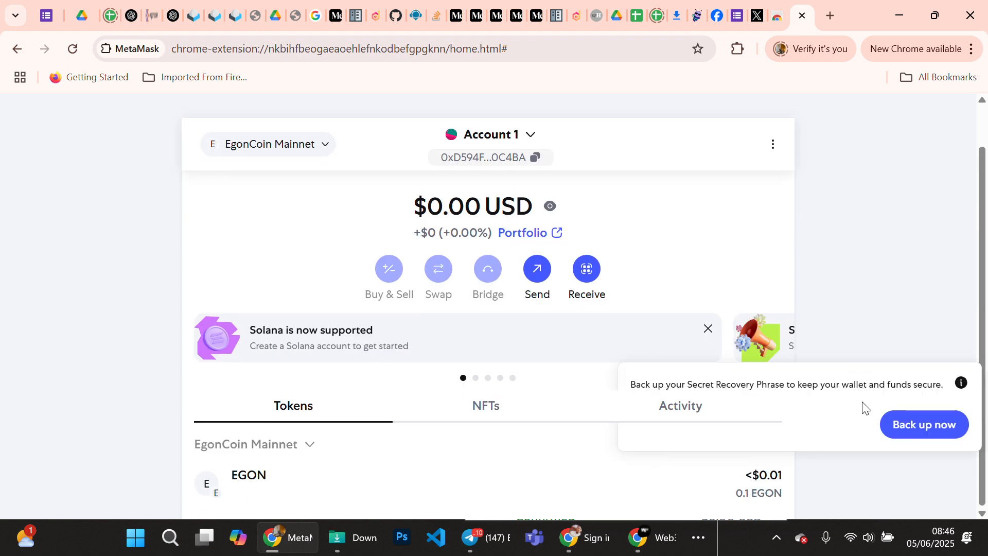
mouse_move(885, 445)
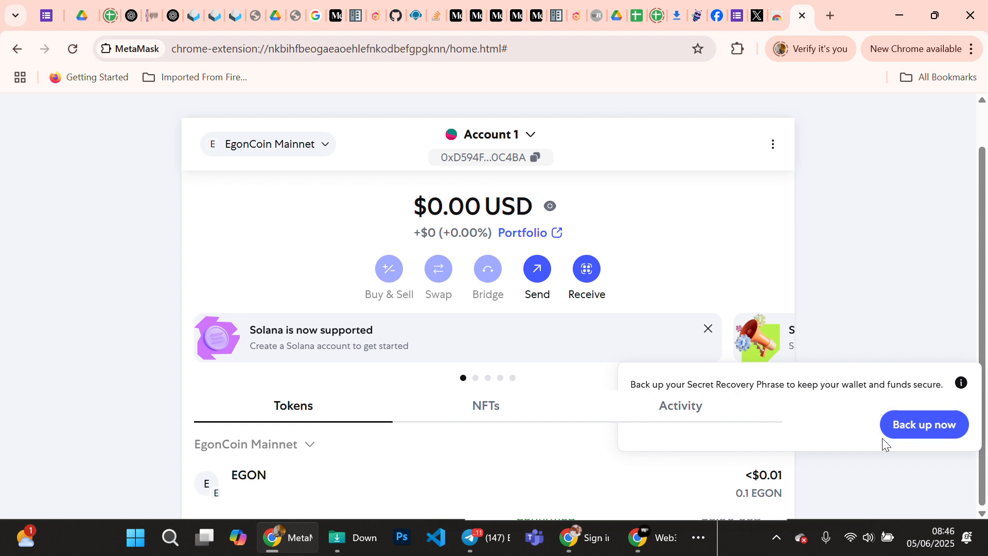
mouse_move(688, 394)
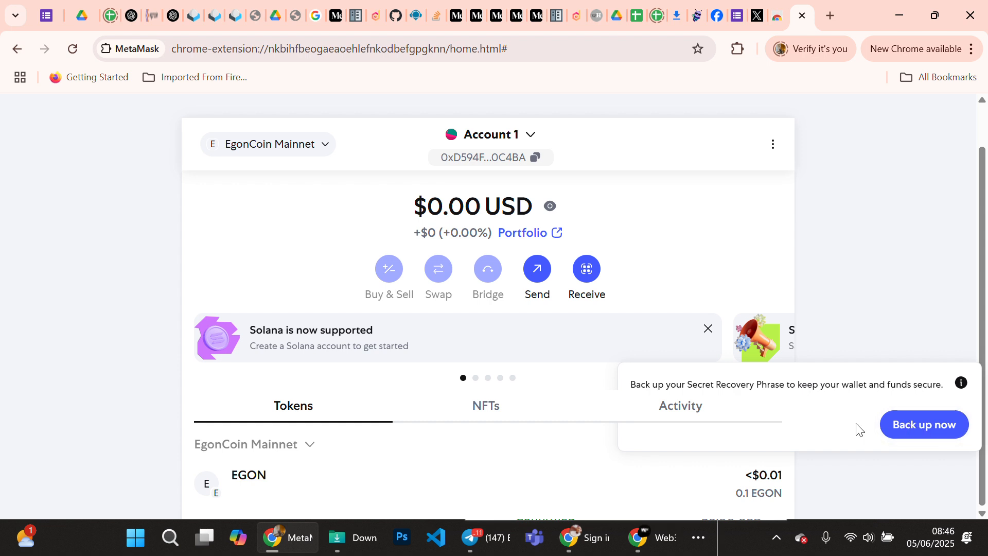
mouse_move(913, 433)
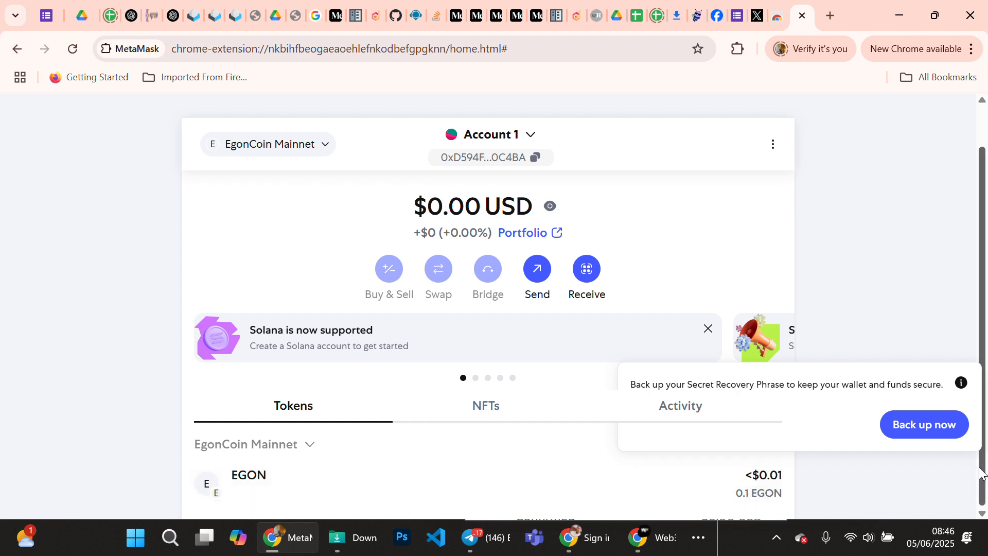
mouse_move(728, 503)
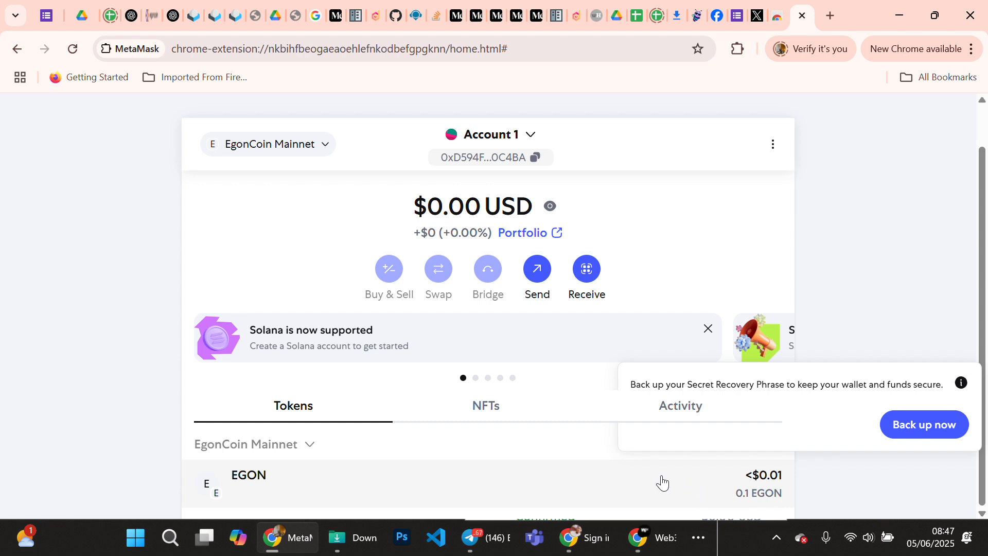
mouse_move(780, 464)
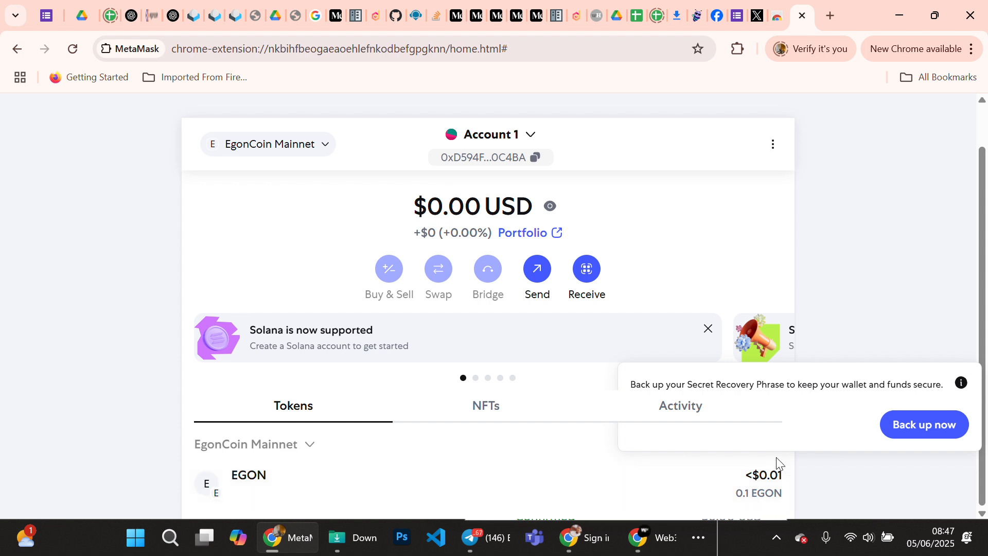
mouse_move(908, 437)
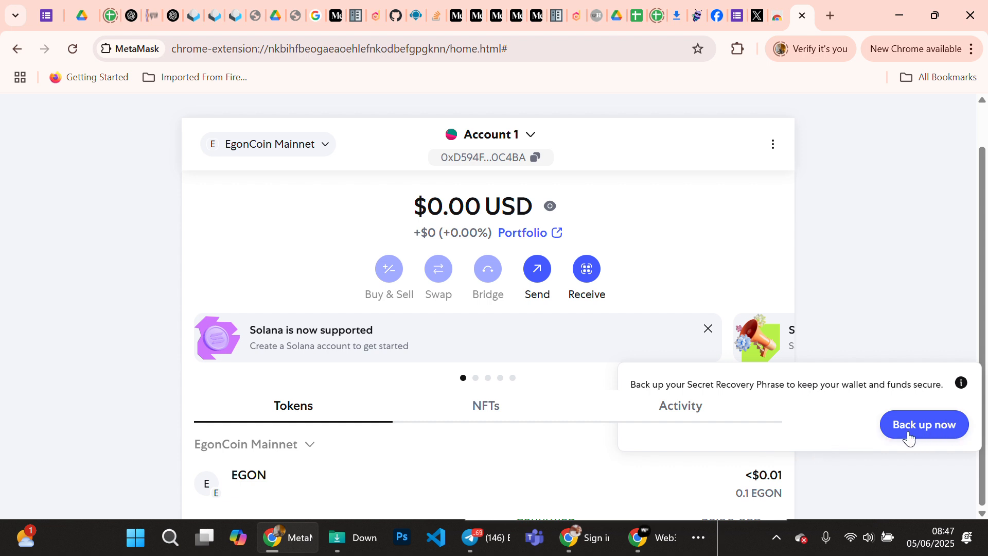
Step: Start Back up now, choose Secure my wallet and confirm the password to reach the phrase page
left_click(924, 424)
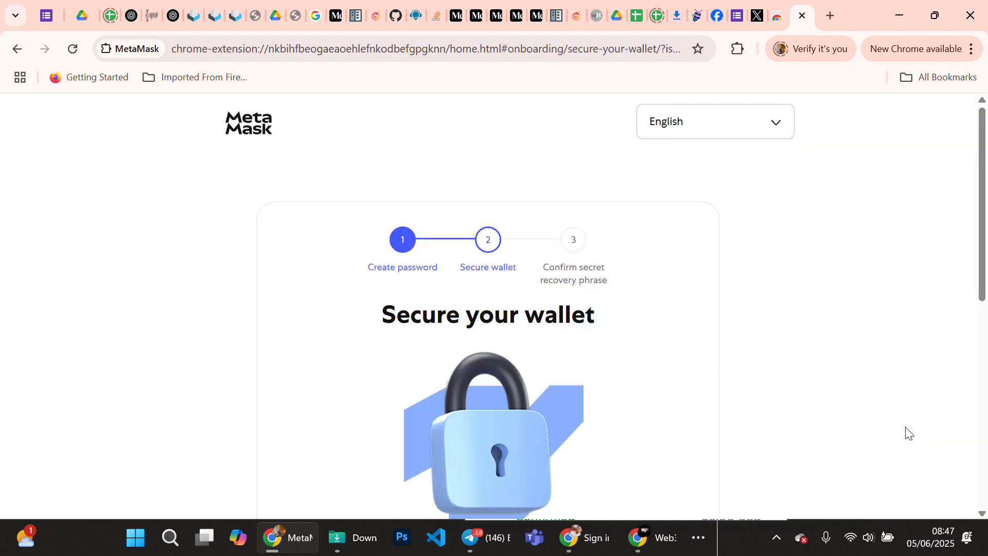
scroll("down", 3)
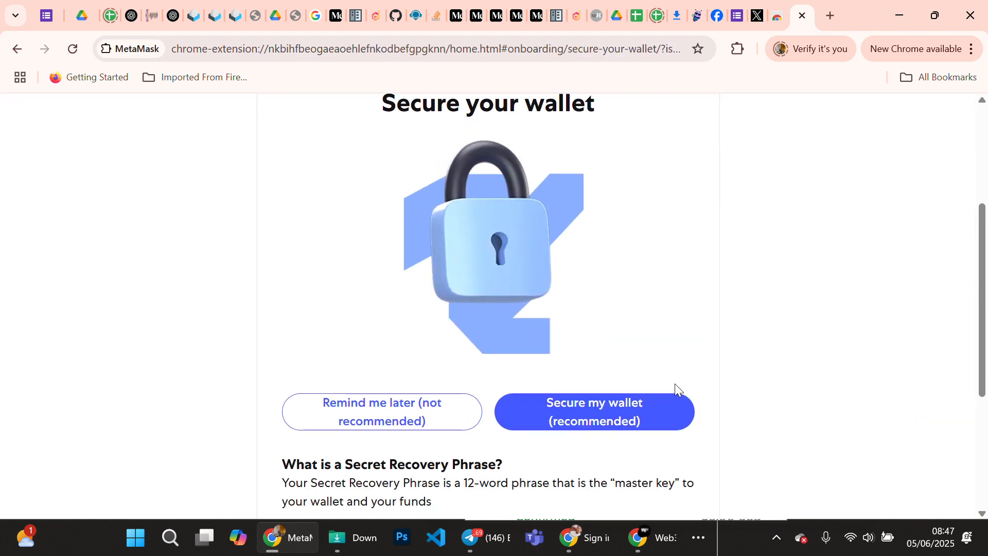
mouse_move(566, 423)
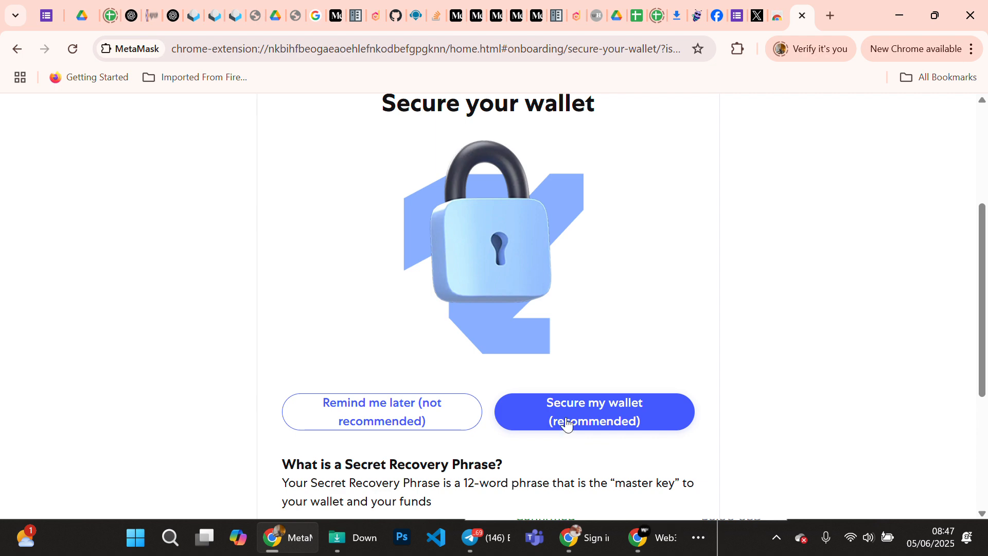
left_click(593, 412)
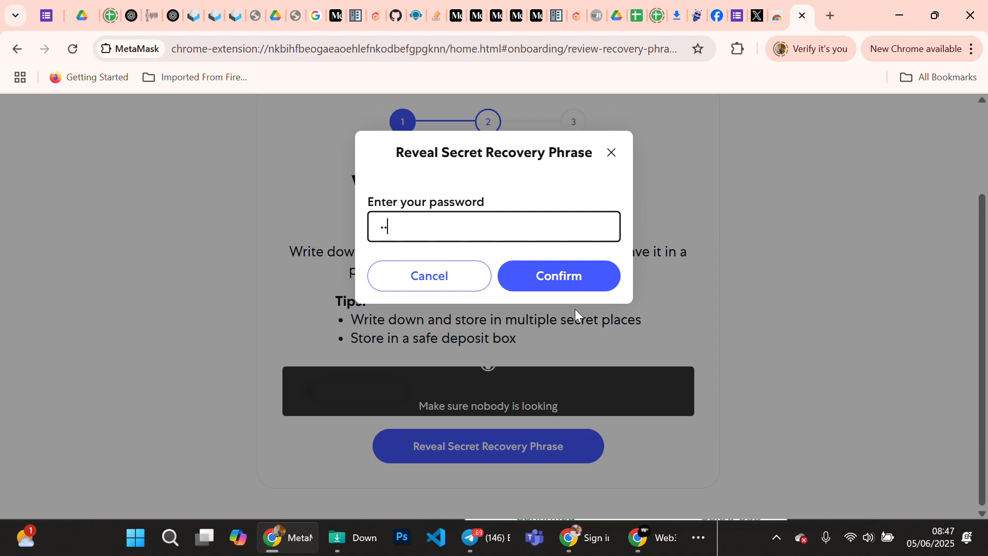
type("••")
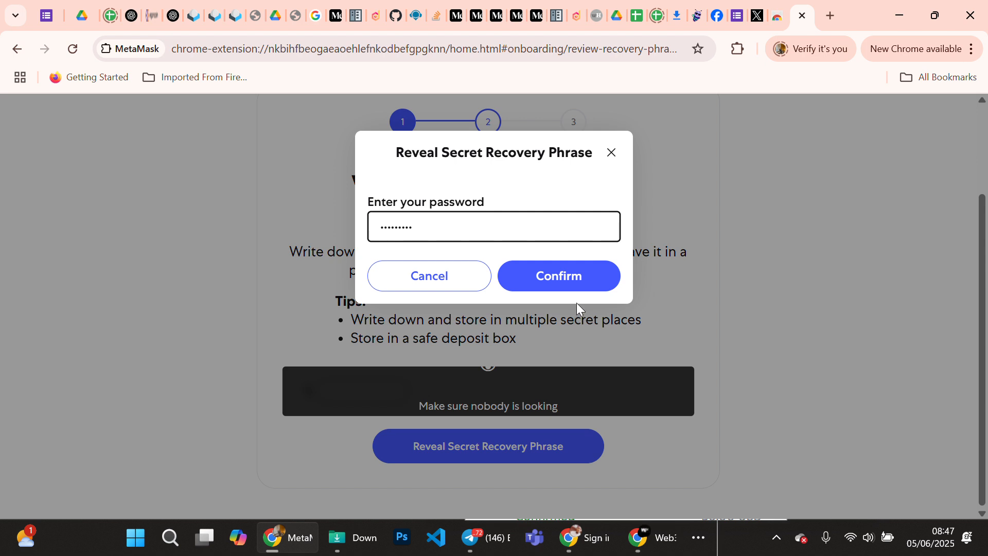
left_click(557, 276)
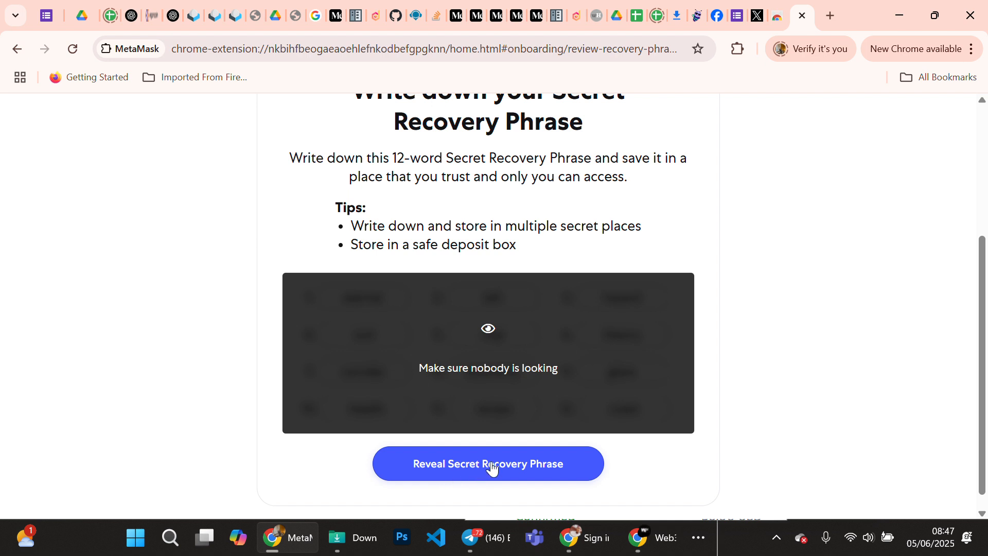
mouse_move(501, 467)
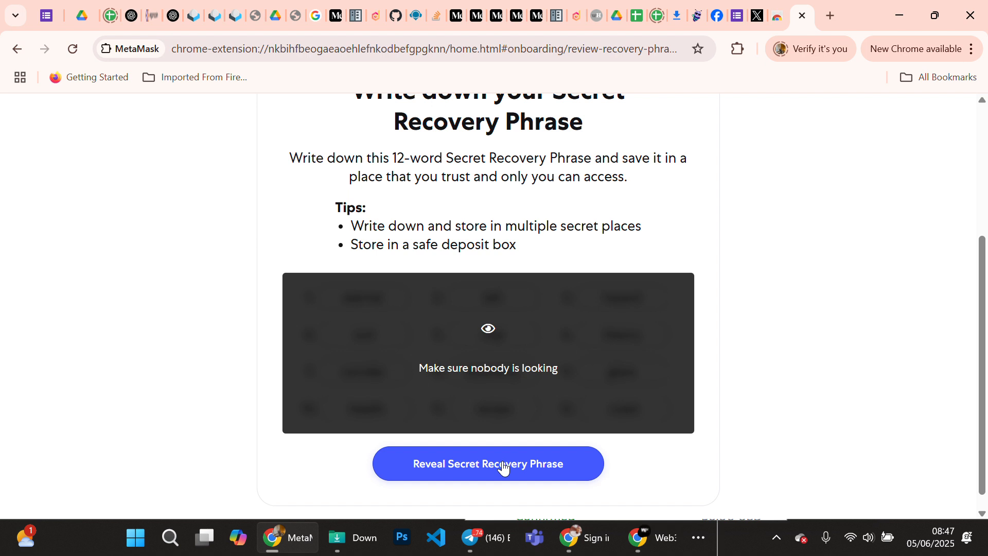
mouse_move(557, 438)
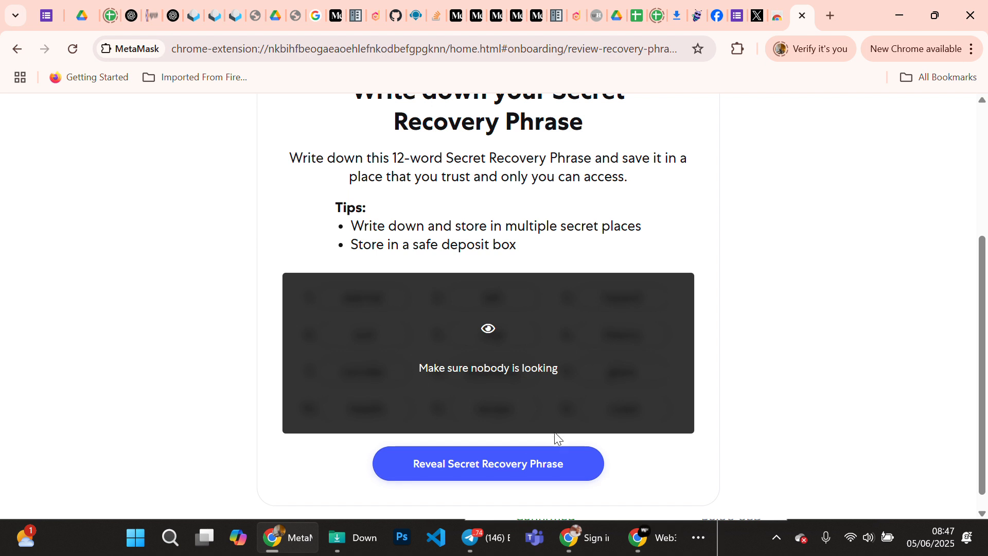
mouse_move(521, 359)
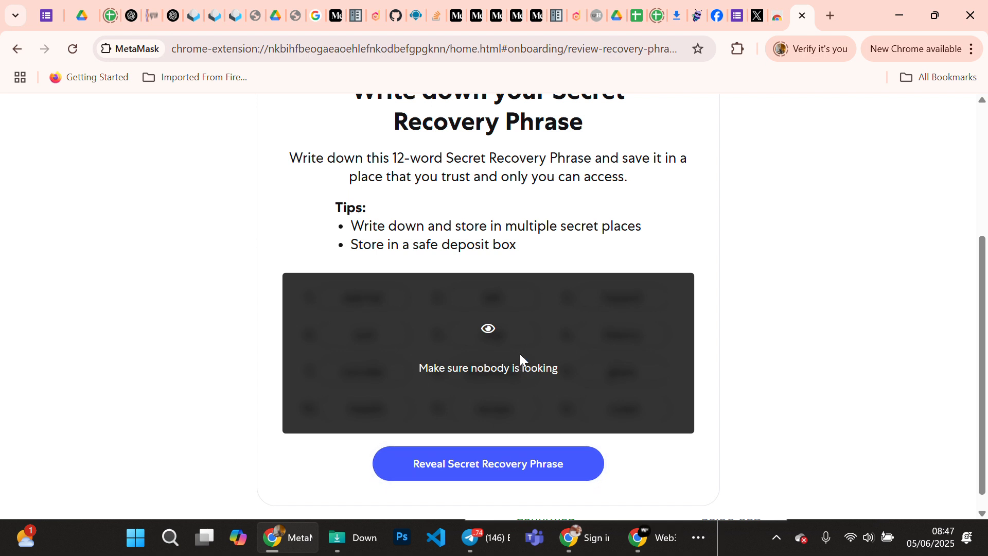
mouse_move(487, 464)
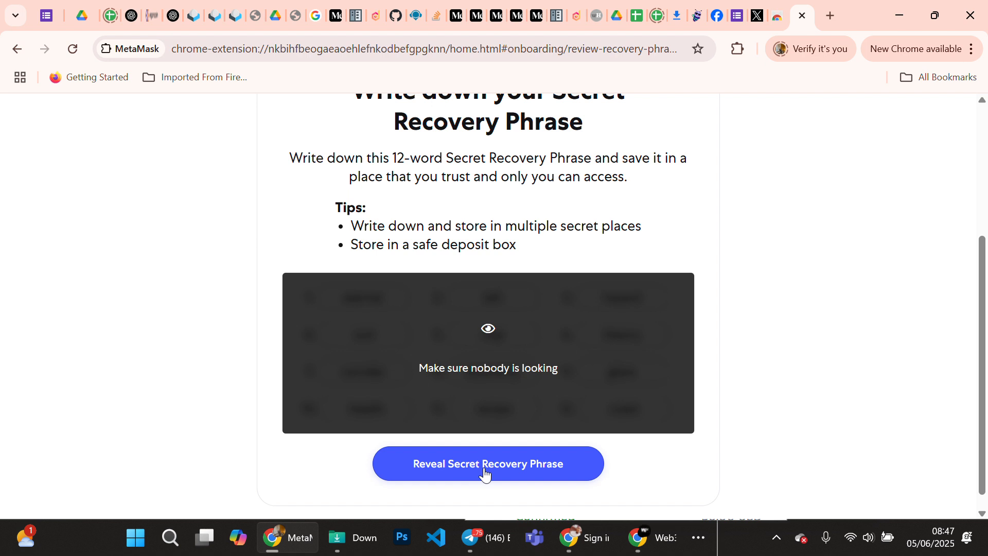
mouse_move(546, 80)
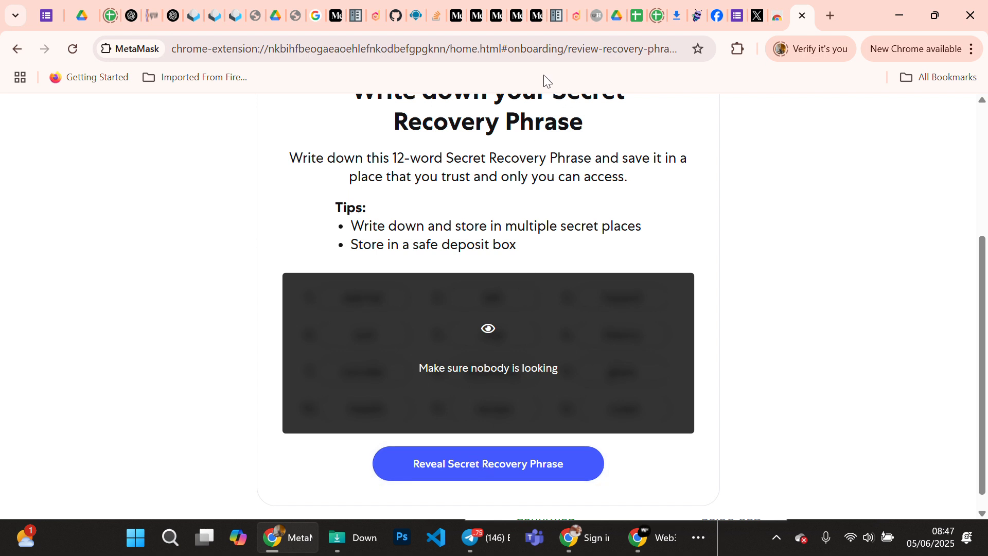